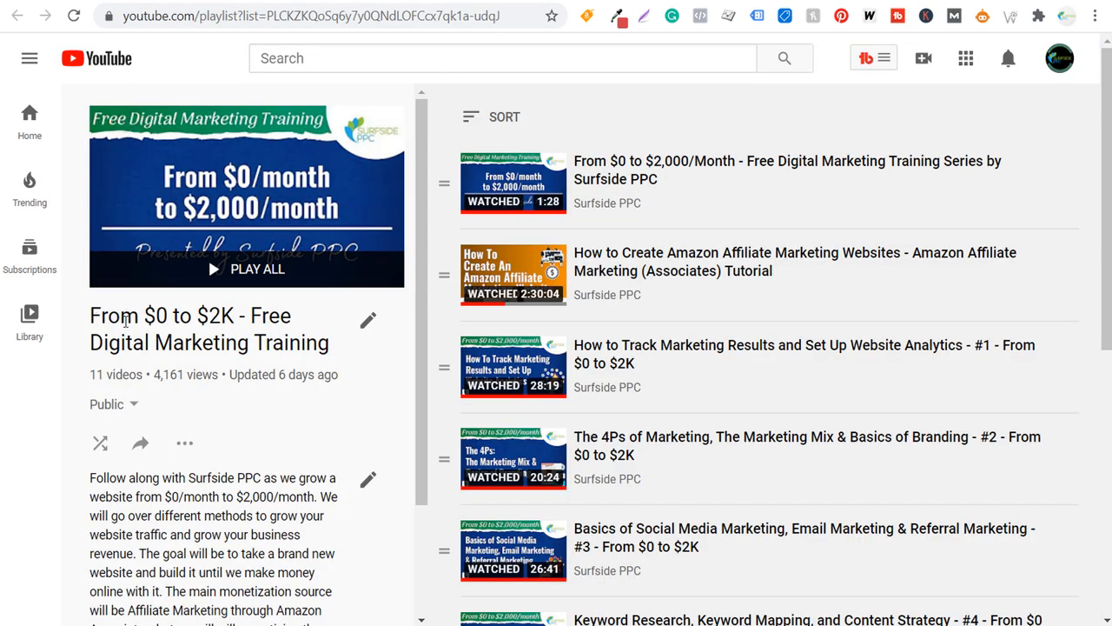
{"action": "mouse_move", "coordinate": [241, 333]}
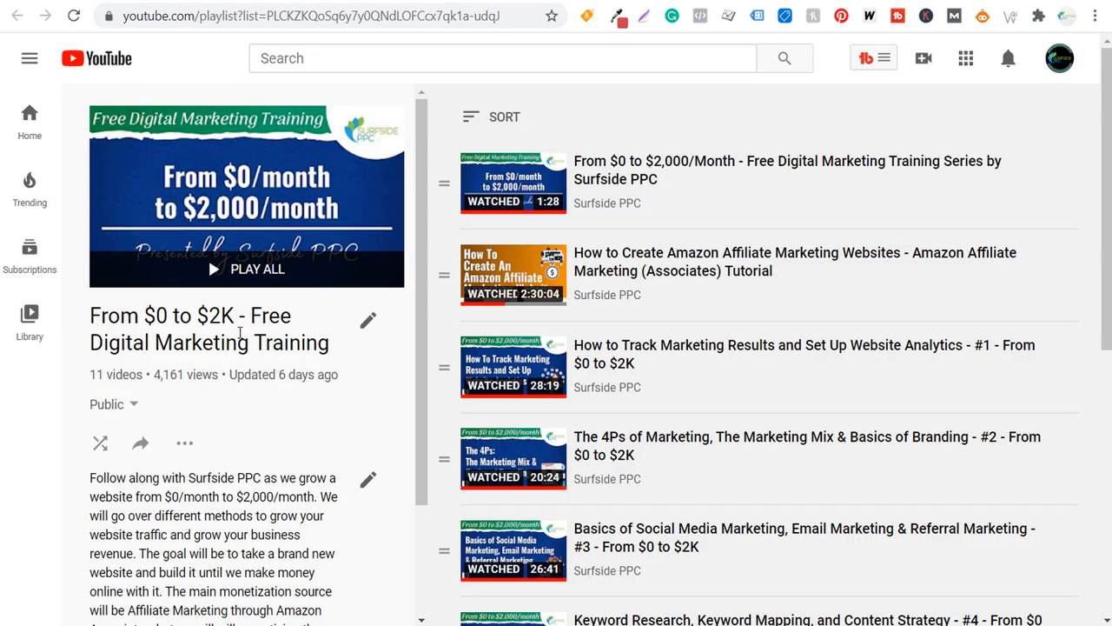
{"action": "mouse_move", "coordinate": [647, 165]}
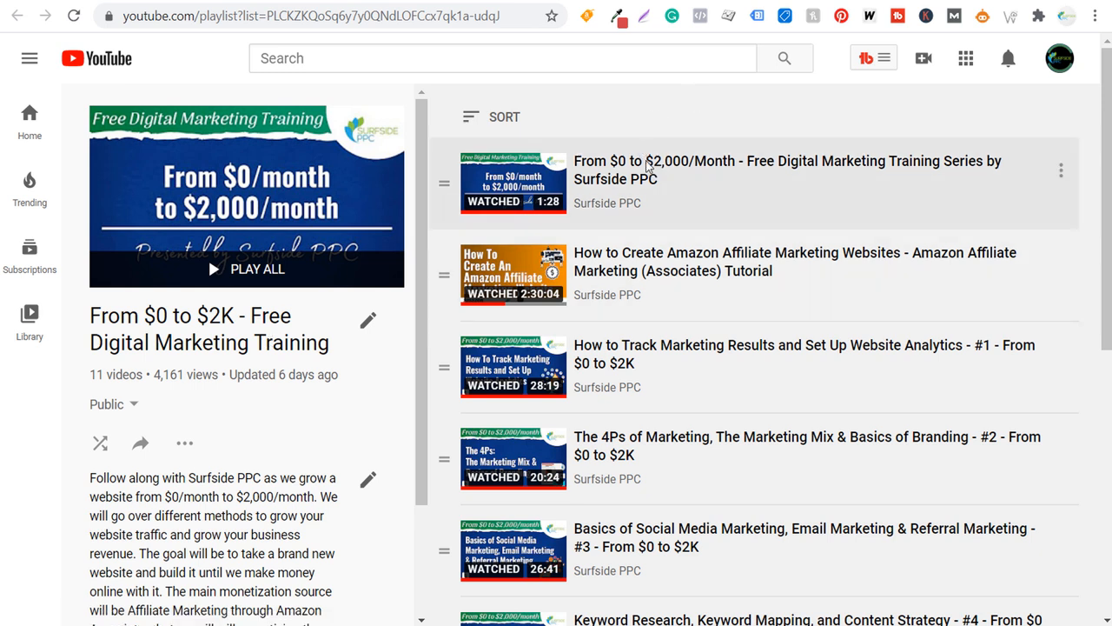
{"action": "mouse_move", "coordinate": [611, 278]}
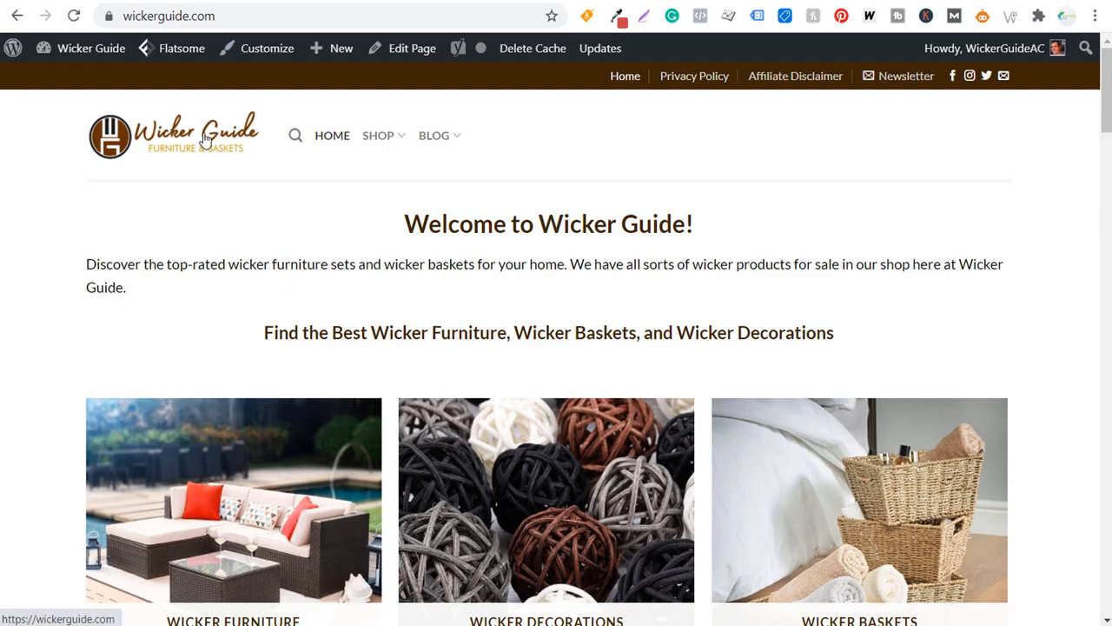
{"action": "mouse_move", "coordinate": [174, 135]}
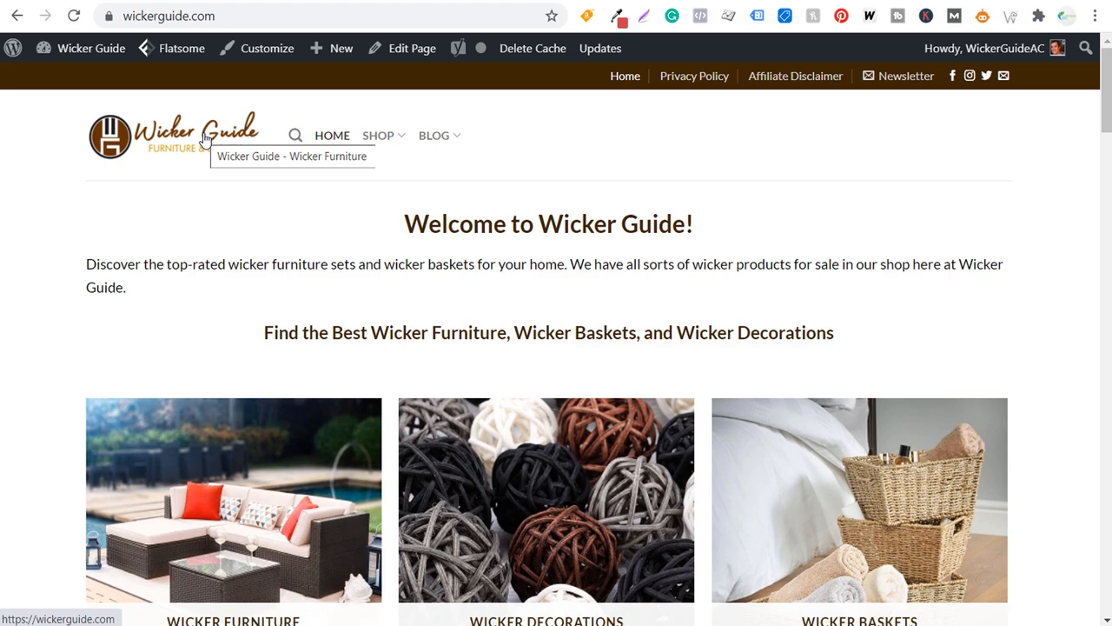
Switch to Excel to review the November 2020 content calendar and its keyword map.
{"action": "key", "text": "alt+tab"}
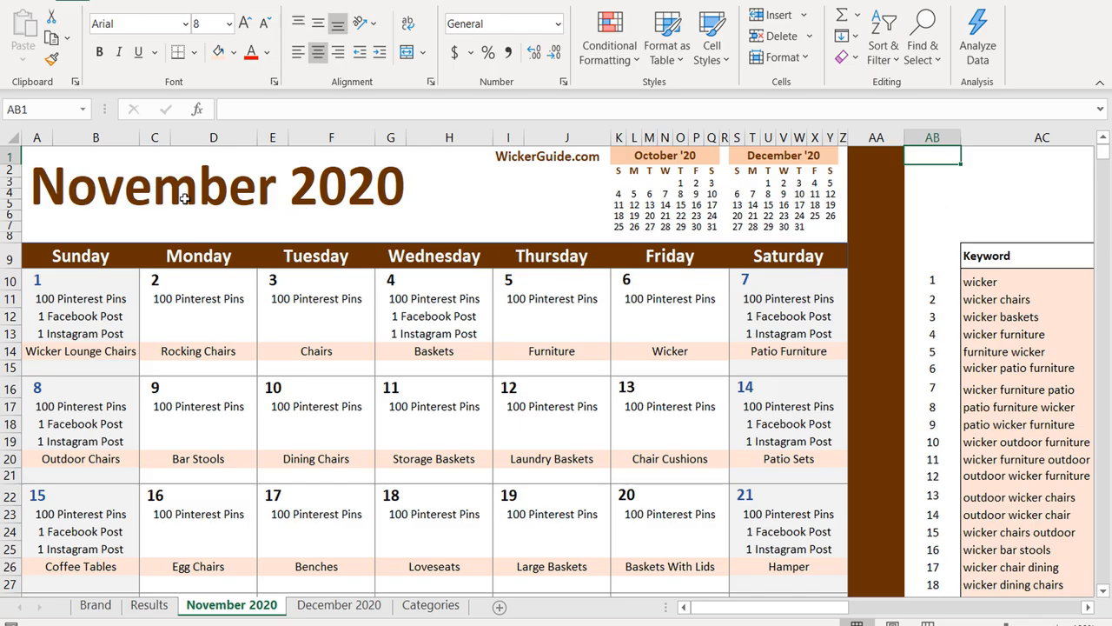
{"action": "mouse_move", "coordinate": [419, 258]}
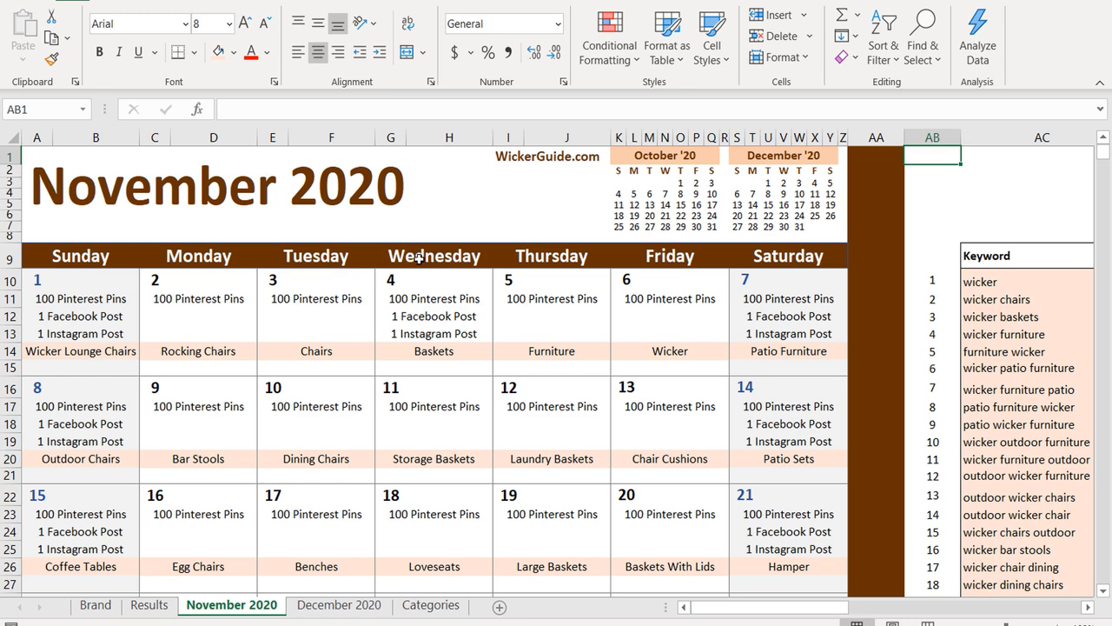
{"action": "scroll", "scroll_direction": "down", "scroll_amount": 3}
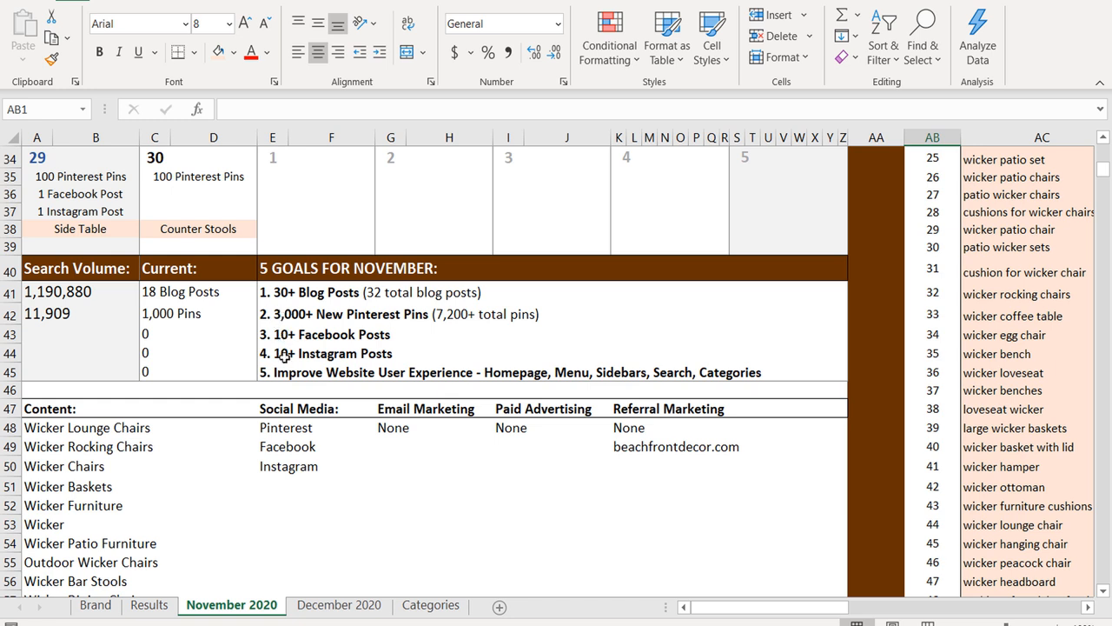
{"action": "left_click", "coordinate": [273, 335]}
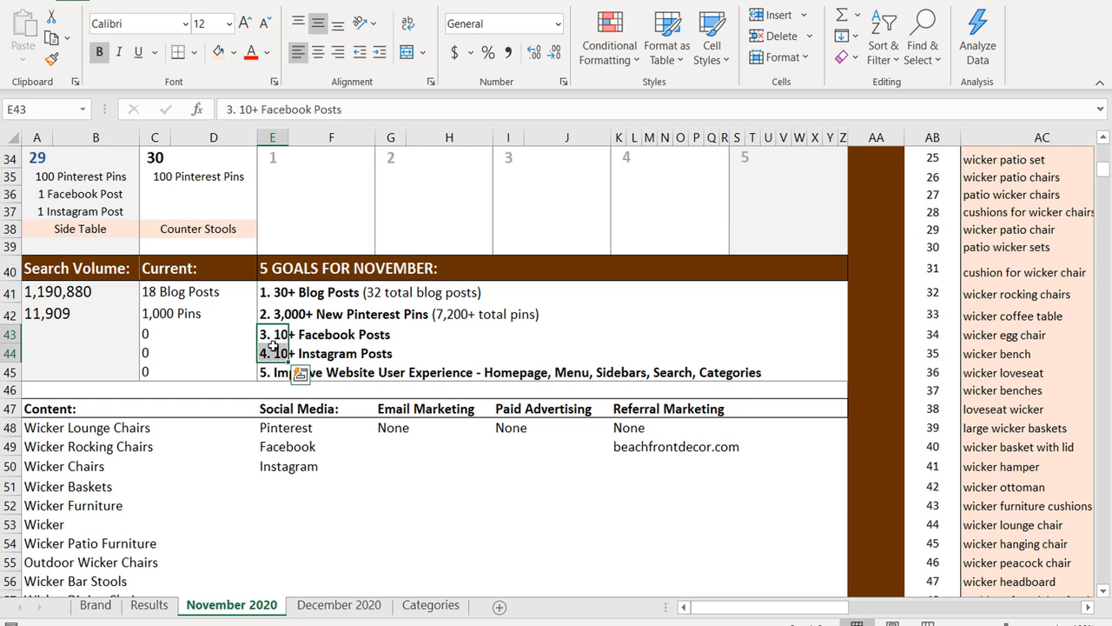
{"action": "mouse_move", "coordinate": [271, 333]}
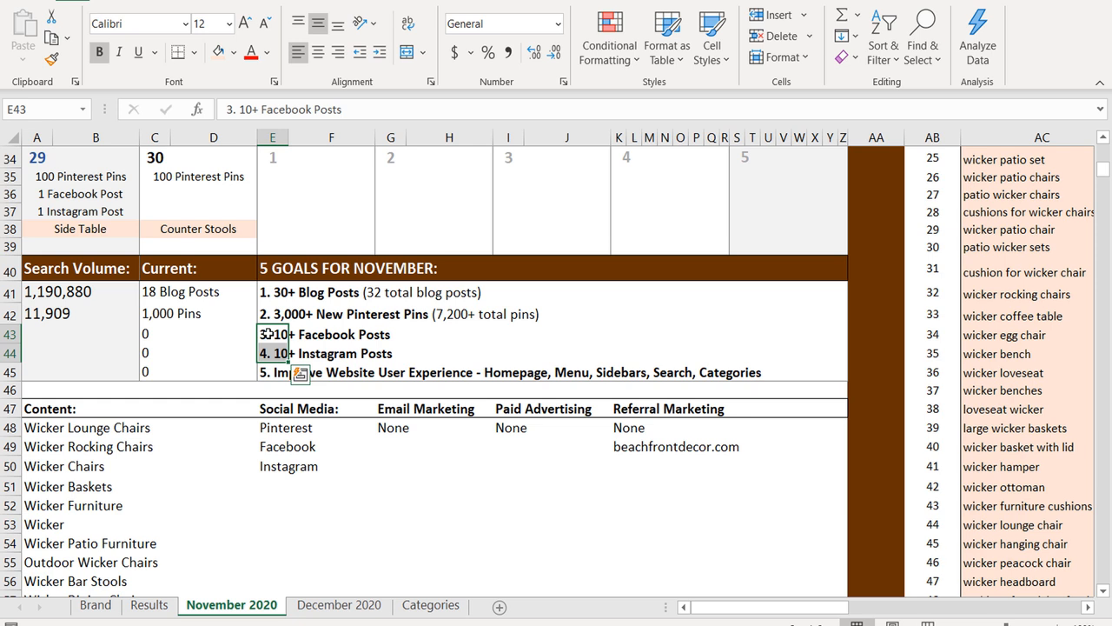
{"action": "mouse_move", "coordinate": [252, 335]}
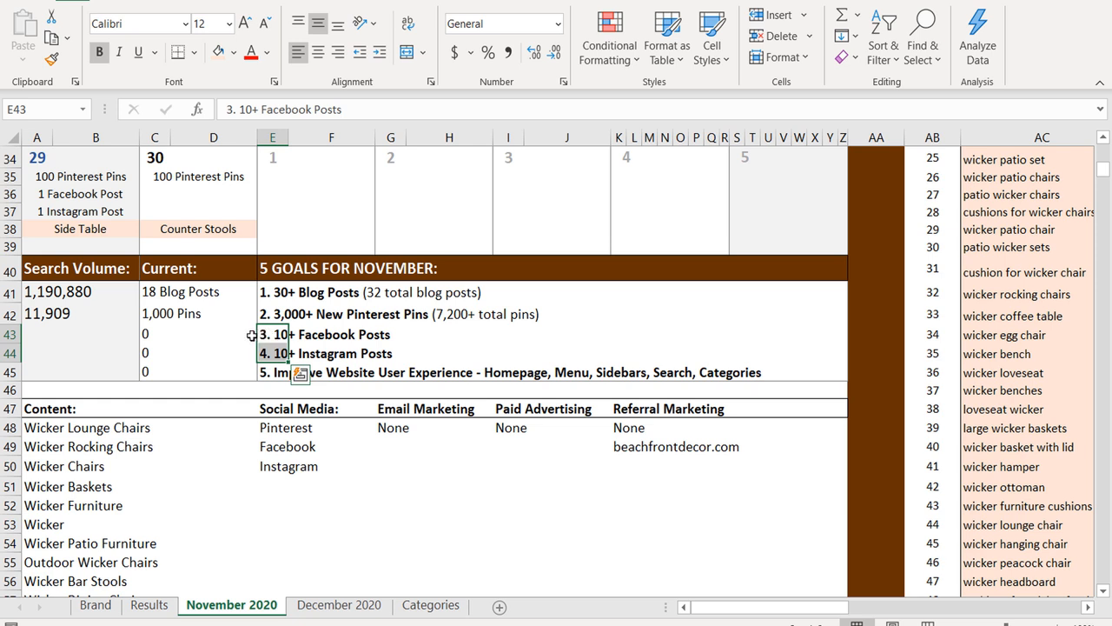
{"action": "left_click", "coordinate": [273, 372]}
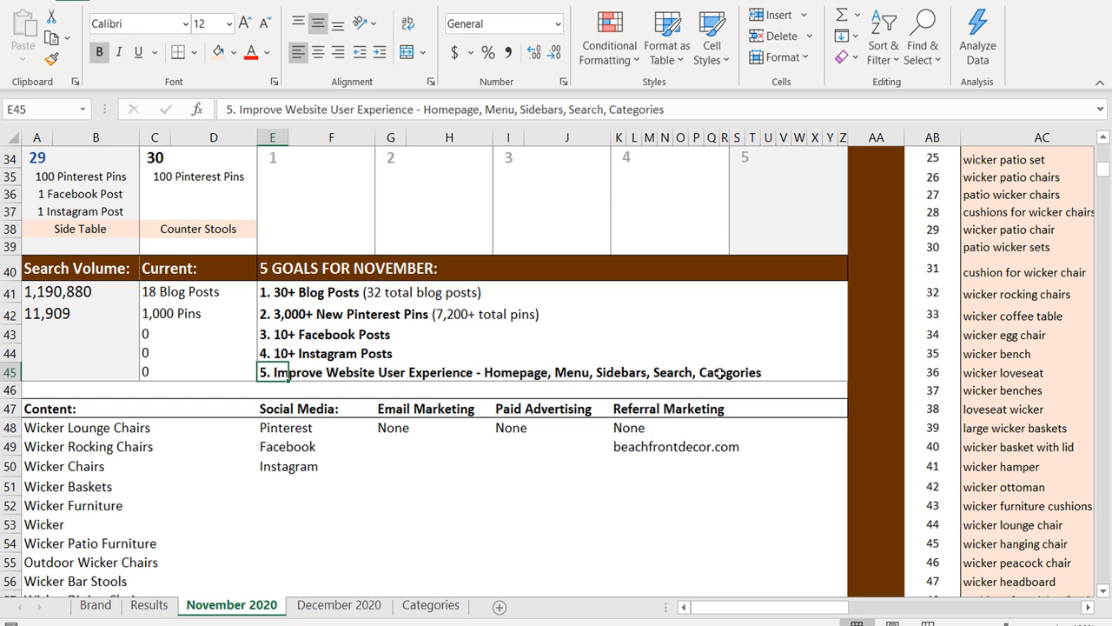
{"action": "mouse_move", "coordinate": [446, 351]}
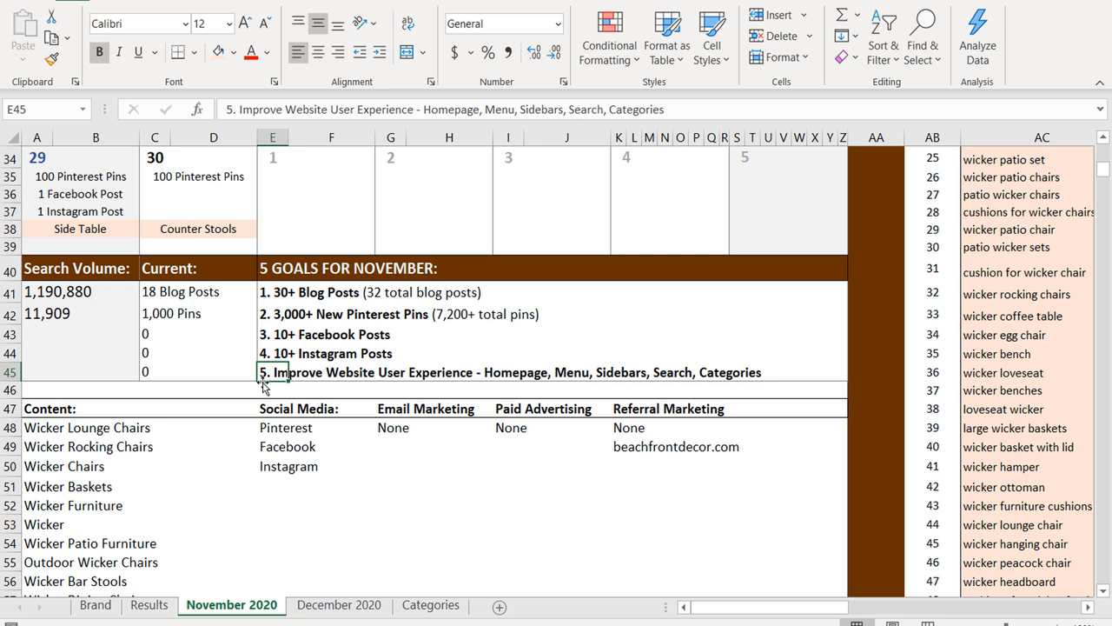
{"action": "mouse_move", "coordinate": [265, 387]}
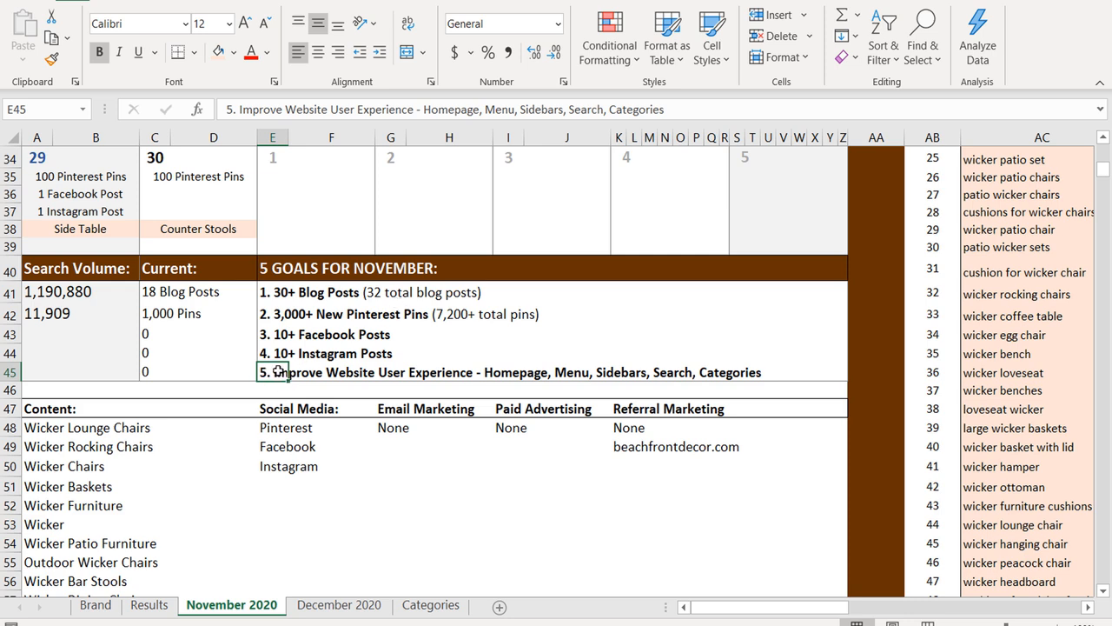
{"action": "scroll", "scroll_direction": "down", "scroll_amount": 3}
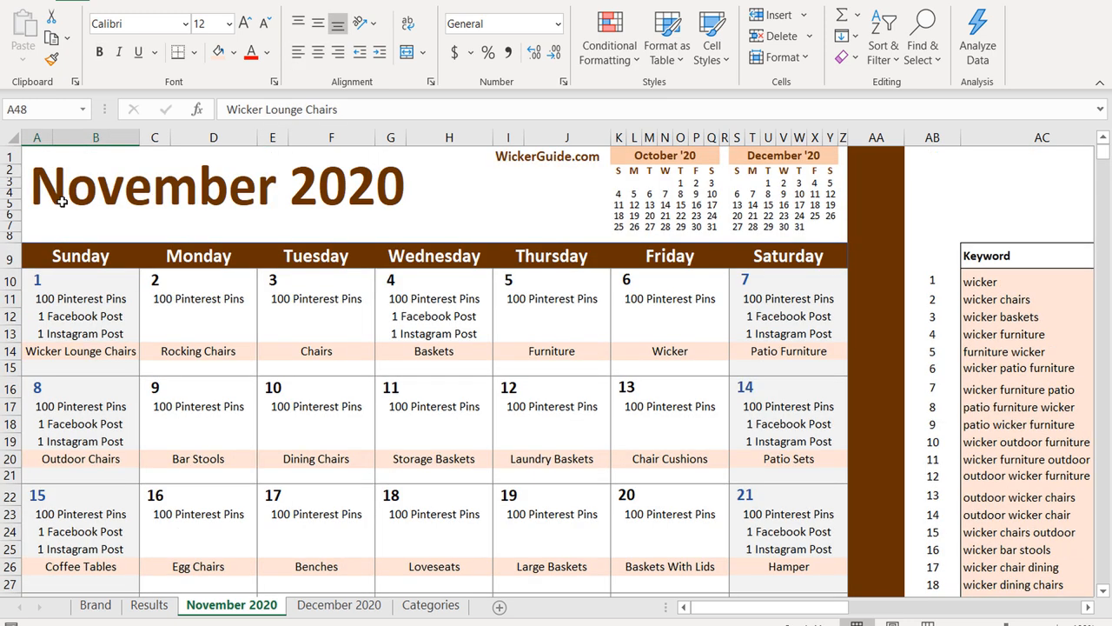
Go to the Results sheet showing the September and October KPI table.
{"action": "left_click", "coordinate": [149, 604]}
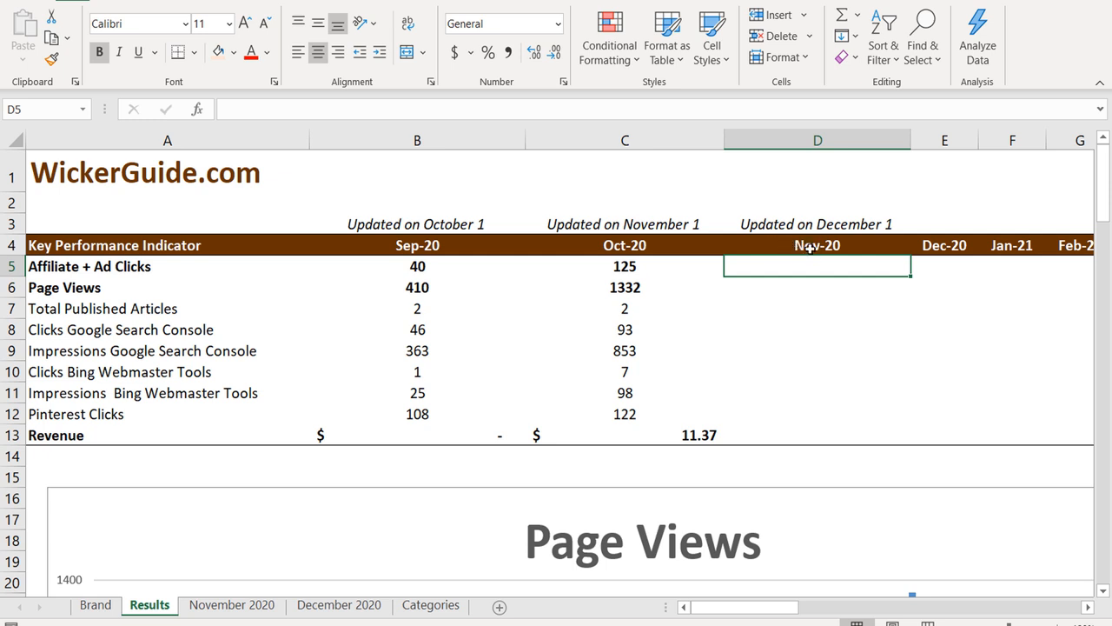
{"action": "mouse_move", "coordinate": [760, 310]}
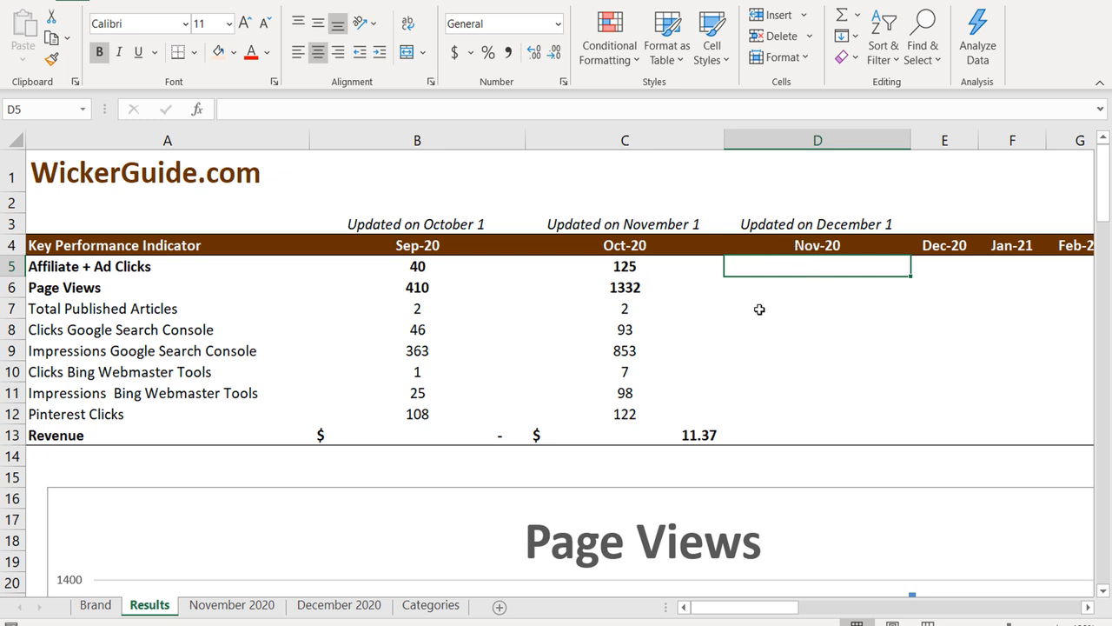
{"action": "mouse_move", "coordinate": [96, 436]}
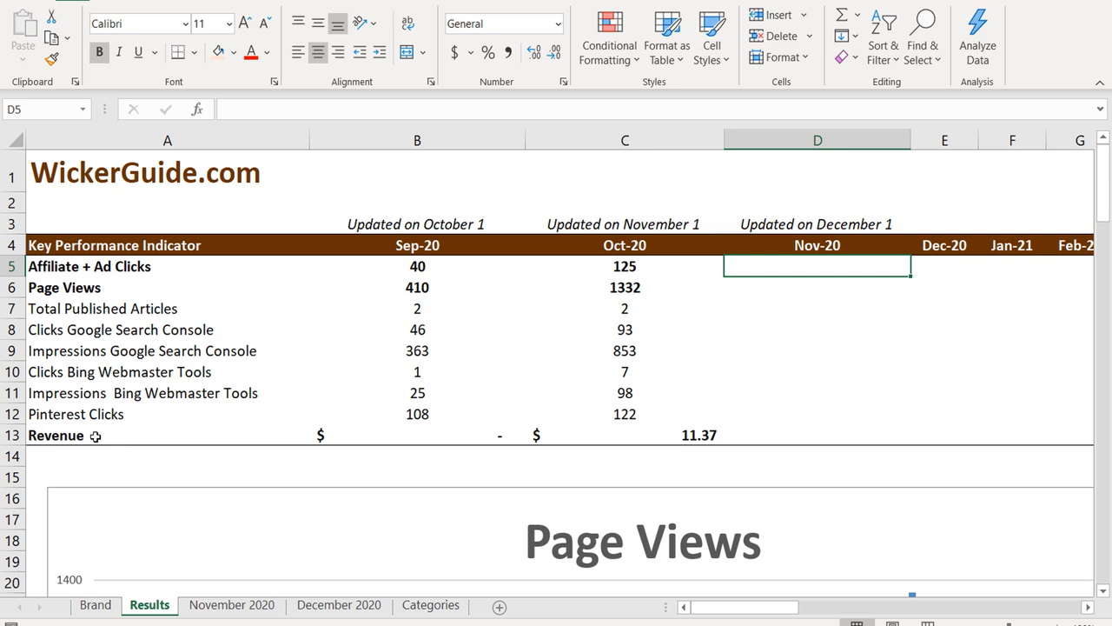
{"action": "mouse_move", "coordinate": [635, 288]}
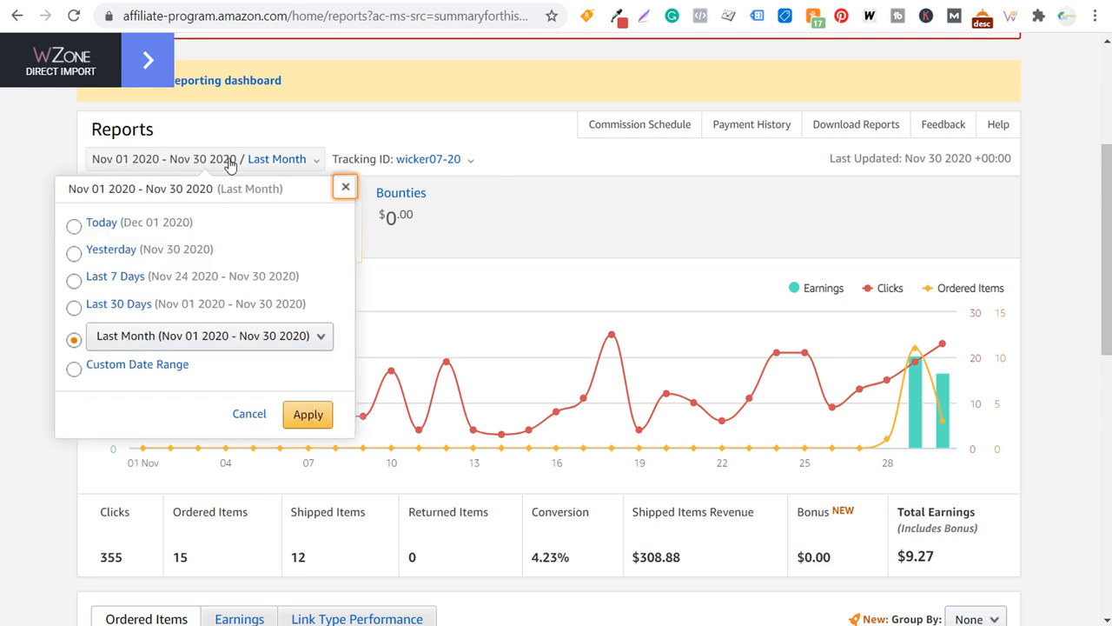
{"action": "mouse_move", "coordinate": [280, 142]}
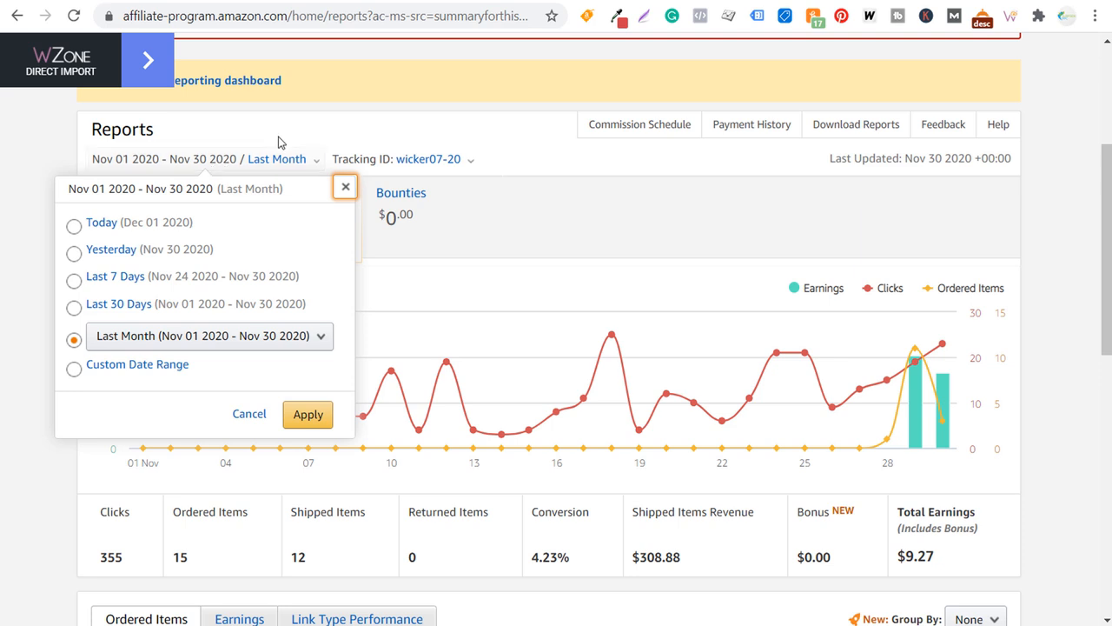
Keep the date range and scroll through November's report: 355 clicks, $9.27 earnings.
{"action": "left_click", "coordinate": [345, 186]}
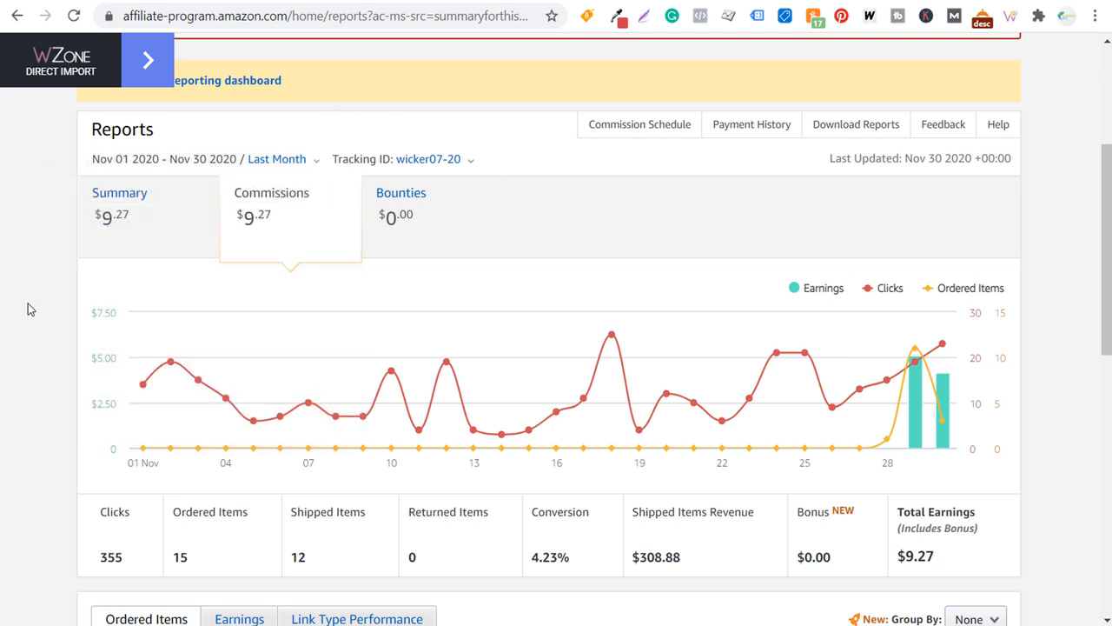
{"action": "mouse_move", "coordinate": [54, 266]}
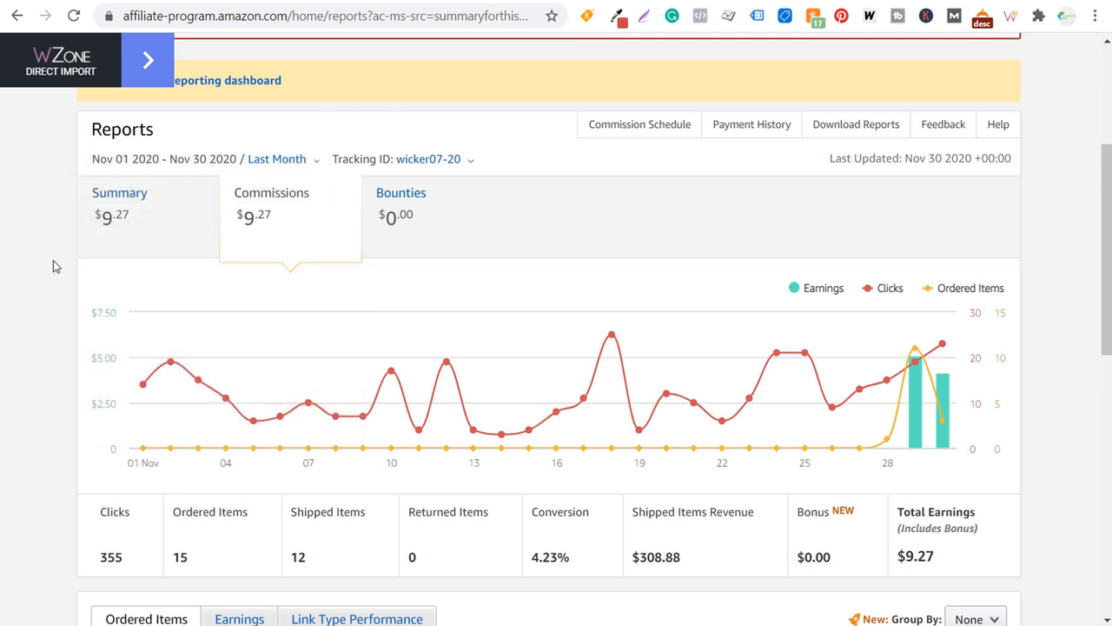
{"action": "scroll", "scroll_direction": "down", "scroll_amount": 3}
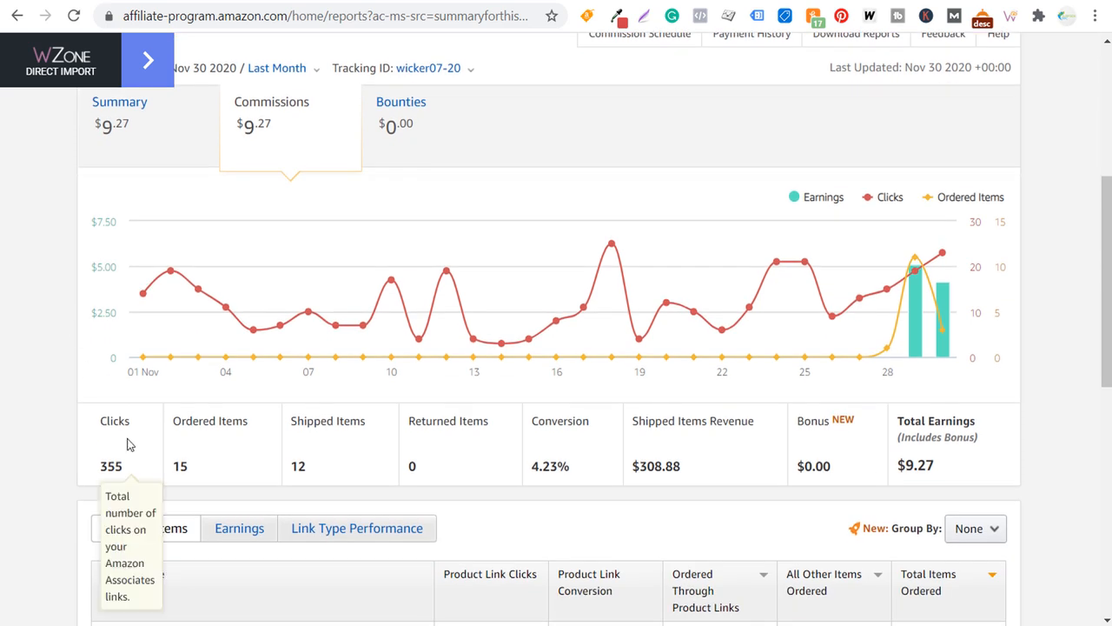
{"action": "mouse_move", "coordinate": [220, 442]}
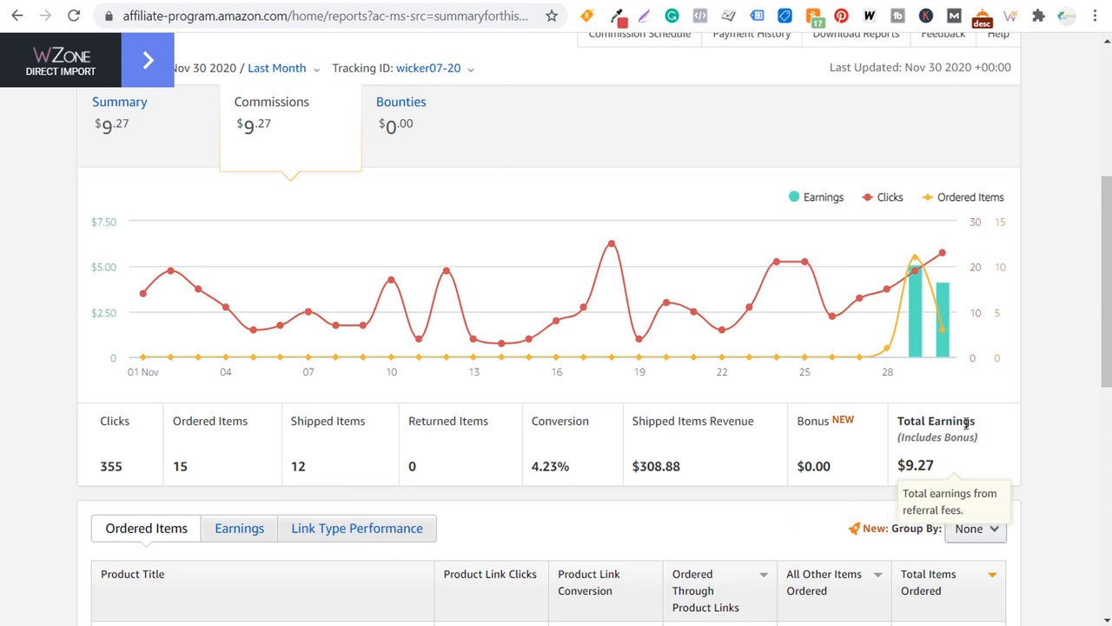
{"action": "mouse_move", "coordinate": [299, 465]}
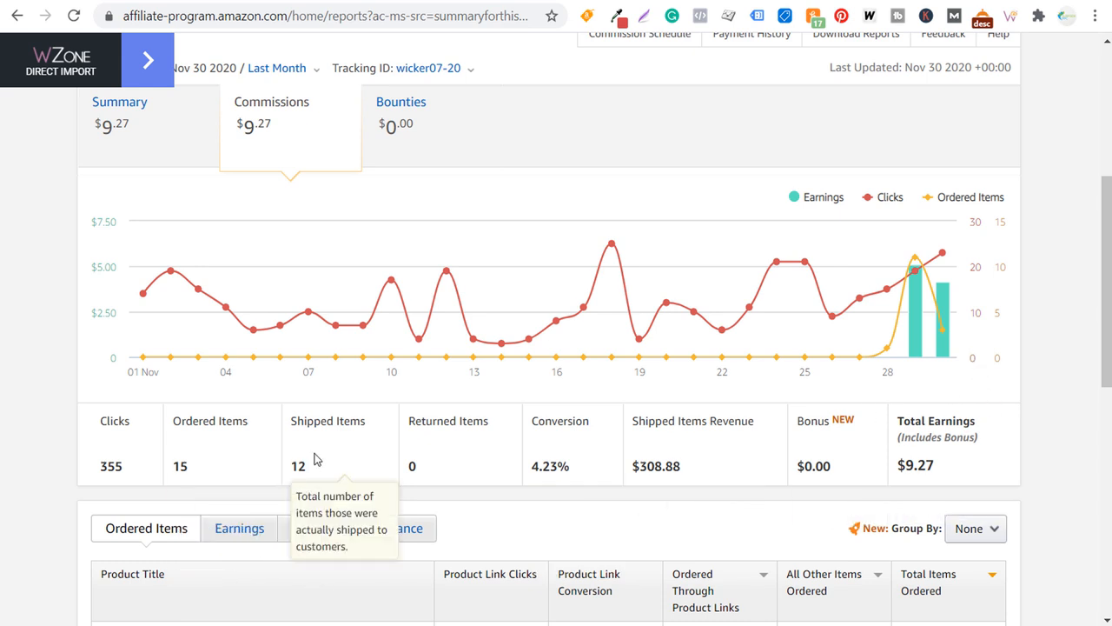
{"action": "mouse_move", "coordinate": [463, 456]}
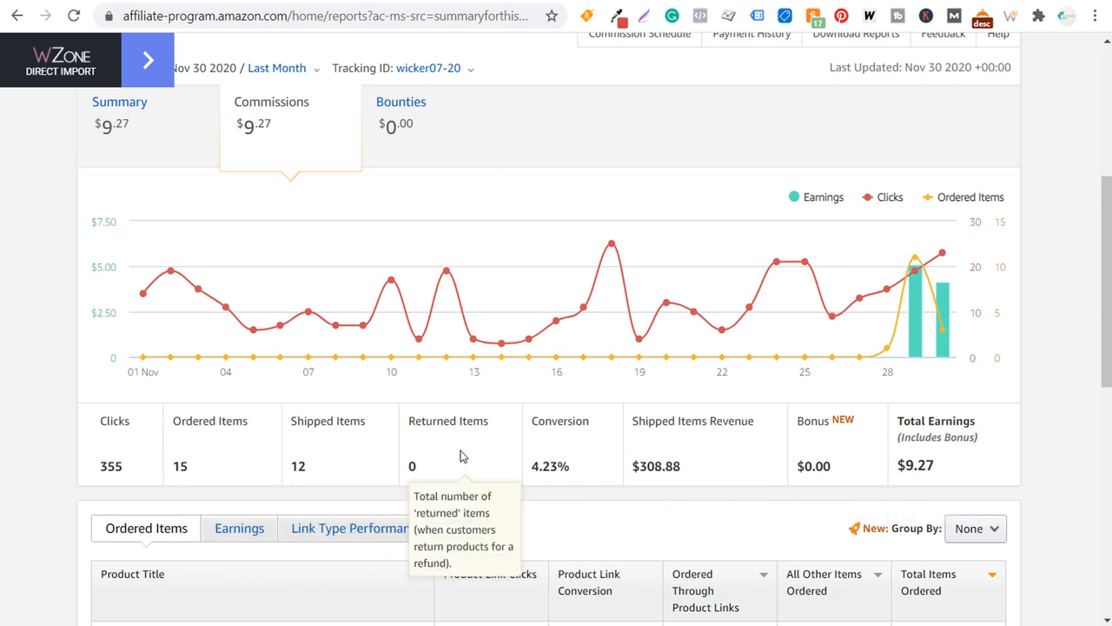
{"action": "mouse_move", "coordinate": [476, 458]}
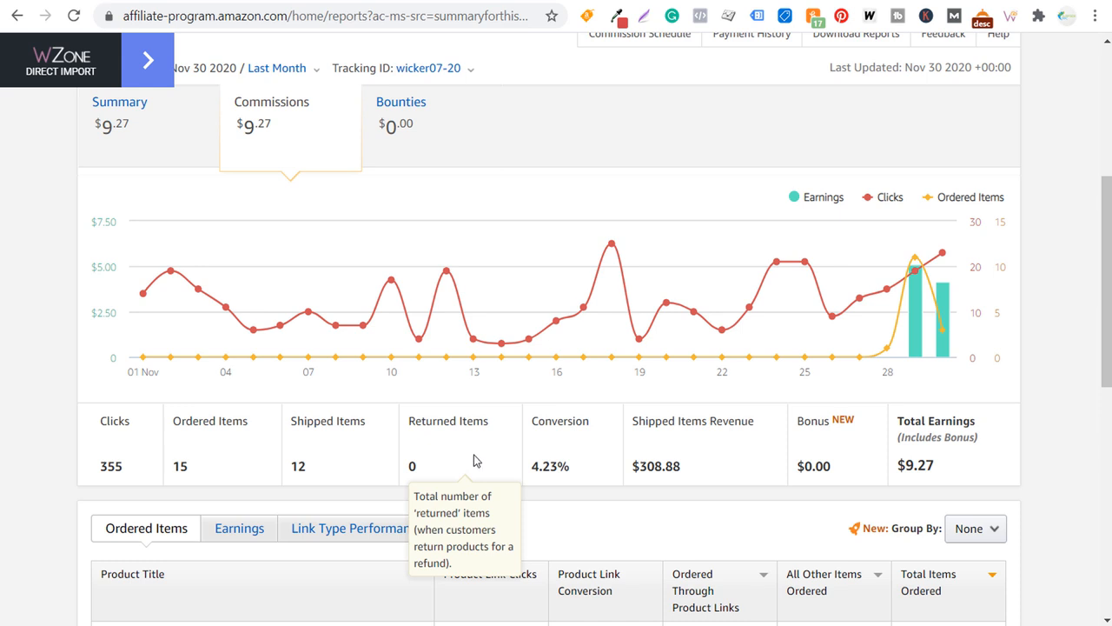
{"action": "mouse_move", "coordinate": [562, 442]}
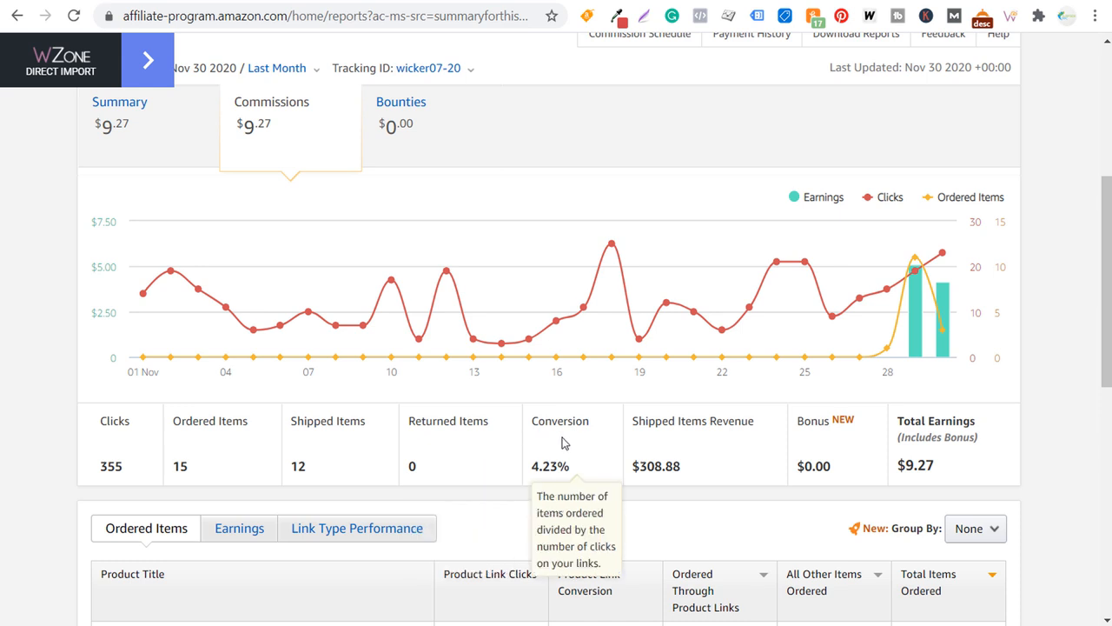
{"action": "mouse_move", "coordinate": [556, 445]}
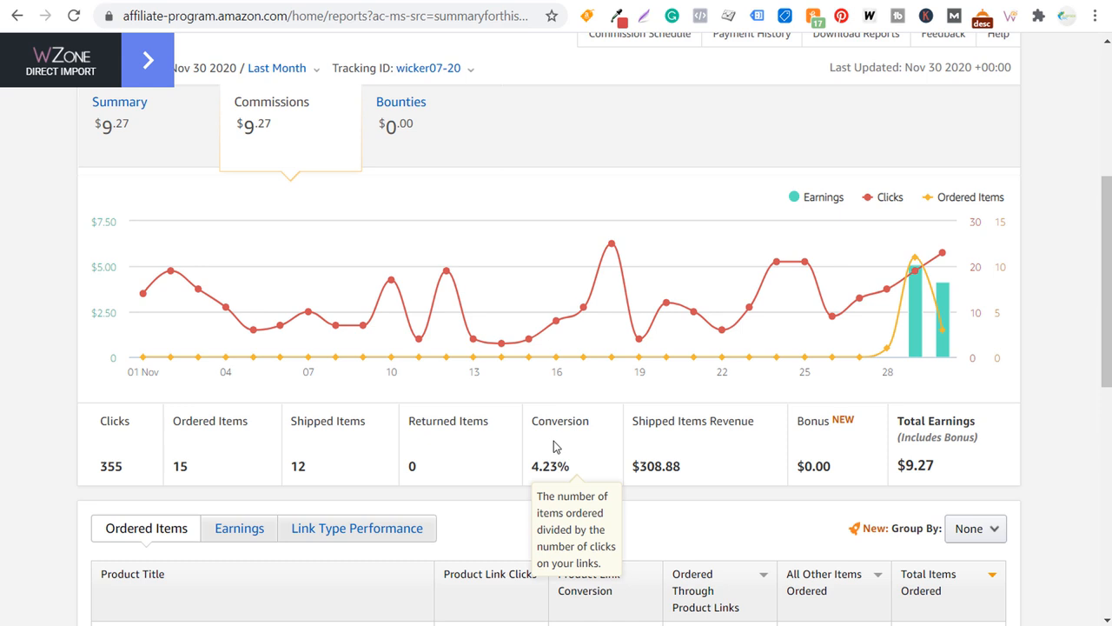
{"action": "mouse_move", "coordinate": [552, 443]}
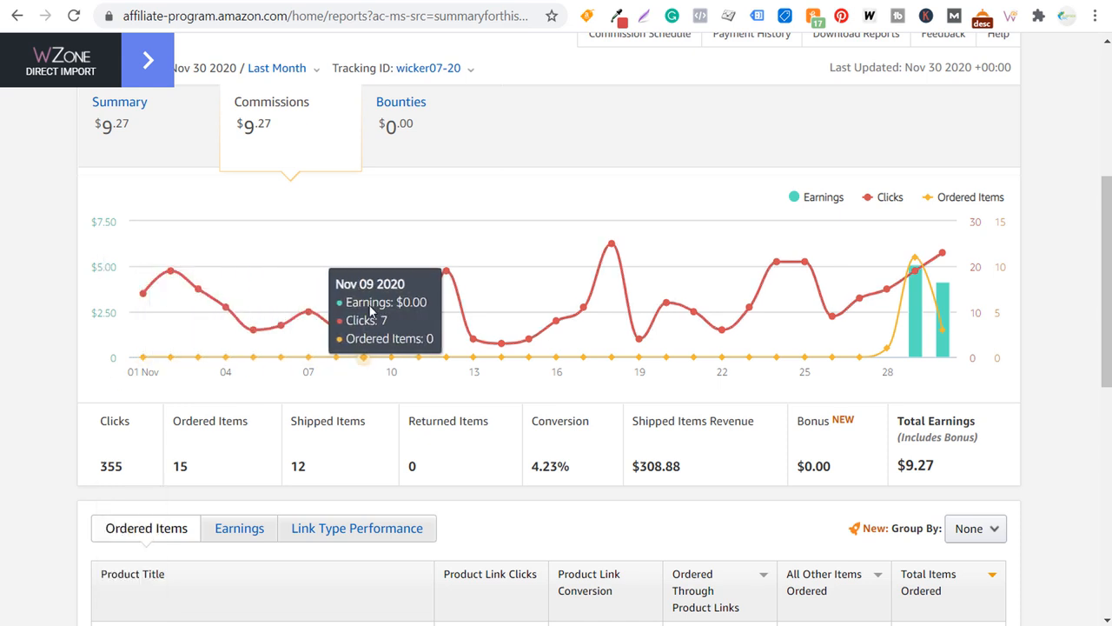
{"action": "mouse_move", "coordinate": [865, 285]}
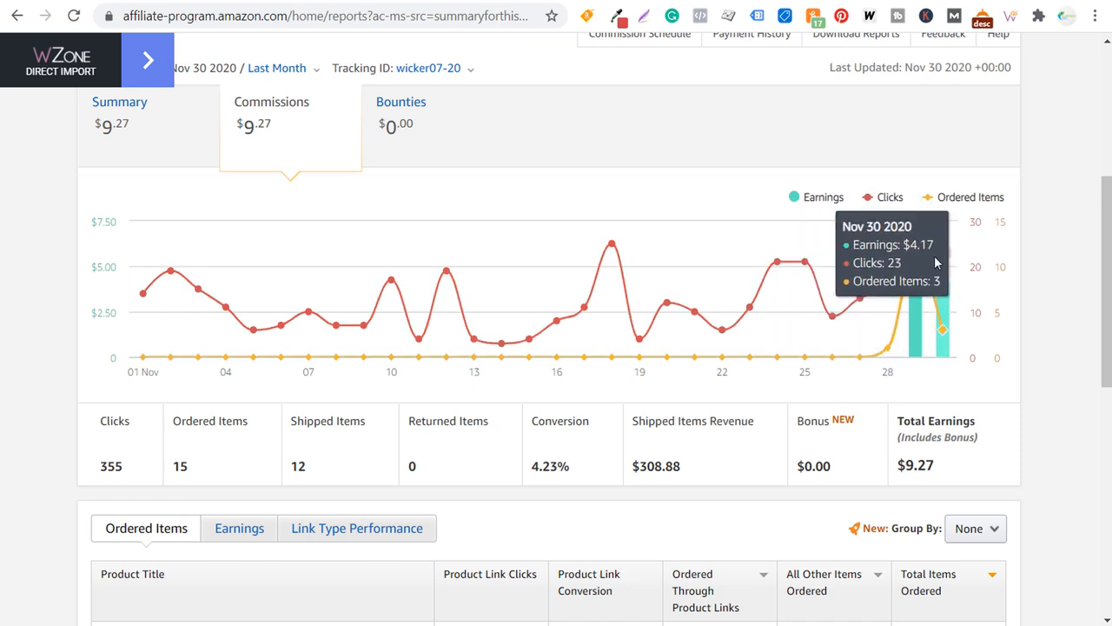
{"action": "mouse_move", "coordinate": [924, 272]}
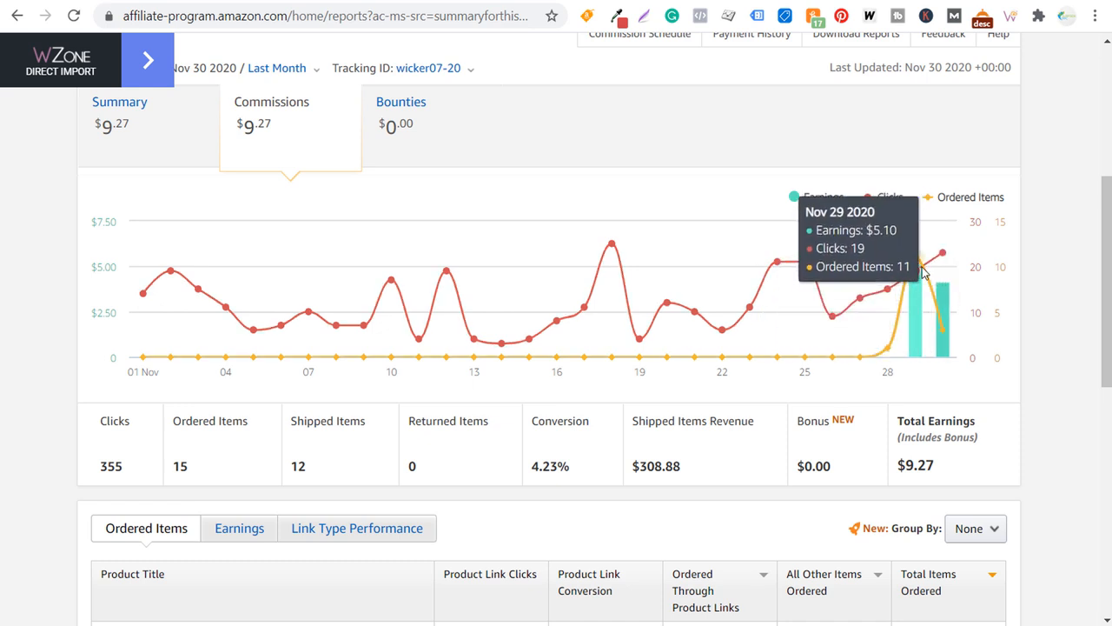
{"action": "mouse_move", "coordinate": [895, 291]}
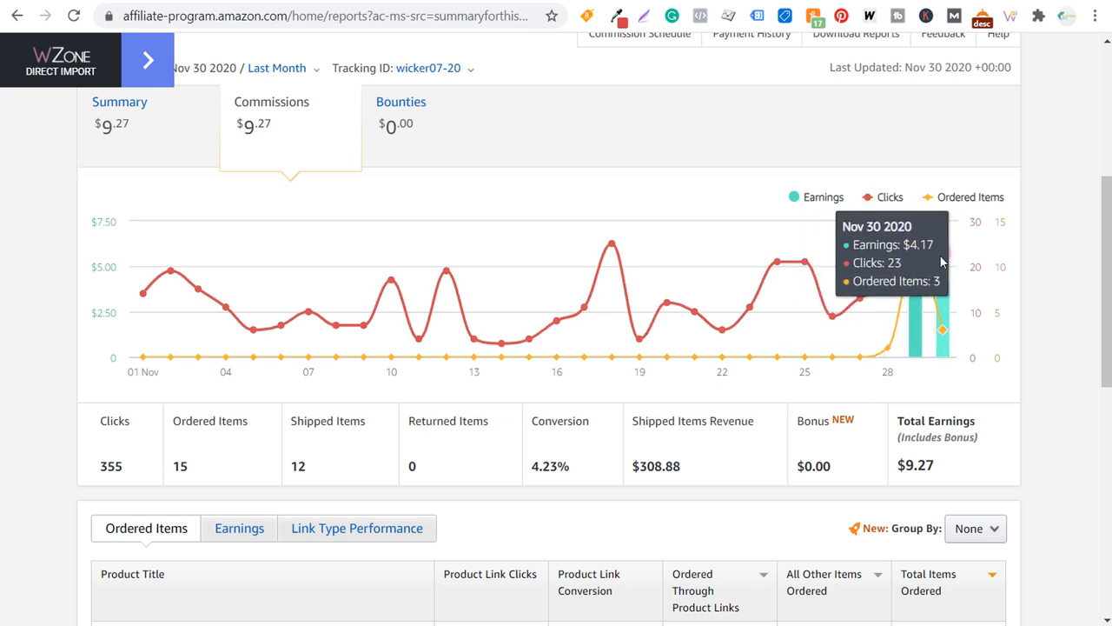
{"action": "mouse_move", "coordinate": [4, 260]}
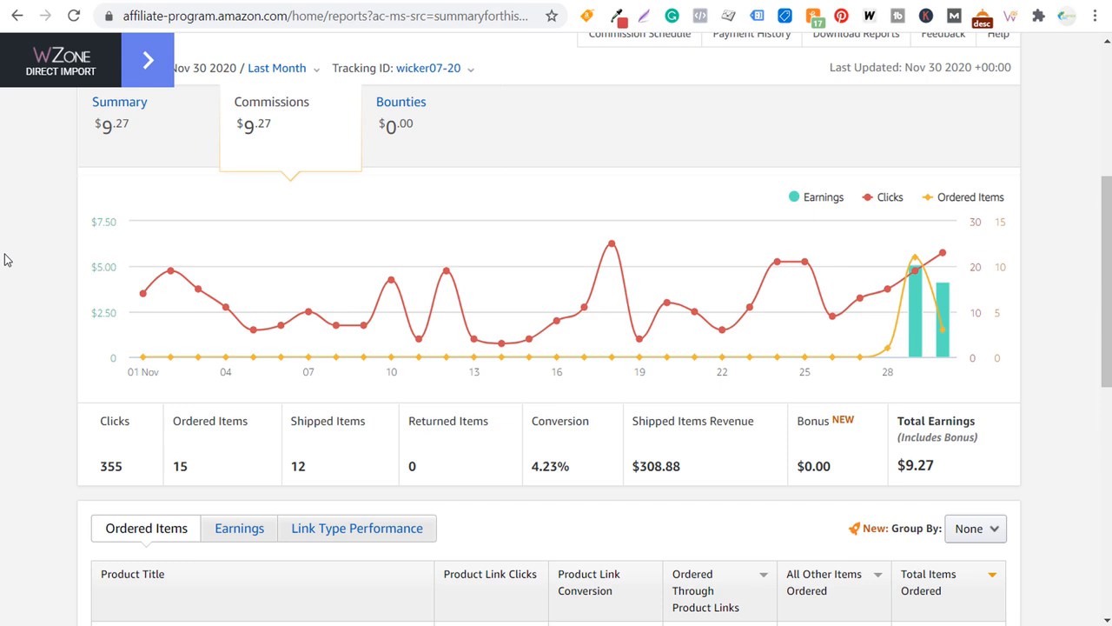
{"action": "mouse_move", "coordinate": [44, 206]}
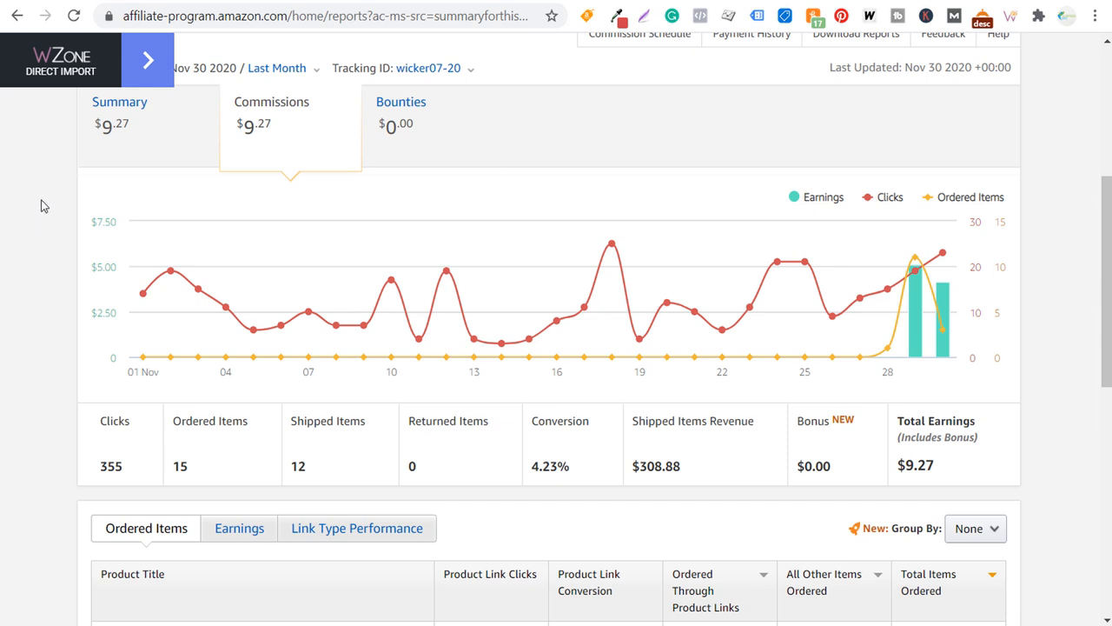
{"action": "mouse_move", "coordinate": [98, 303]}
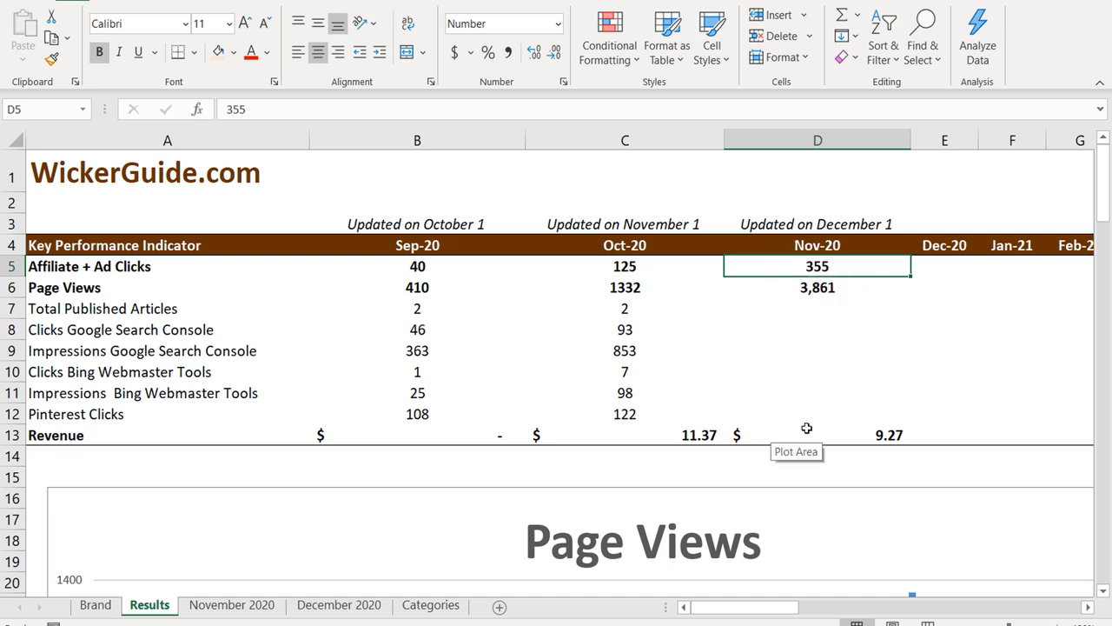
{"action": "mouse_move", "coordinate": [114, 309]}
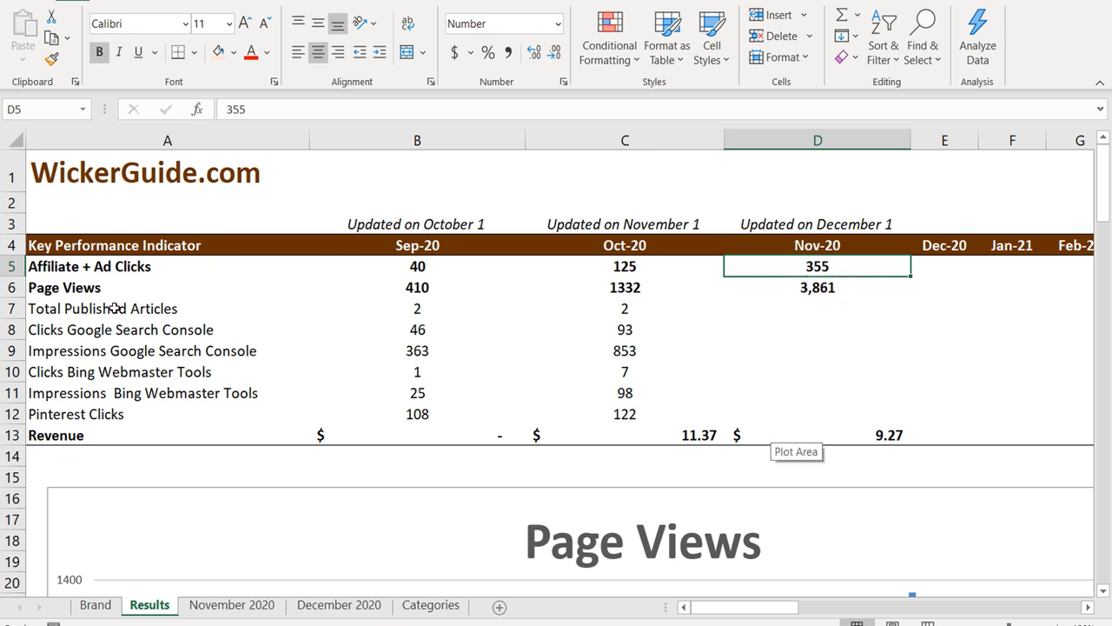
Check September and October article counts, then fill Nov-20 with 31 articles.
{"action": "left_click", "coordinate": [417, 307]}
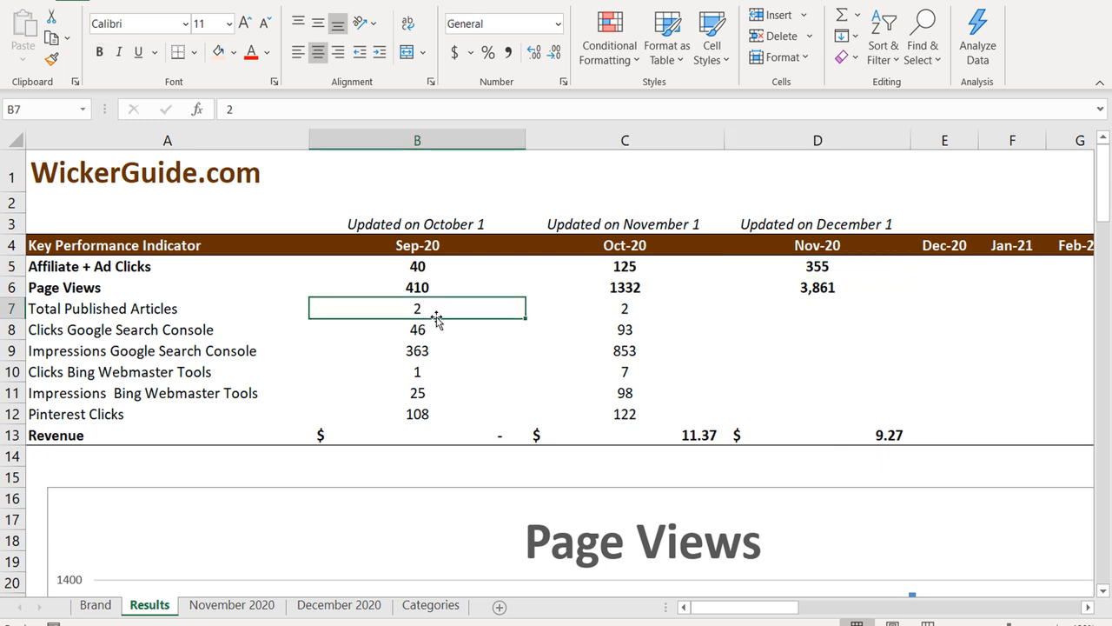
{"action": "left_click", "coordinate": [625, 308]}
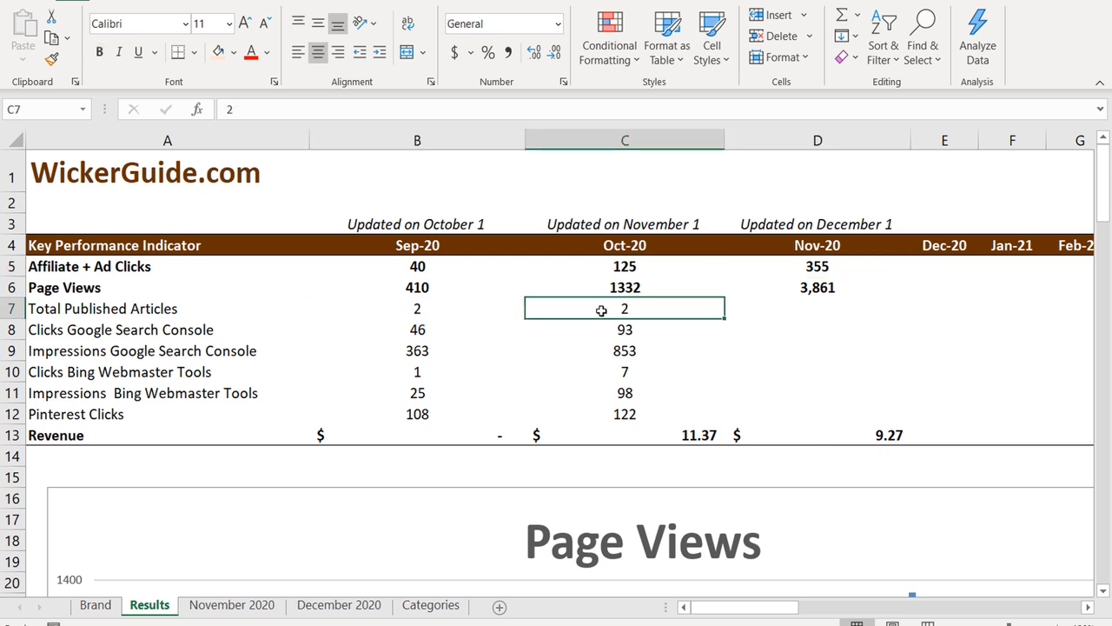
{"action": "left_click", "coordinate": [817, 308]}
{"action": "type", "text": "31"}
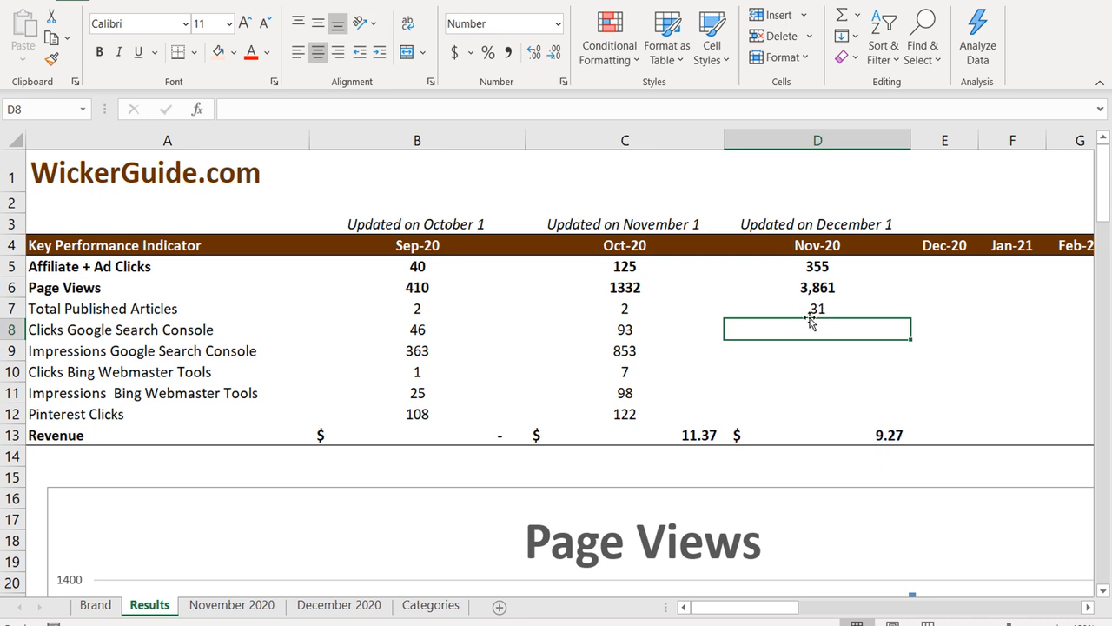
{"action": "left_click", "coordinate": [817, 308]}
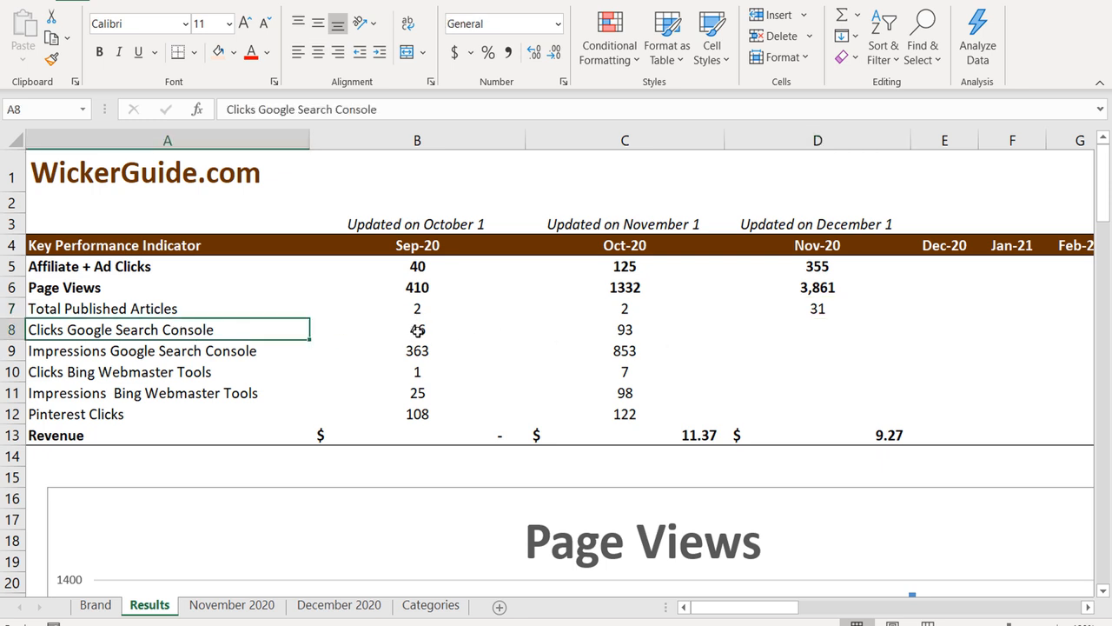
{"action": "left_click", "coordinate": [817, 329]}
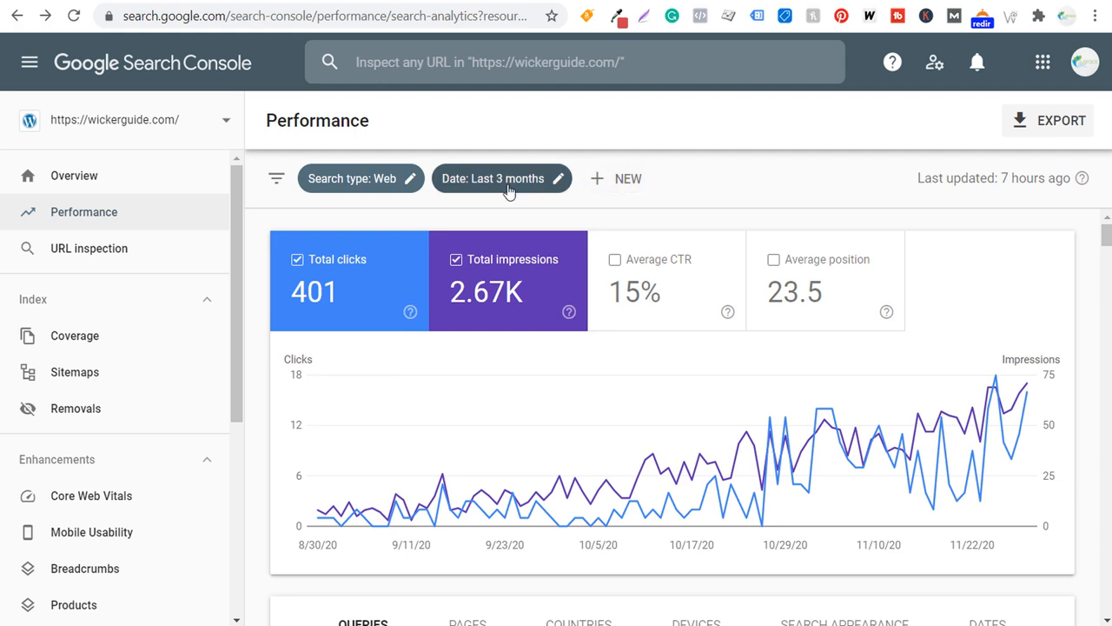
Set the Search Console report to a custom Nov 1–30, 2020 date range.
{"action": "left_click", "coordinate": [502, 178]}
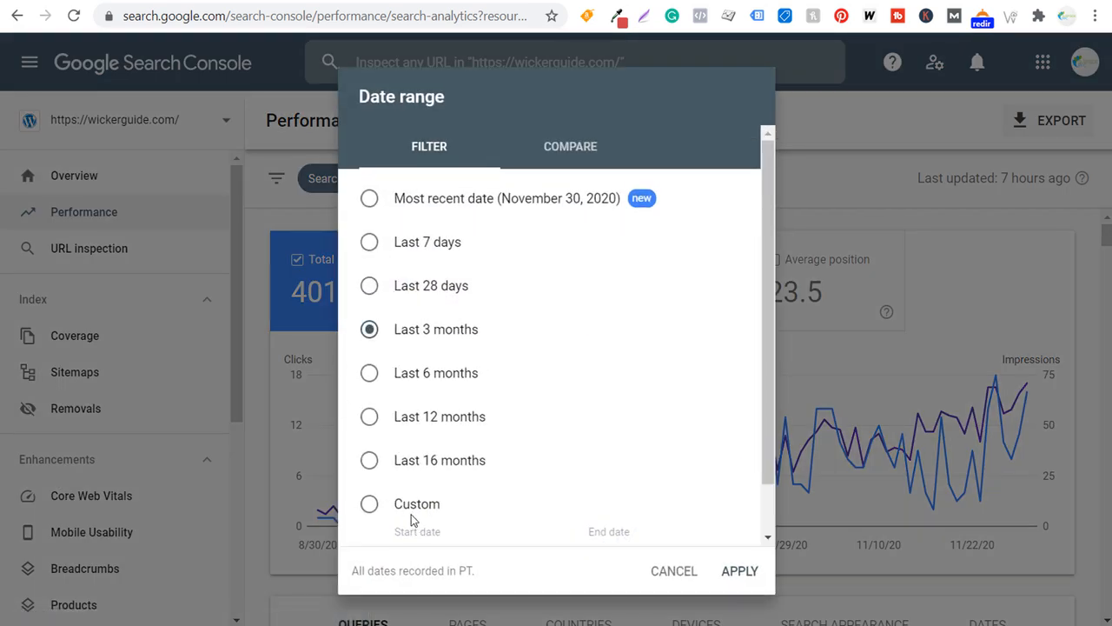
{"action": "left_click", "coordinate": [738, 571]}
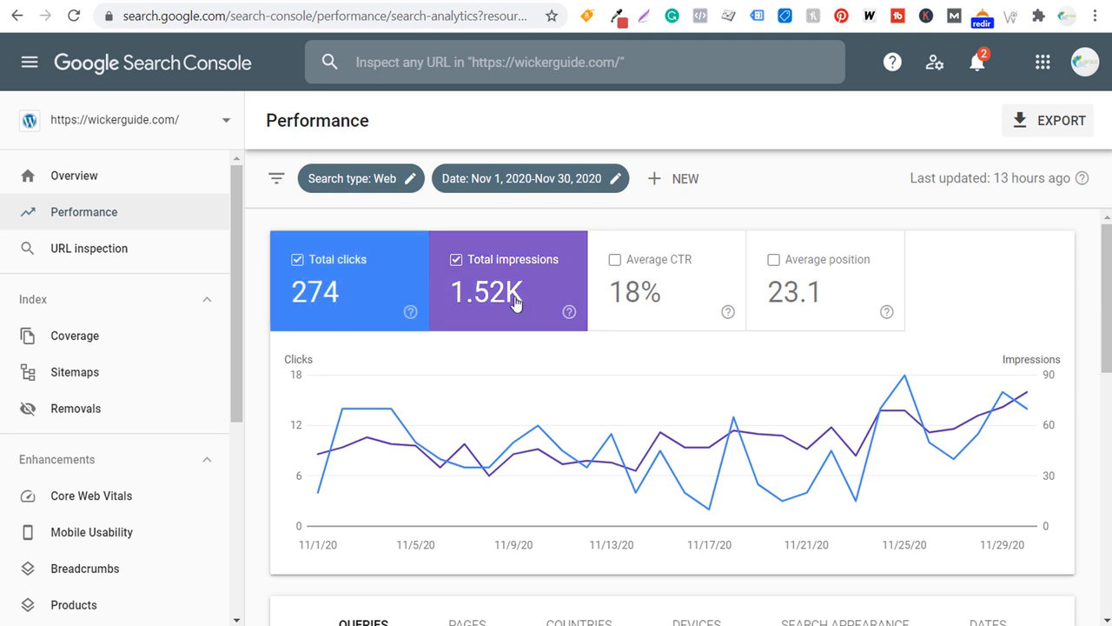
{"action": "mouse_move", "coordinate": [515, 299]}
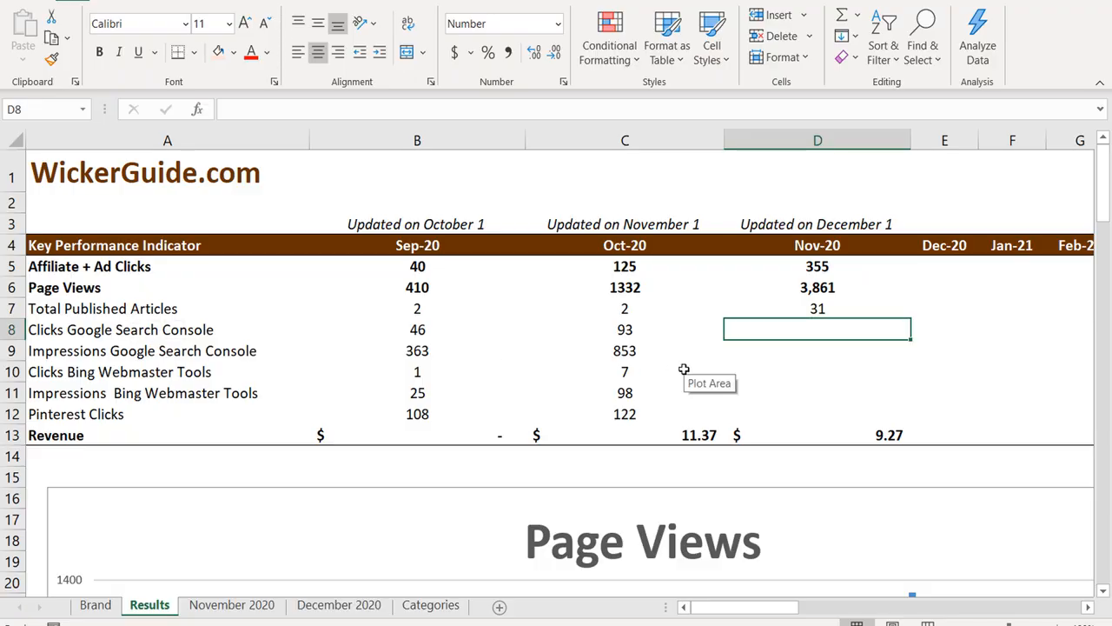
Enter 274 Nov-20 Search Console clicks and compare impressions against October.
{"action": "type", "text": "274"}
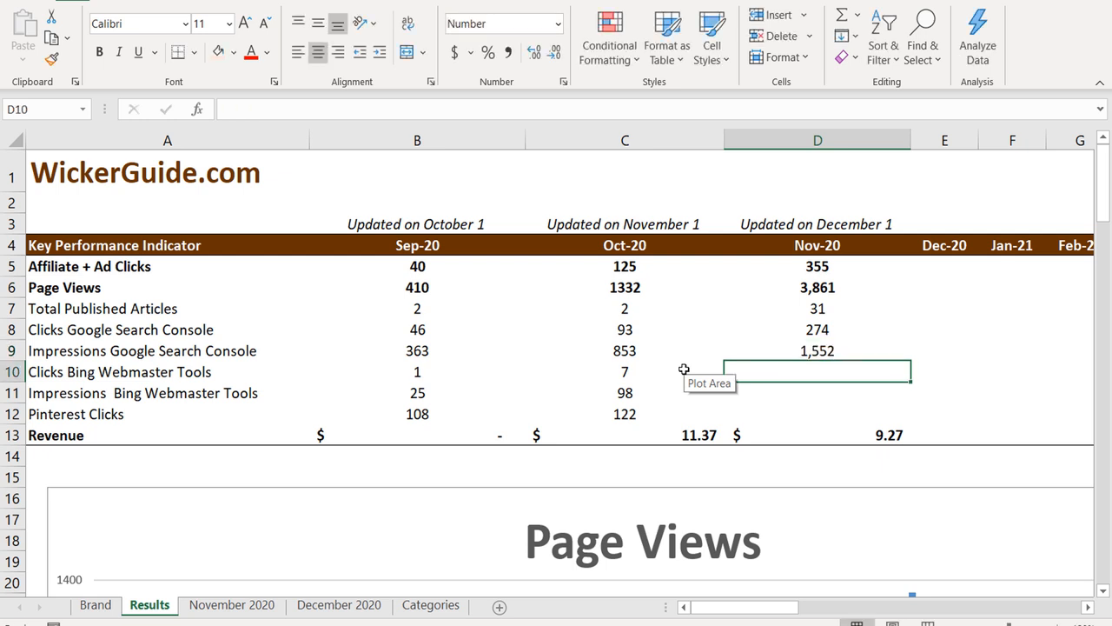
{"action": "left_click", "coordinate": [625, 350]}
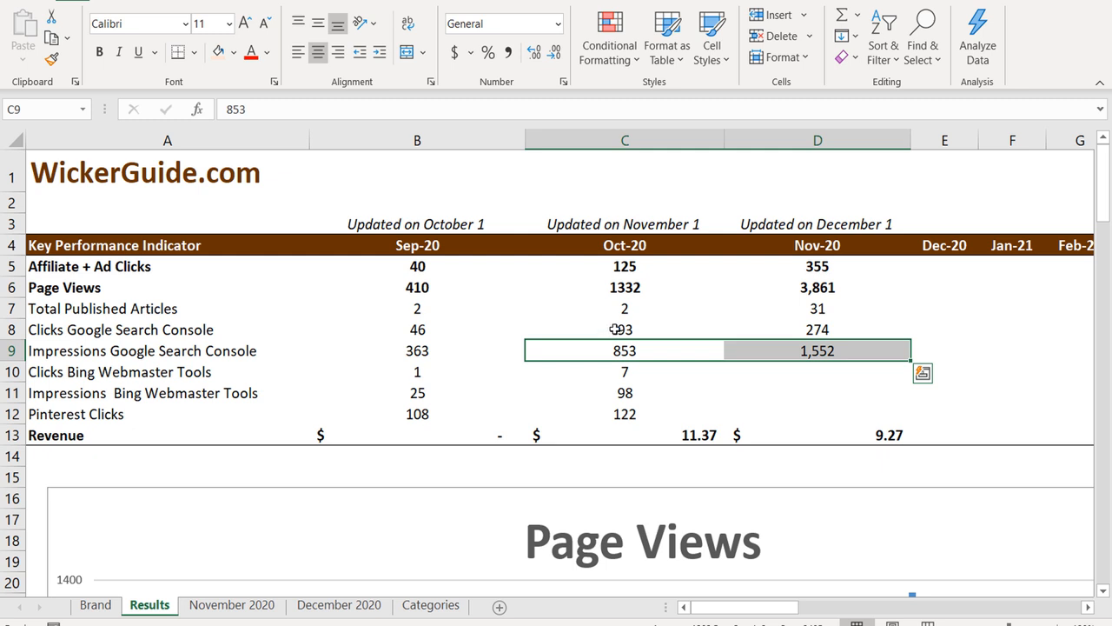
{"action": "left_click", "coordinate": [624, 329]}
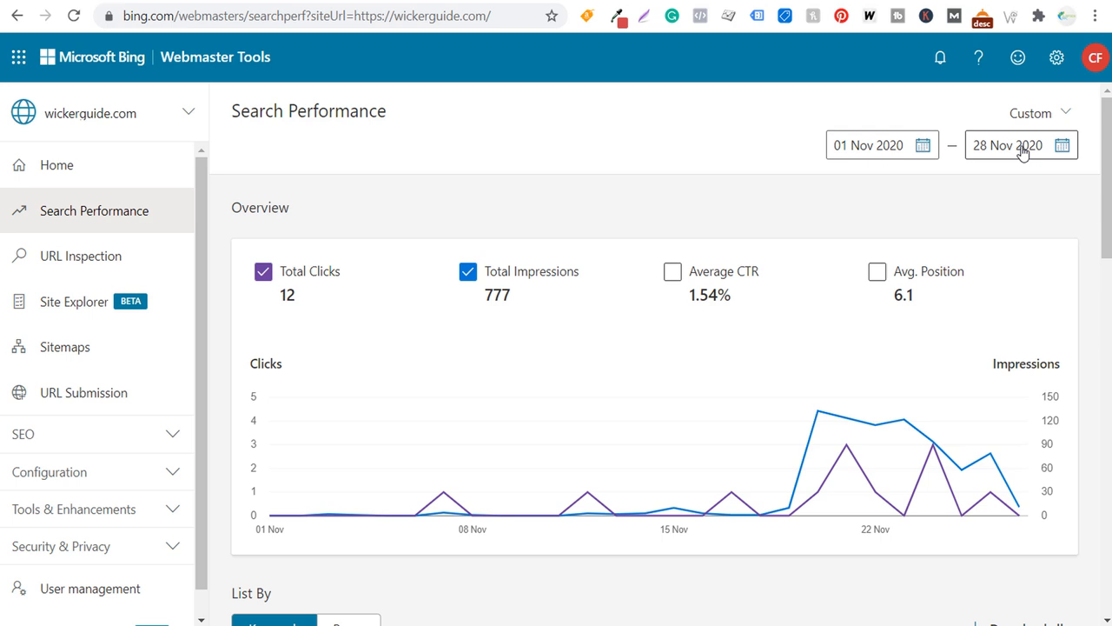
{"action": "mouse_move", "coordinate": [645, 178]}
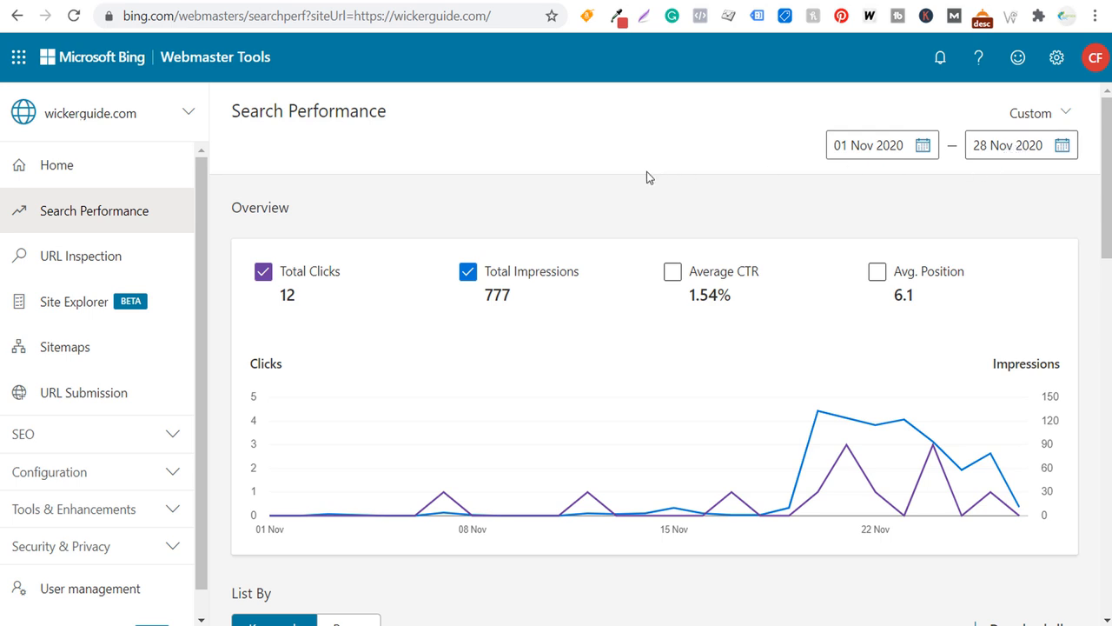
{"action": "mouse_move", "coordinate": [662, 192]}
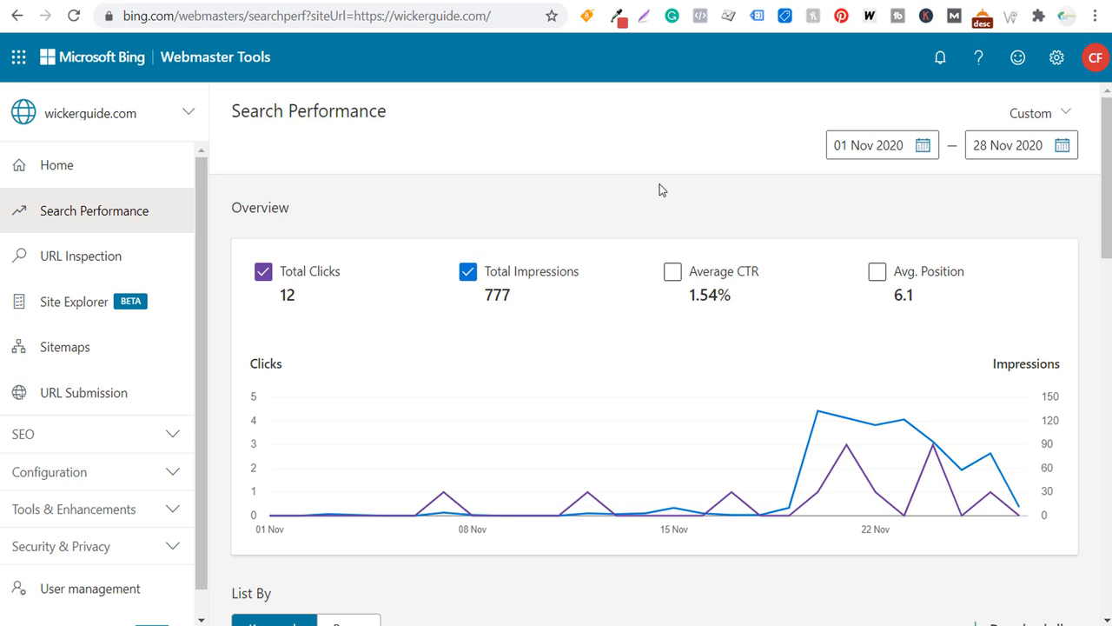
{"action": "mouse_move", "coordinate": [350, 339]}
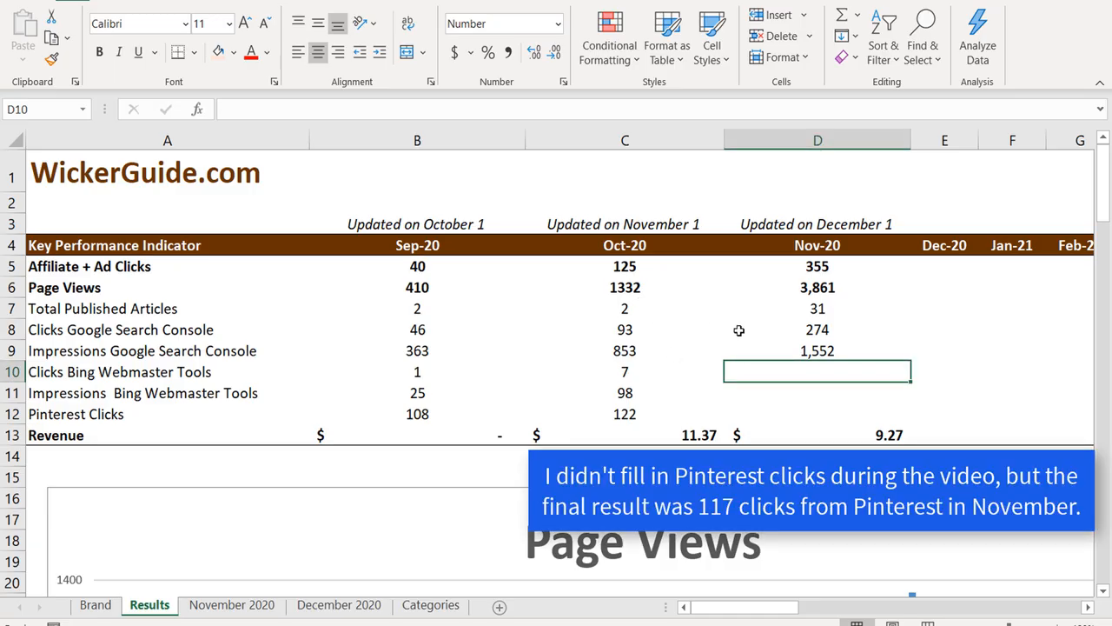
Enter 777 Nov-20 Bing impressions and compare Bing figures across the three months.
{"action": "type", "text": "777"}
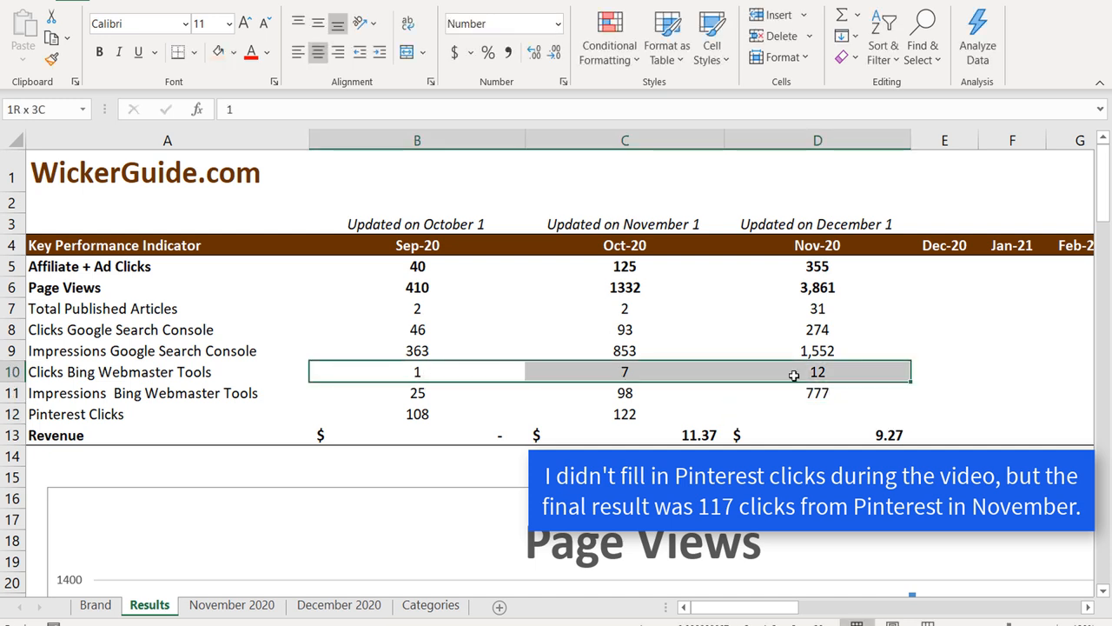
{"action": "left_click", "coordinate": [417, 393]}
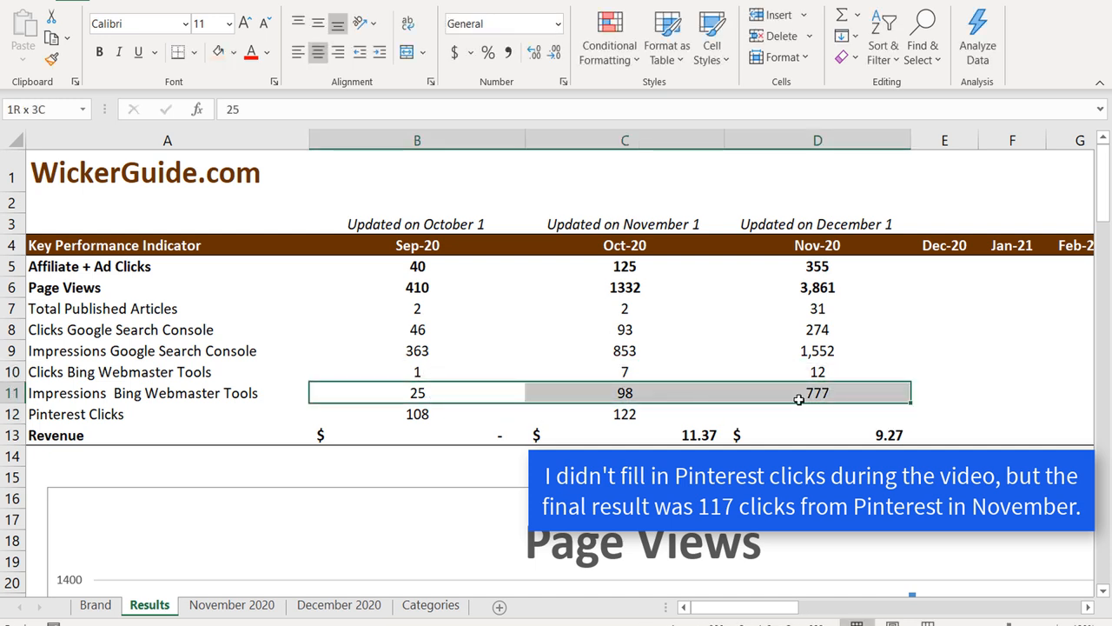
{"action": "left_click", "coordinate": [625, 392]}
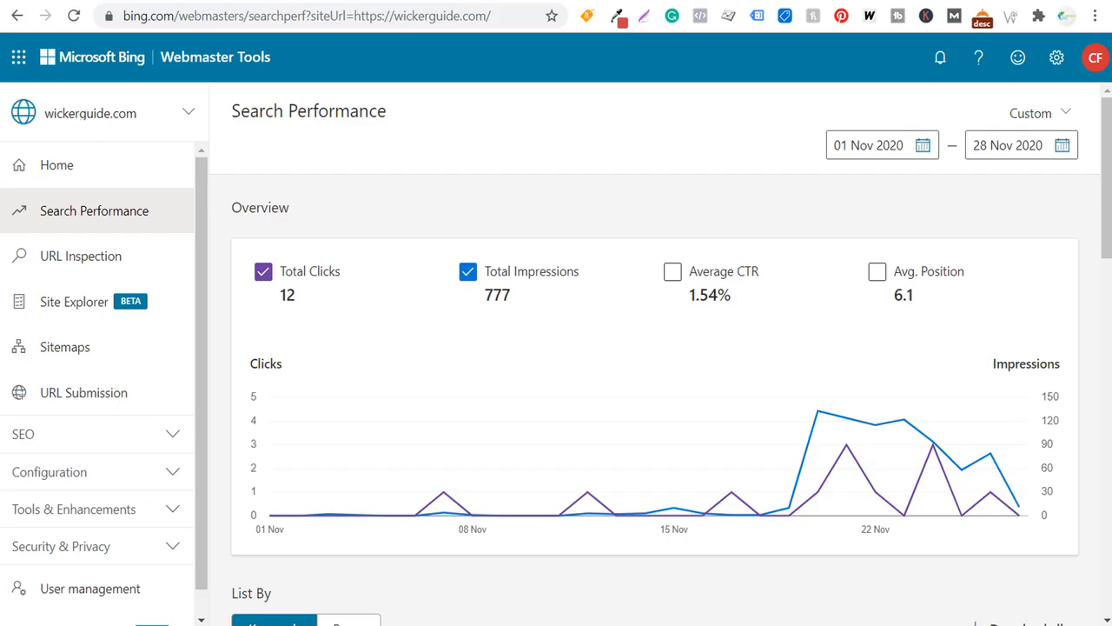
{"action": "mouse_move", "coordinate": [300, 516]}
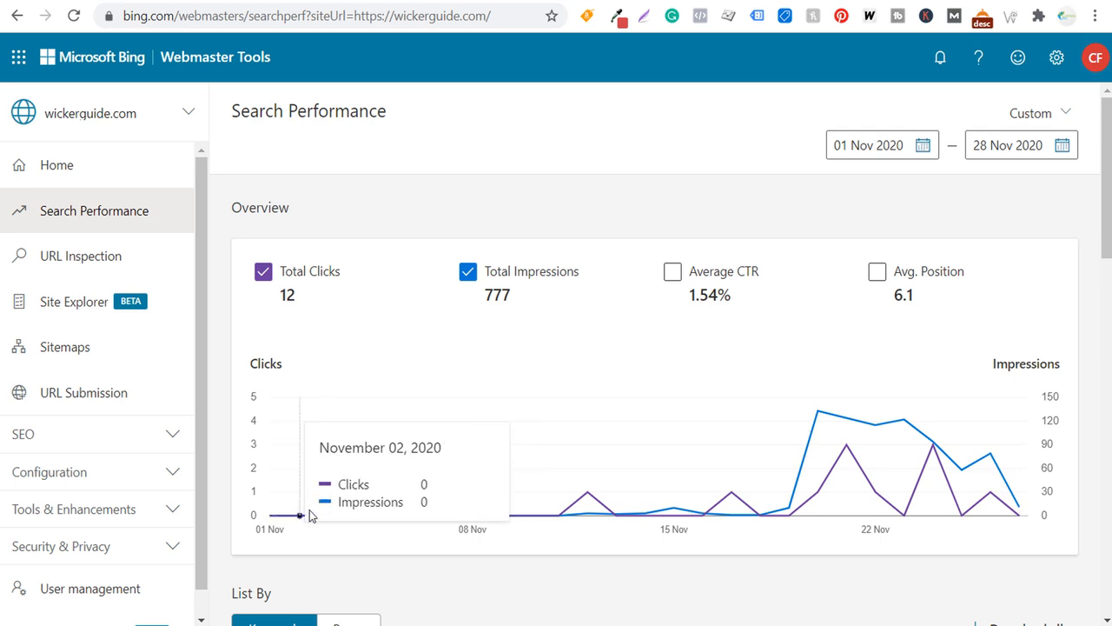
{"action": "mouse_move", "coordinate": [274, 515]}
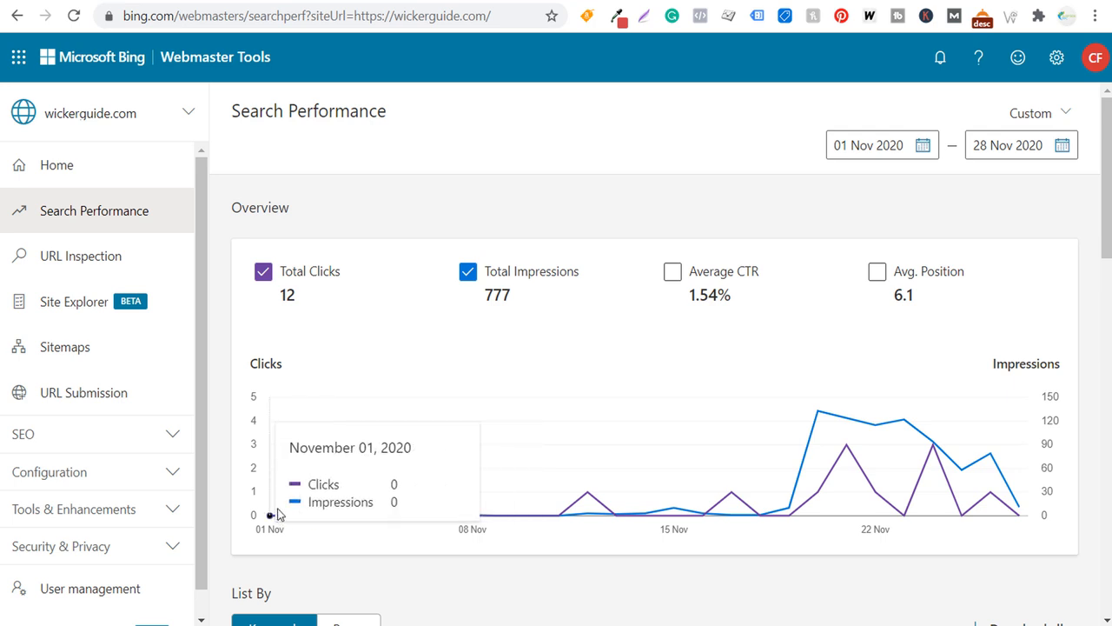
{"action": "mouse_move", "coordinate": [408, 508]}
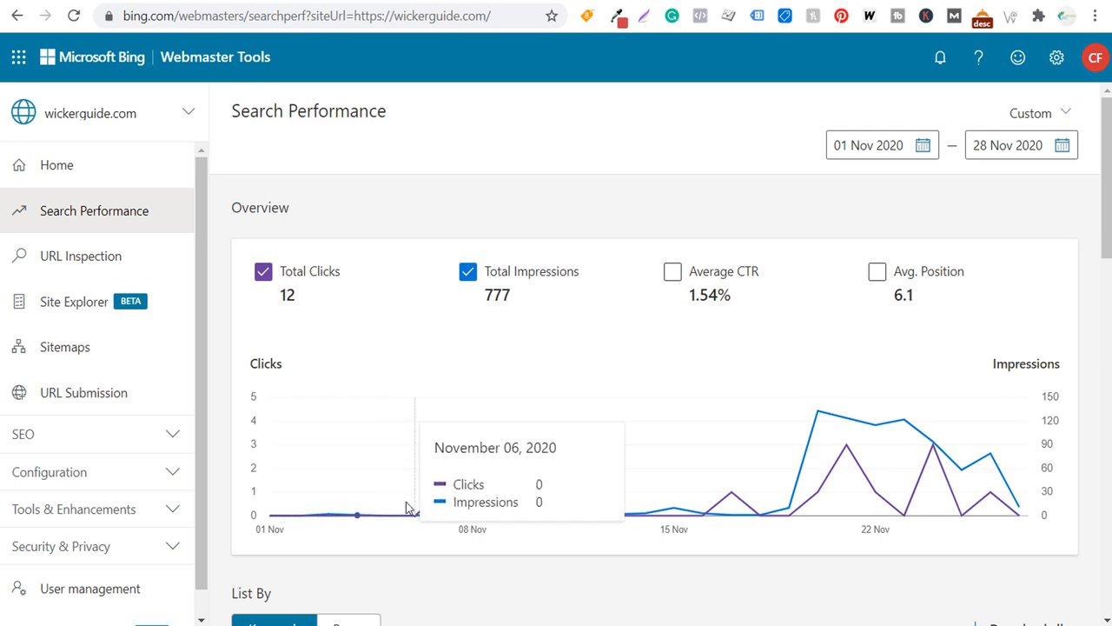
{"action": "mouse_move", "coordinate": [570, 498]}
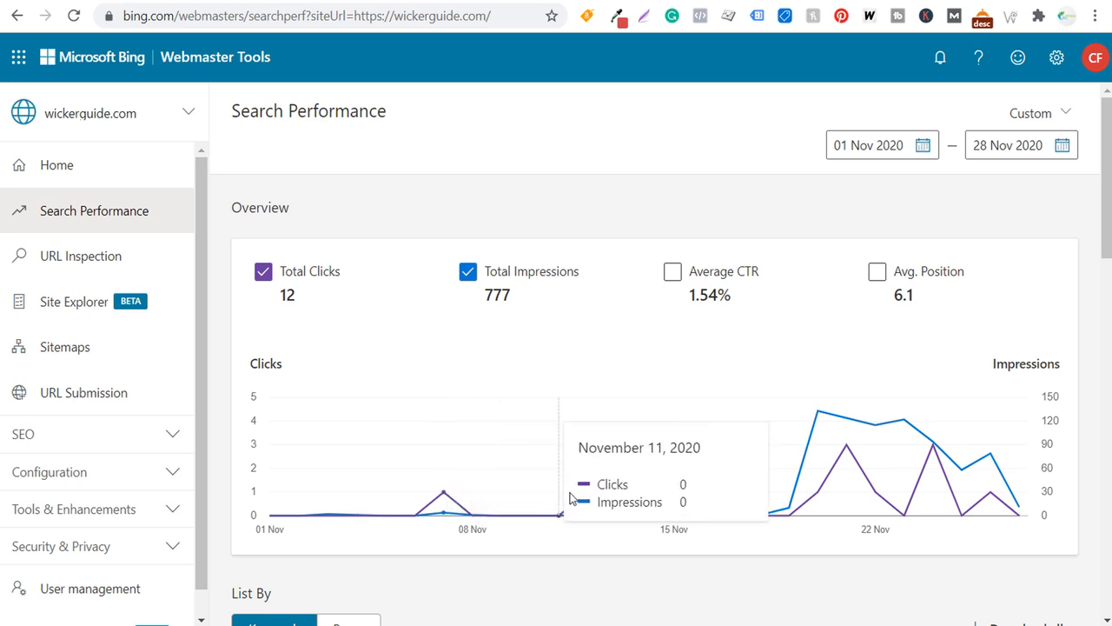
{"action": "mouse_move", "coordinate": [788, 514]}
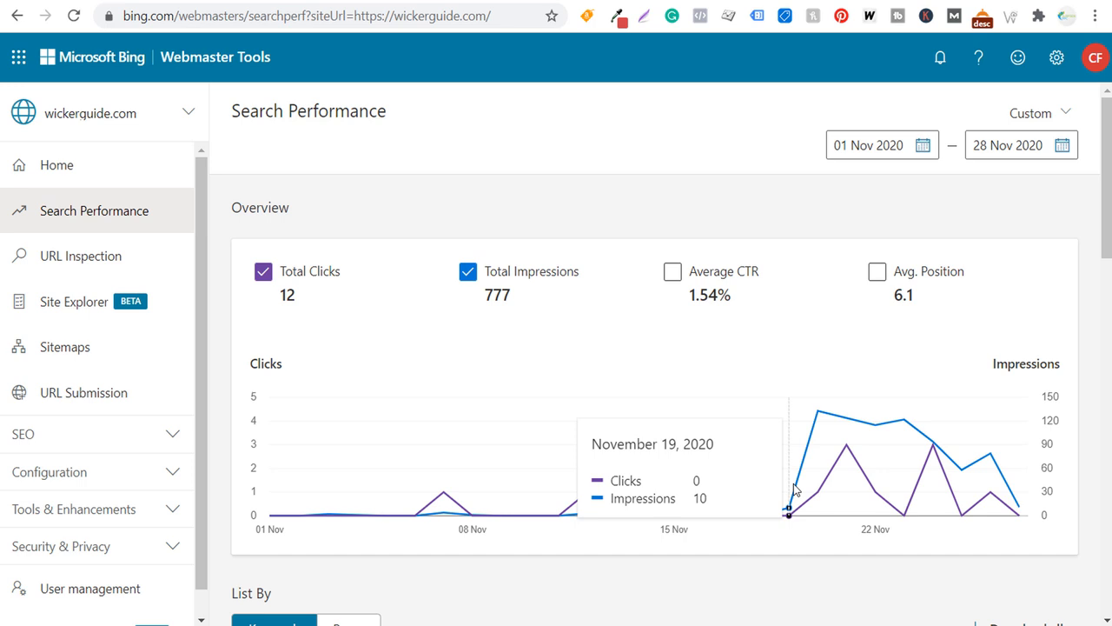
{"action": "mouse_move", "coordinate": [843, 435]}
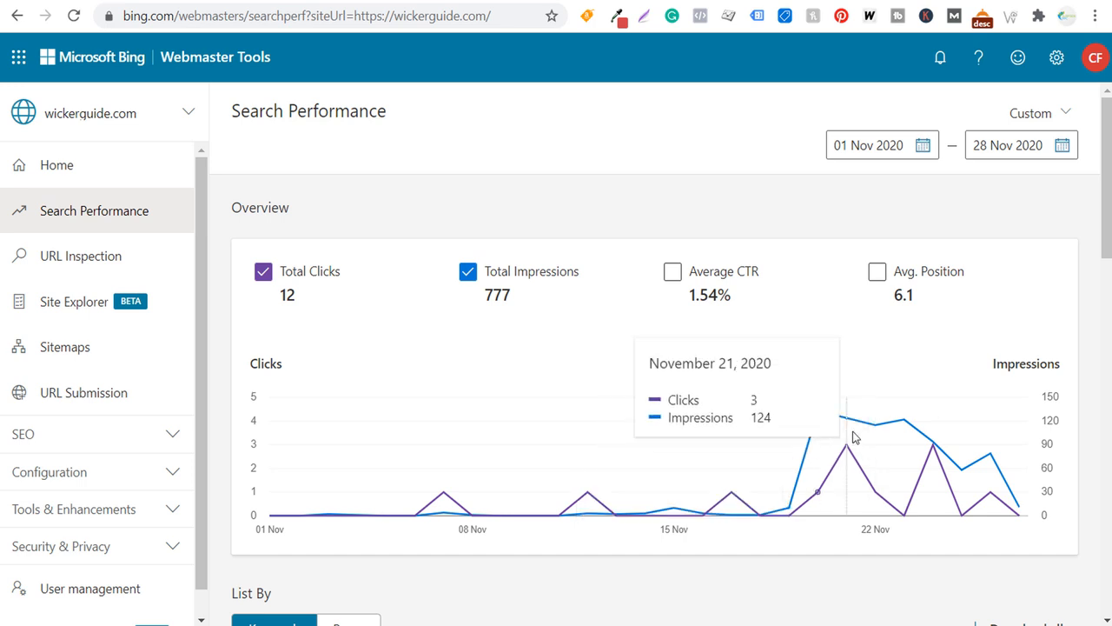
{"action": "mouse_move", "coordinate": [874, 432]}
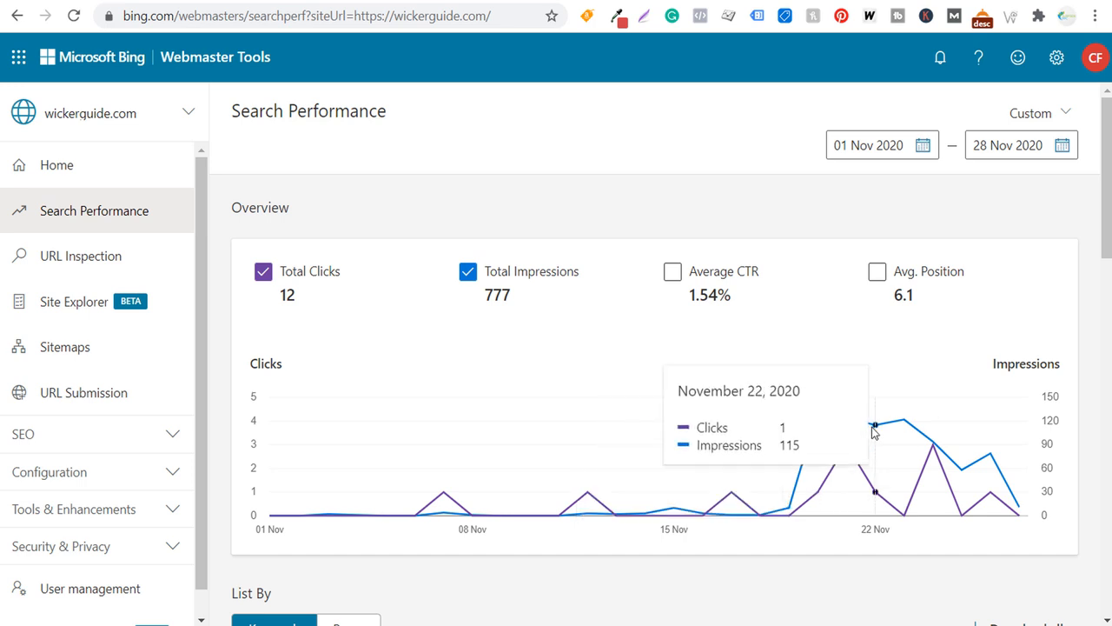
{"action": "mouse_move", "coordinate": [300, 516]}
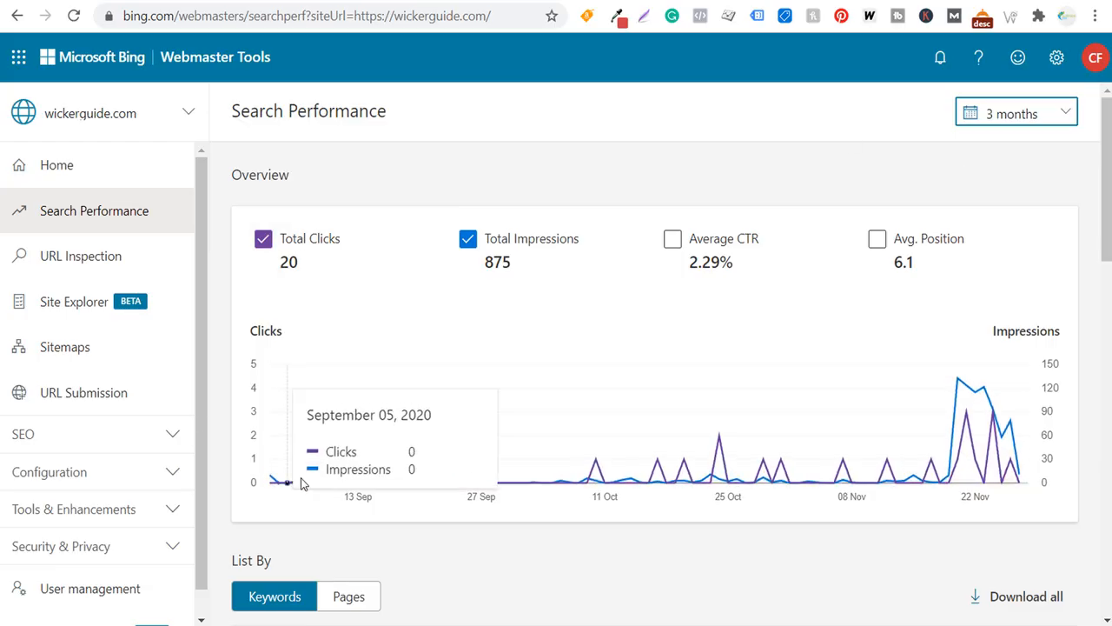
{"action": "mouse_move", "coordinate": [950, 426]}
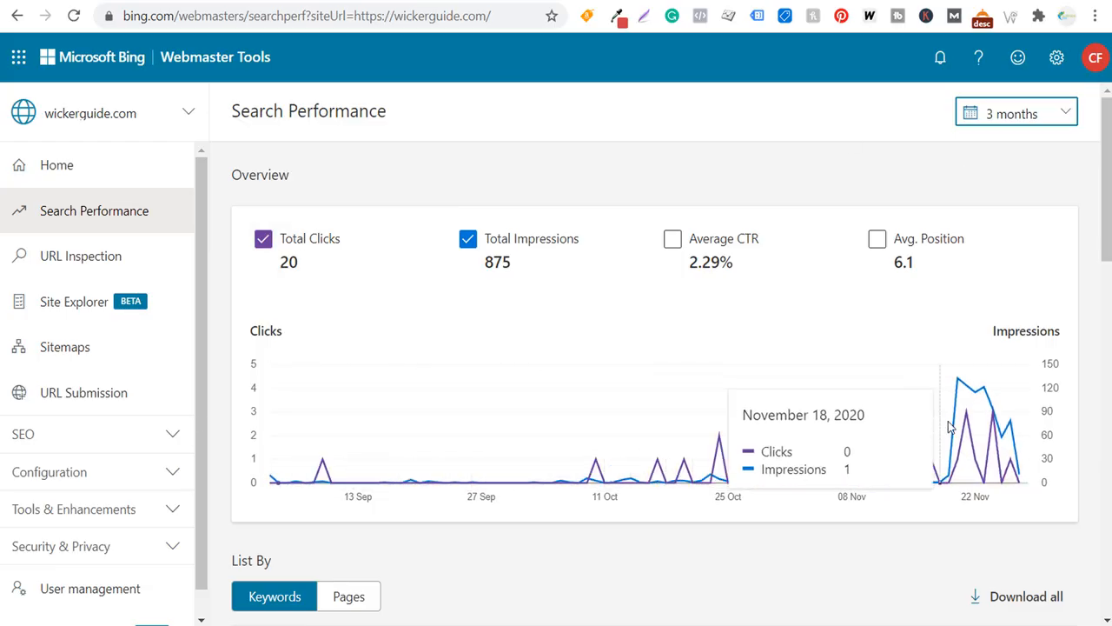
{"action": "mouse_move", "coordinate": [900, 350]}
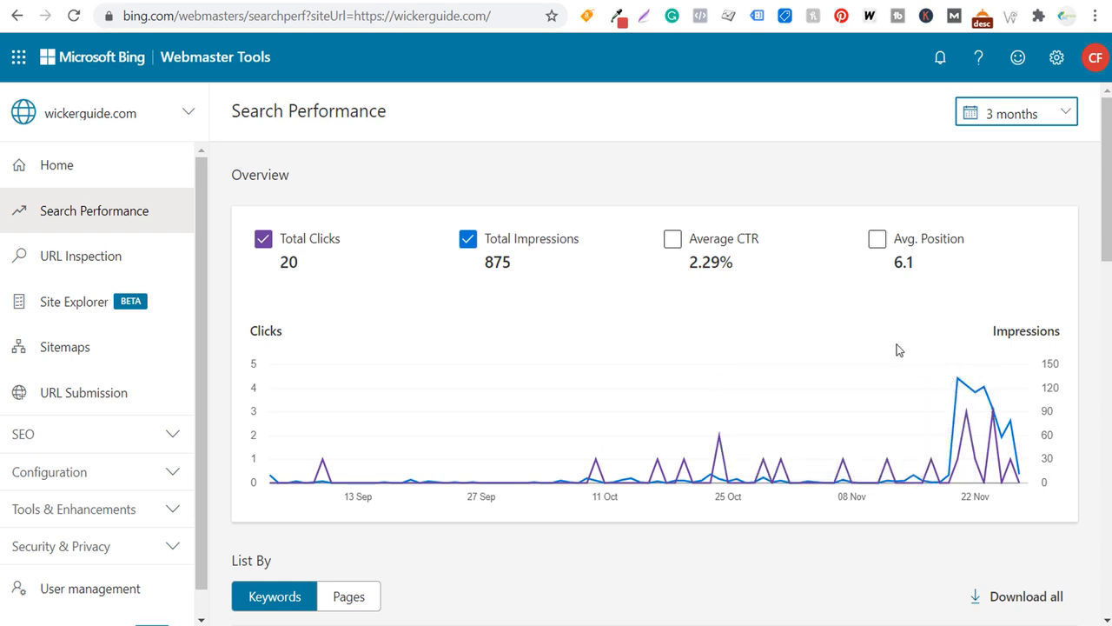
{"action": "mouse_move", "coordinate": [866, 320]}
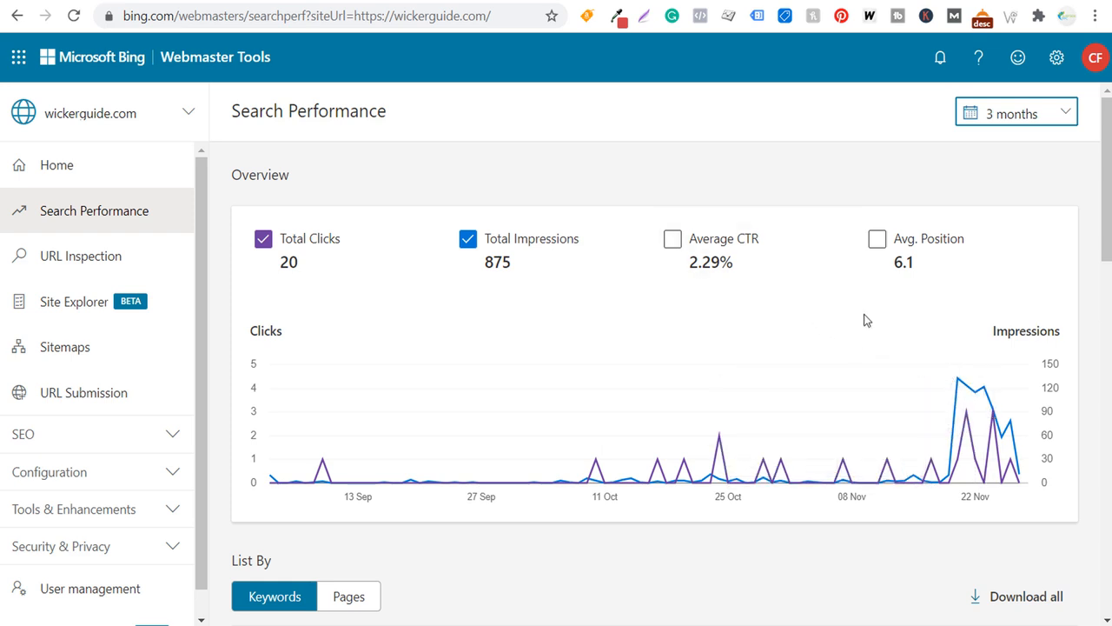
{"action": "mouse_move", "coordinate": [770, 182]}
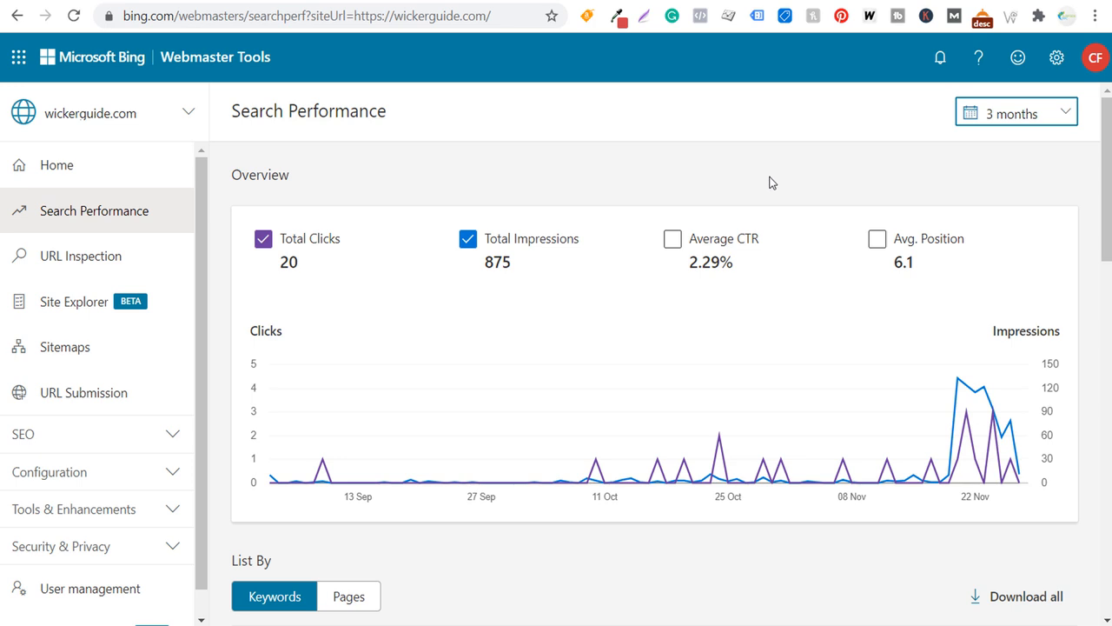
{"action": "mouse_move", "coordinate": [768, 181]}
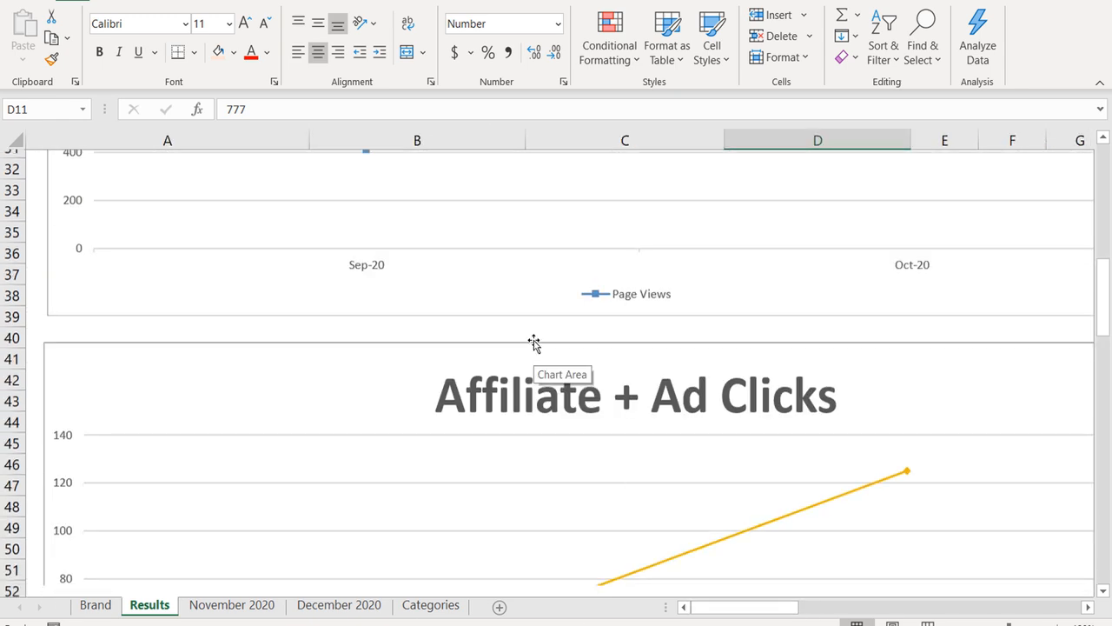
Scroll the Results sheet down past the Page Views and clicks charts to Revenue.
{"action": "scroll", "scroll_direction": "down", "scroll_amount": 3}
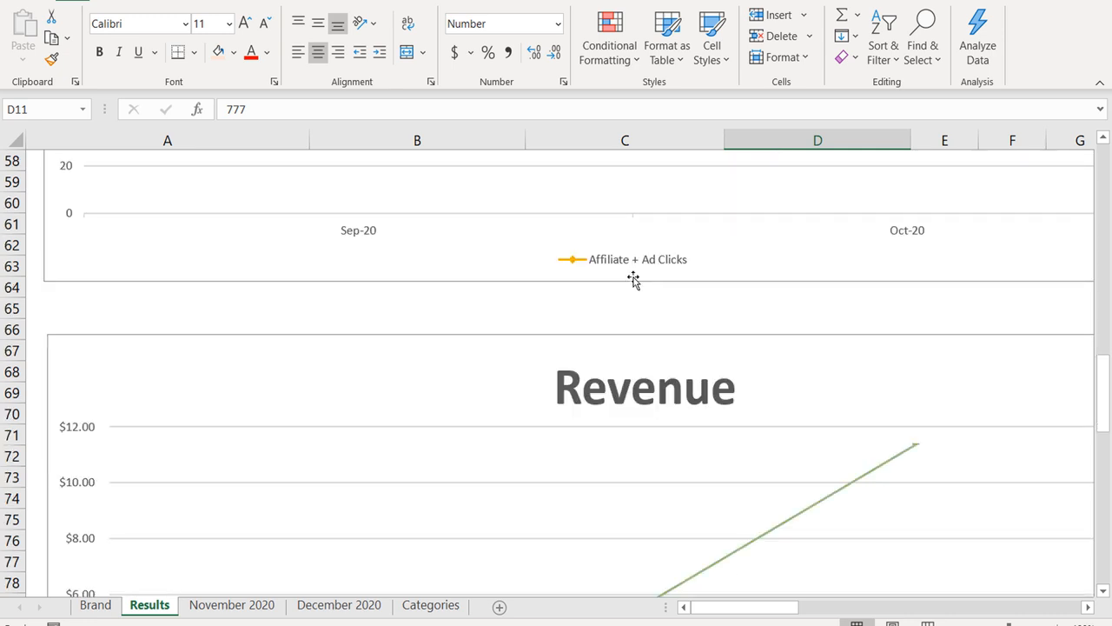
{"action": "scroll", "scroll_direction": "down", "scroll_amount": 3}
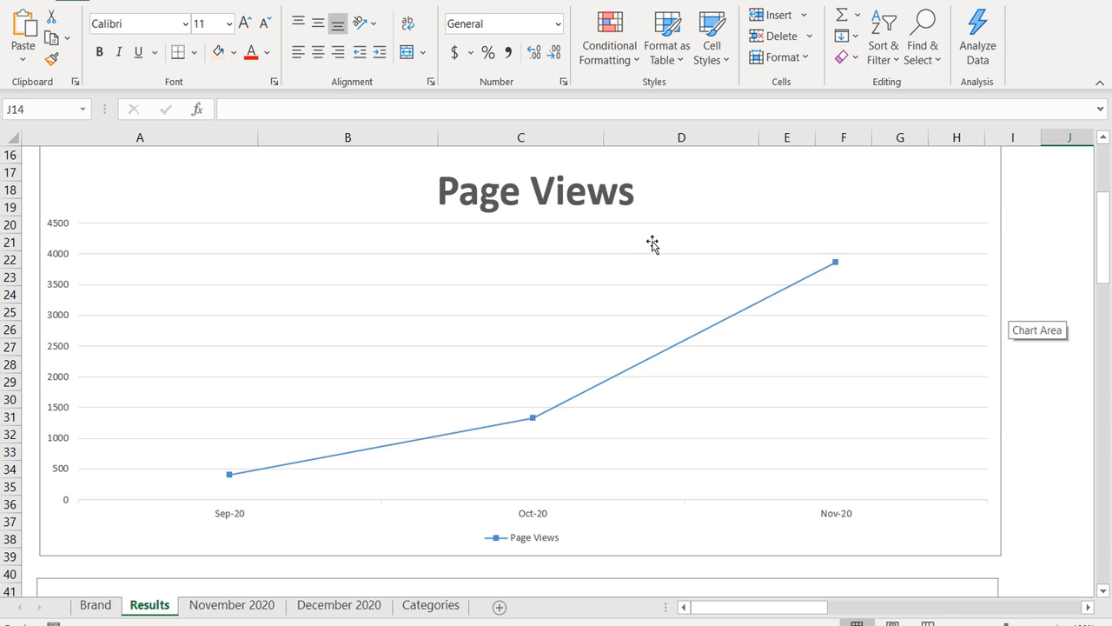
{"action": "mouse_move", "coordinate": [904, 302]}
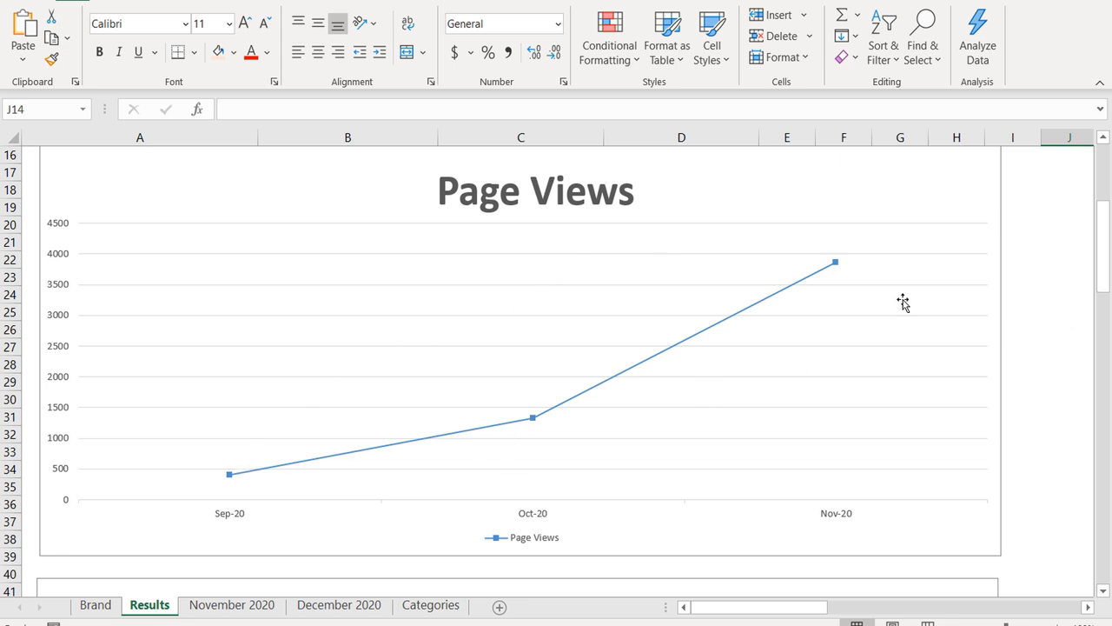
{"action": "mouse_move", "coordinate": [228, 485]}
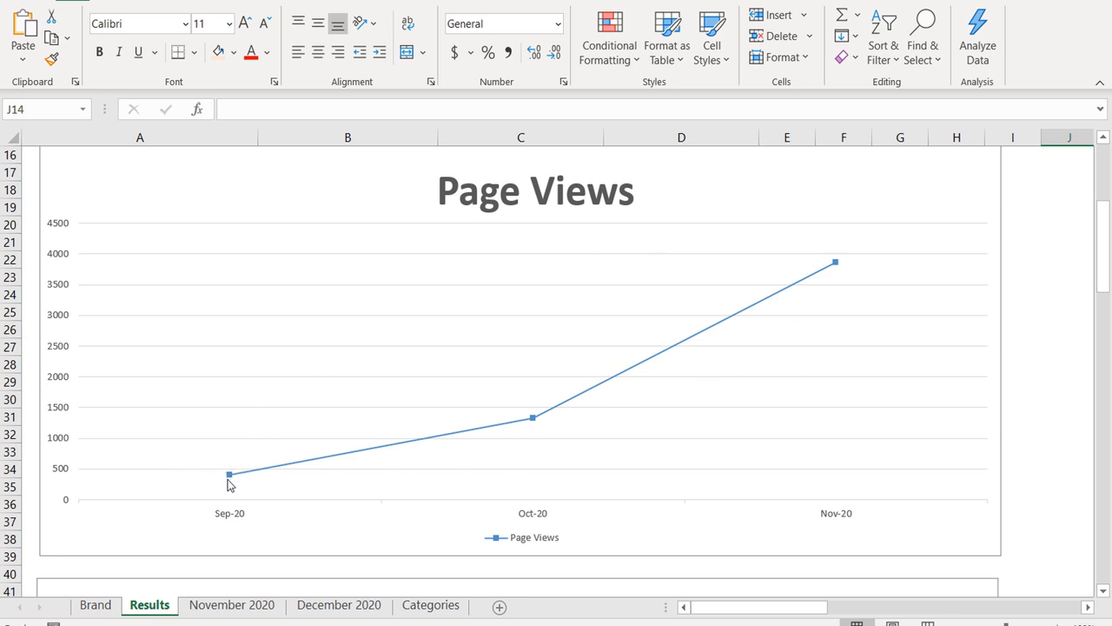
{"action": "mouse_move", "coordinate": [834, 267]}
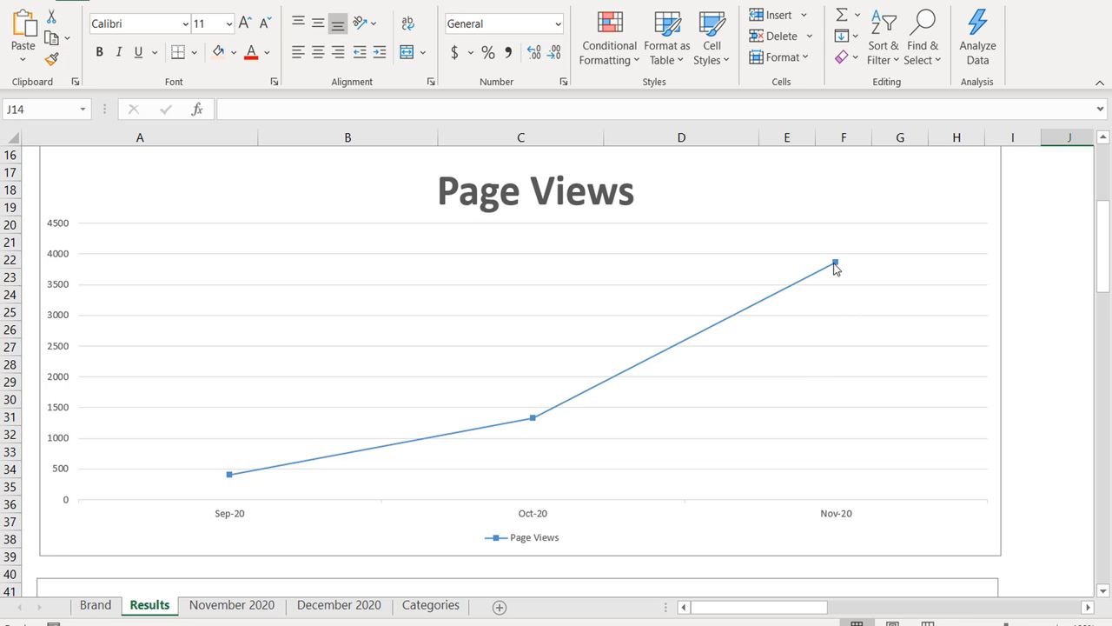
{"action": "scroll", "scroll_direction": "down", "scroll_amount": 3}
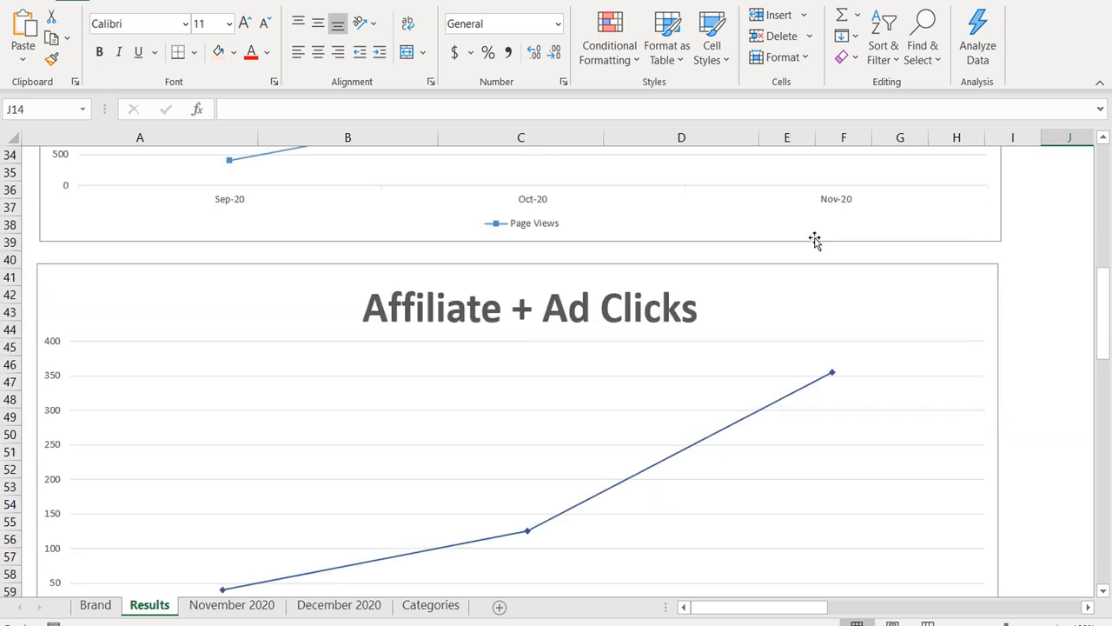
{"action": "scroll", "scroll_direction": "down", "scroll_amount": 3}
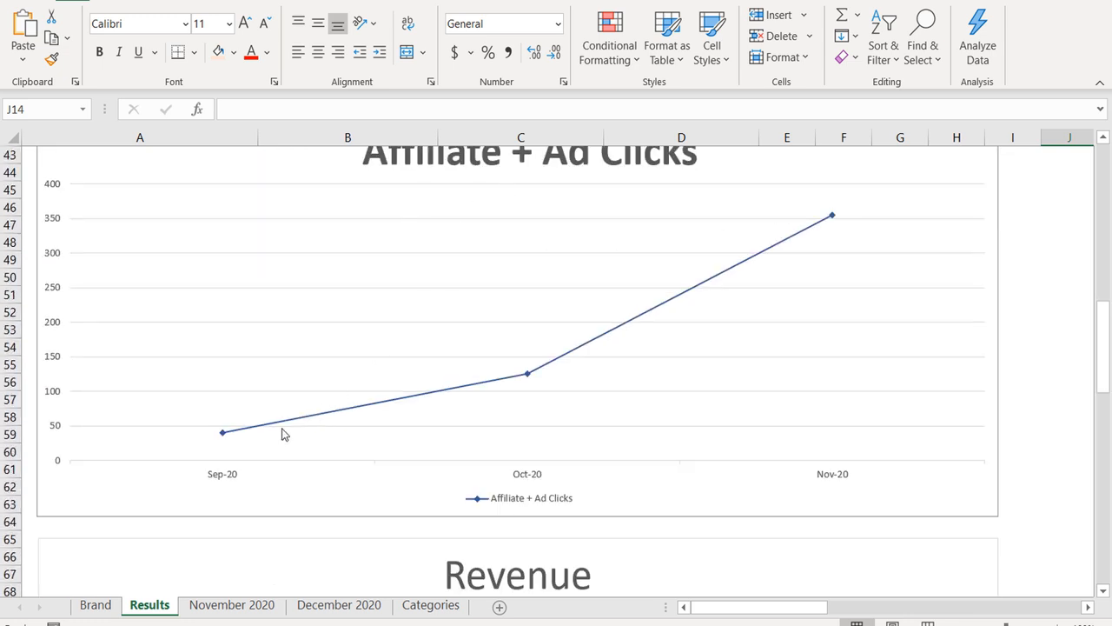
{"action": "scroll", "scroll_direction": "down", "scroll_amount": 3}
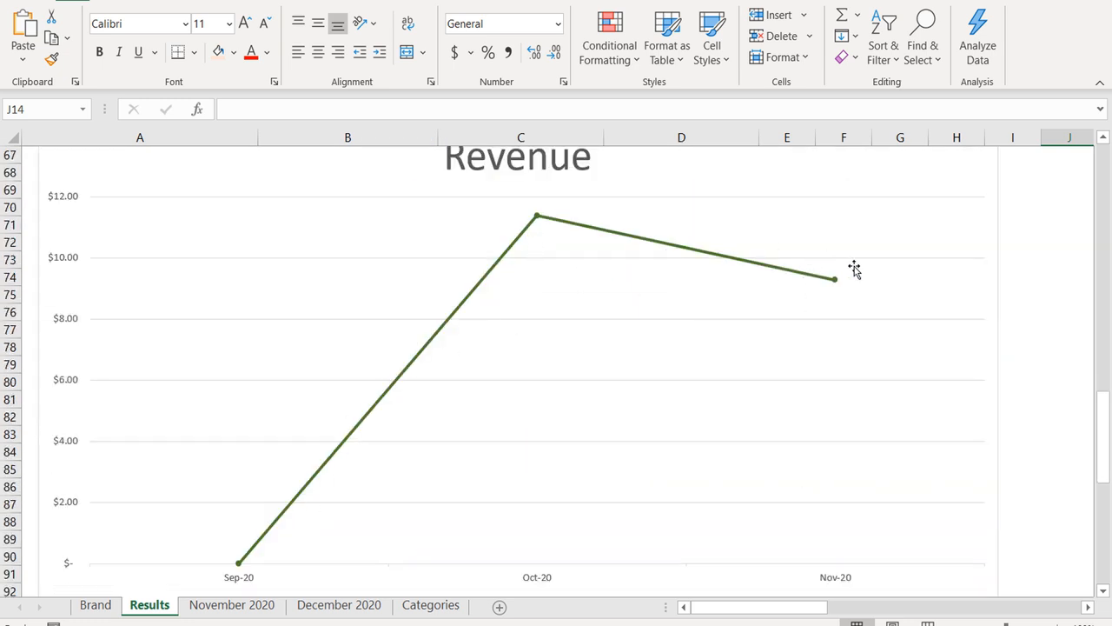
{"action": "mouse_move", "coordinate": [795, 248]}
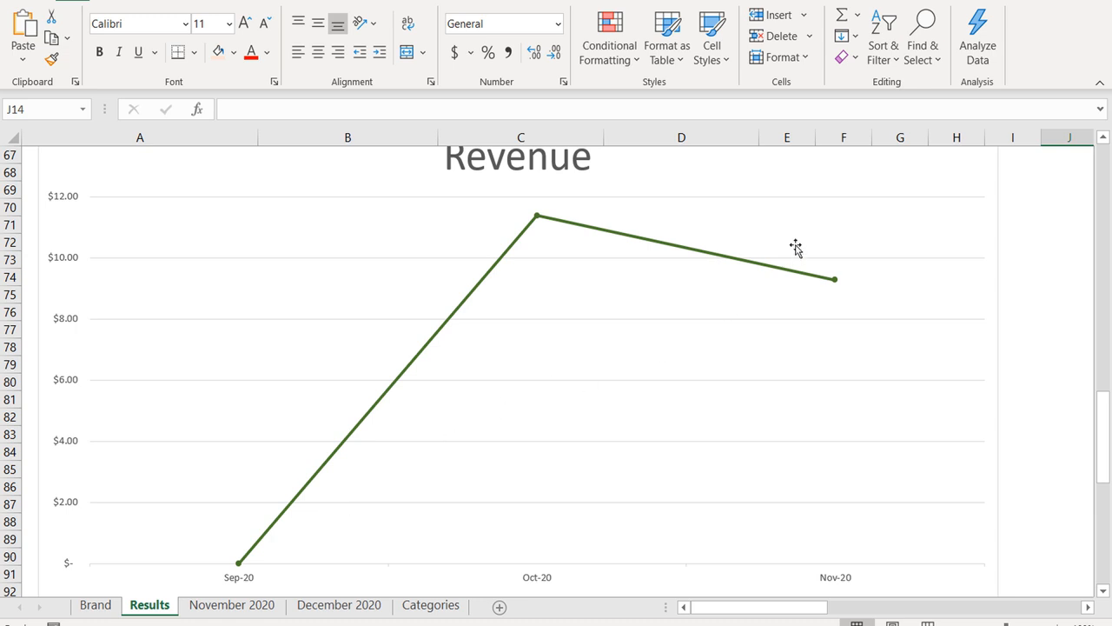
{"action": "mouse_move", "coordinate": [628, 391]}
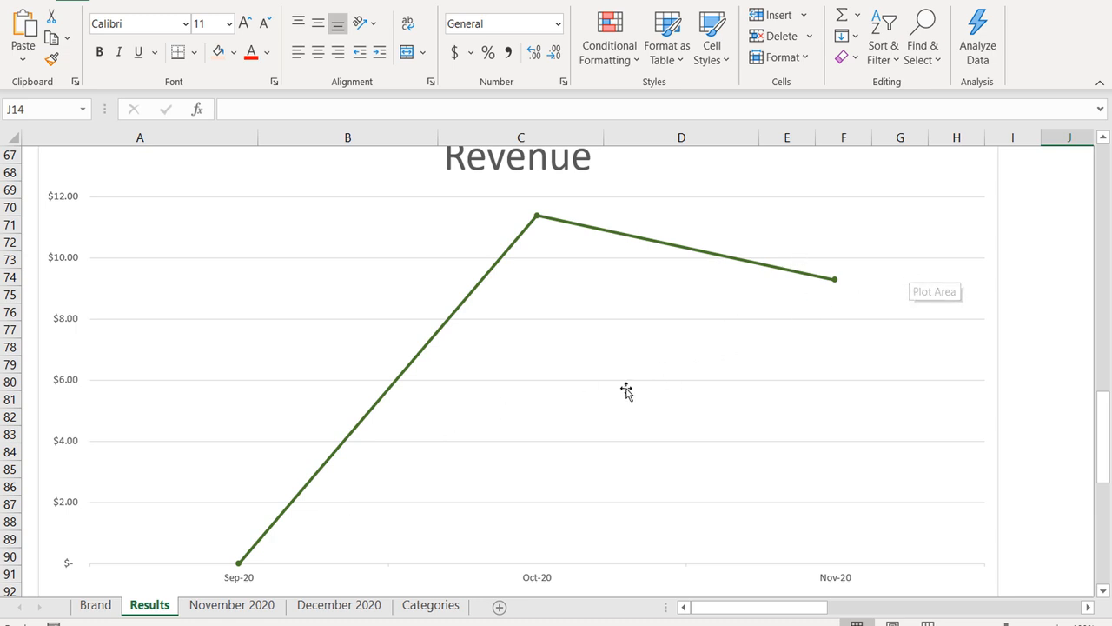
{"action": "left_click", "coordinate": [339, 605]}
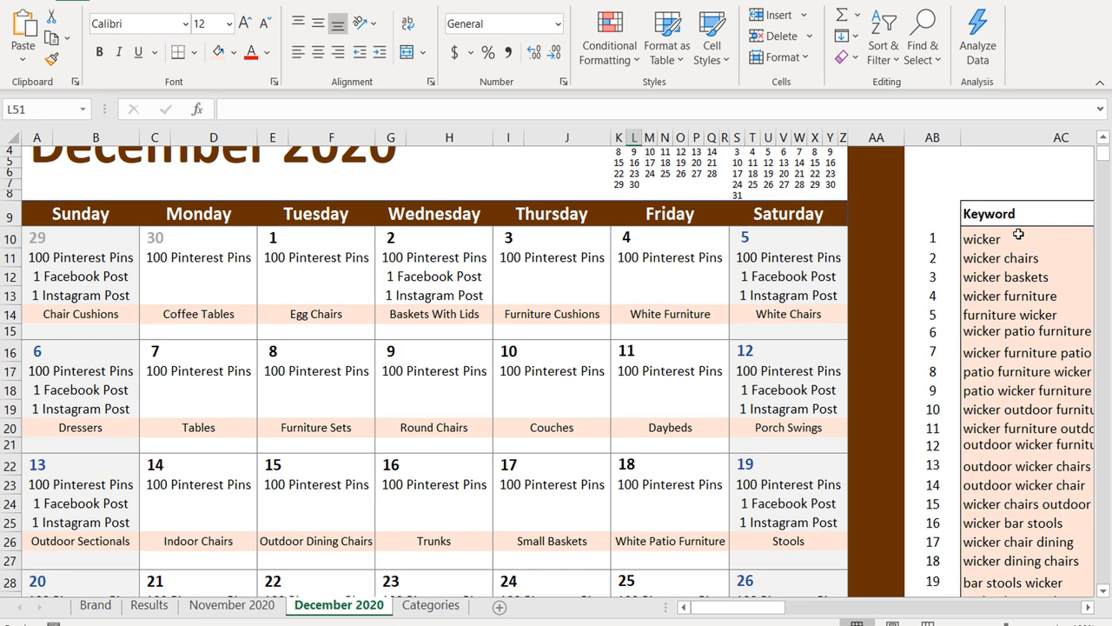
{"action": "scroll", "scroll_direction": "down", "scroll_amount": 3}
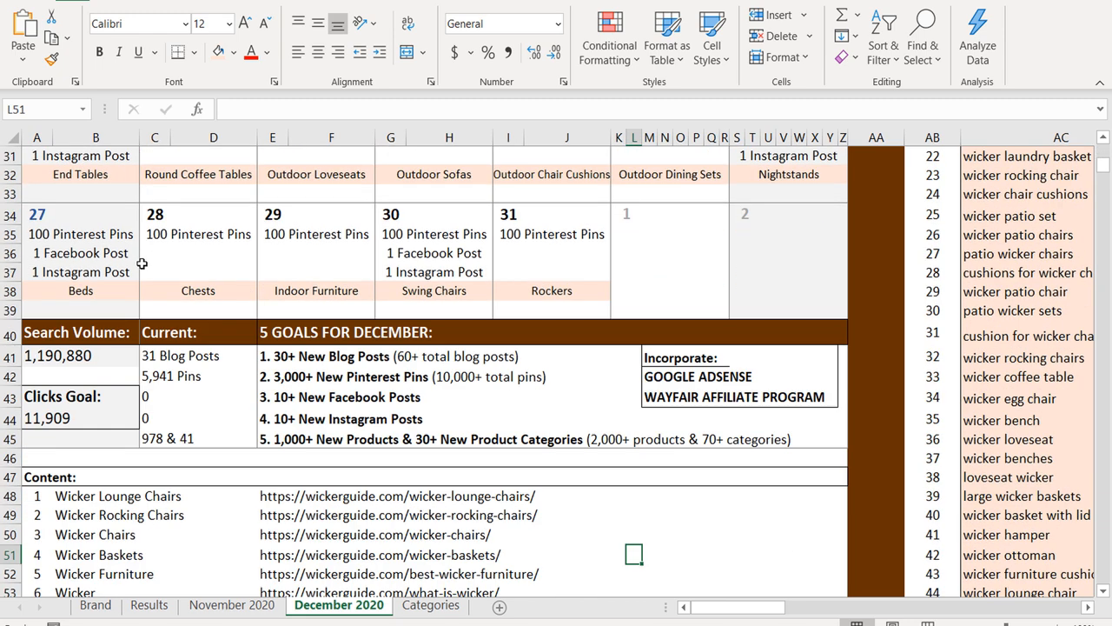
{"action": "scroll", "scroll_direction": "down", "scroll_amount": 3}
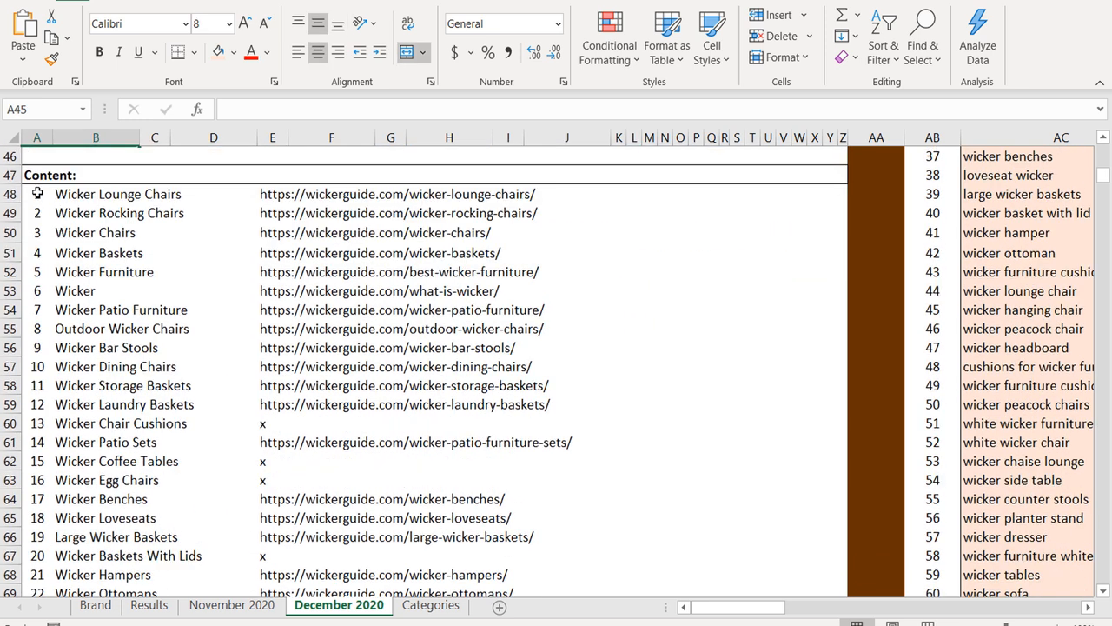
{"action": "left_click", "coordinate": [36, 194]}
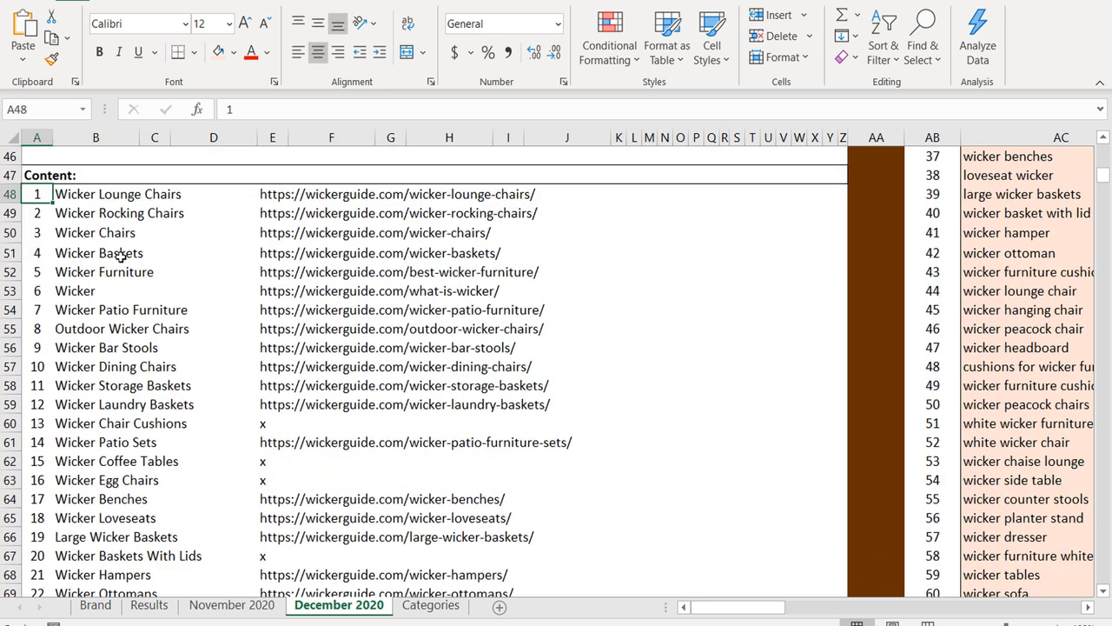
{"action": "scroll", "scroll_direction": "down", "scroll_amount": 3}
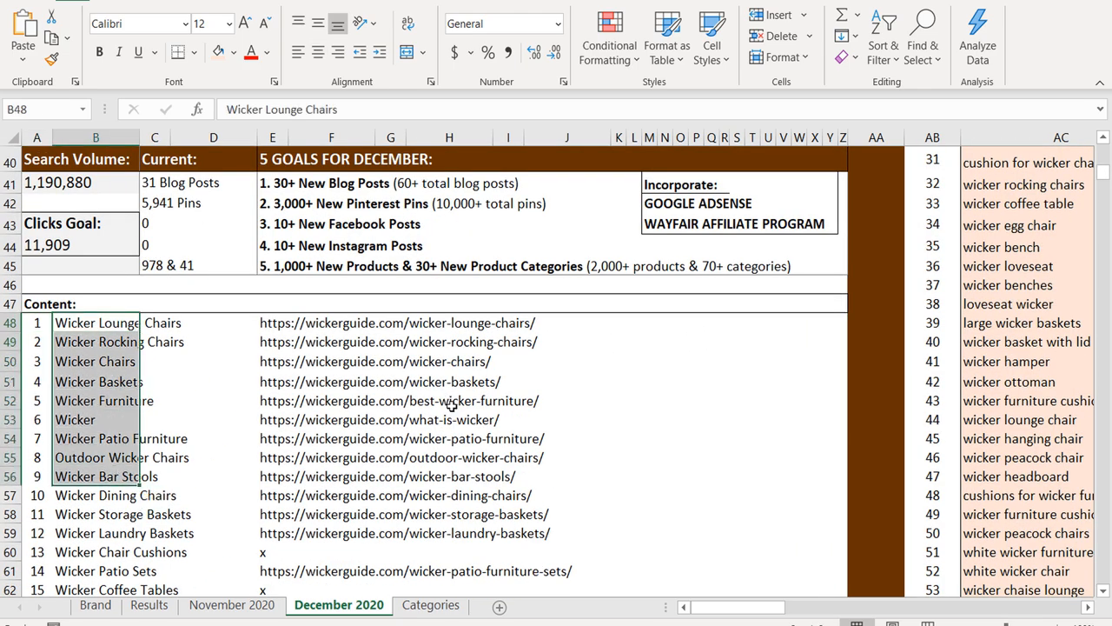
{"action": "scroll", "scroll_direction": "down", "scroll_amount": 3}
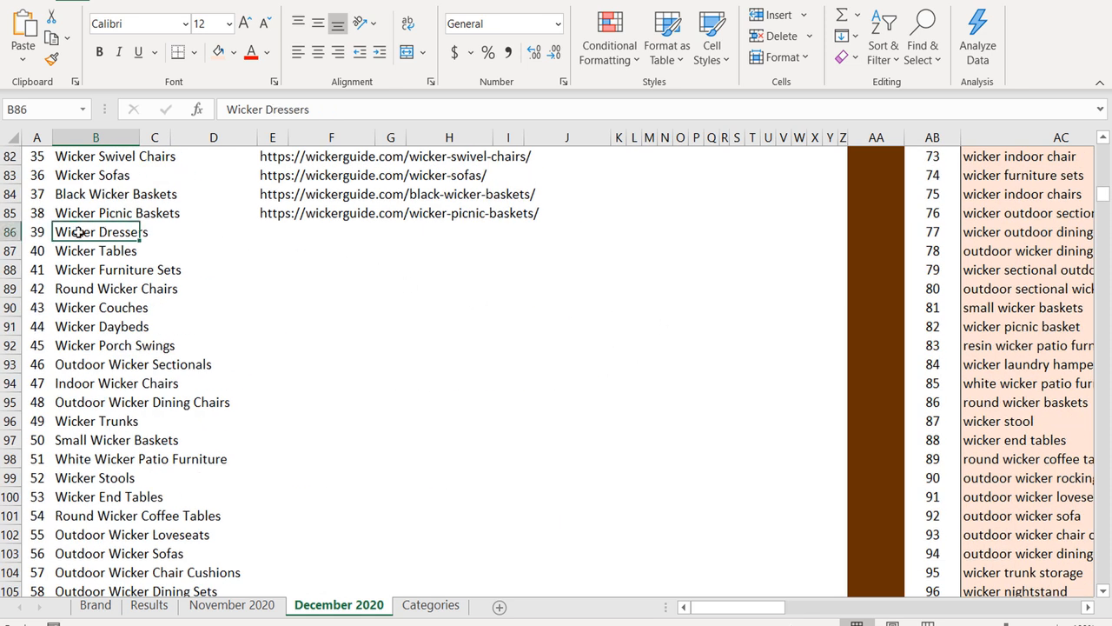
{"action": "left_click_drag", "start_coordinate": [96, 231], "coordinate": [95, 420]}
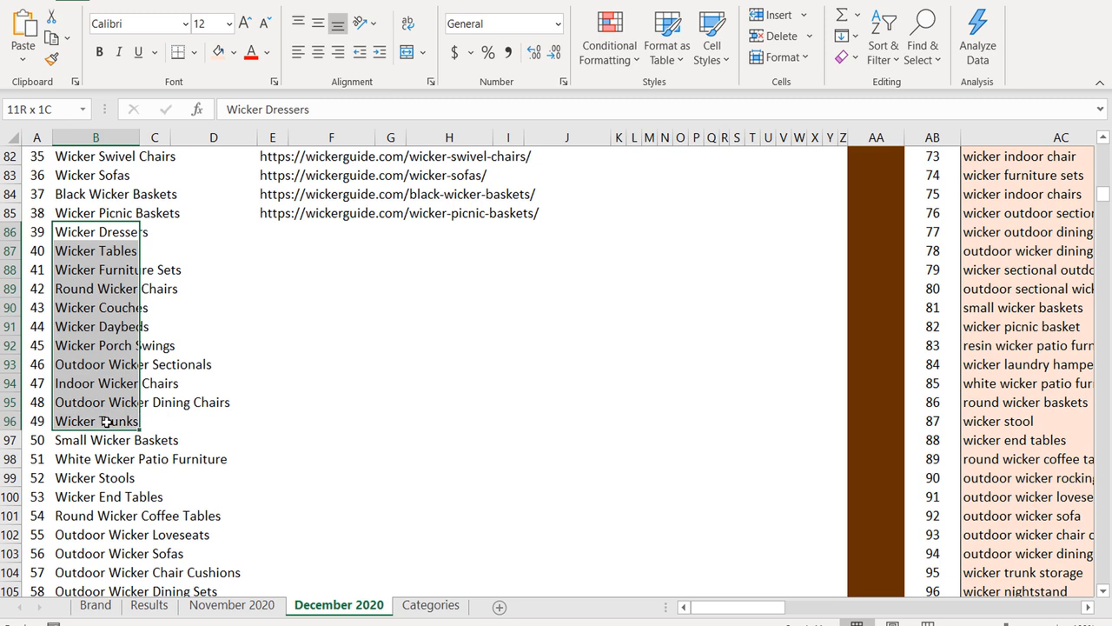
{"action": "scroll", "scroll_direction": "down", "scroll_amount": 3}
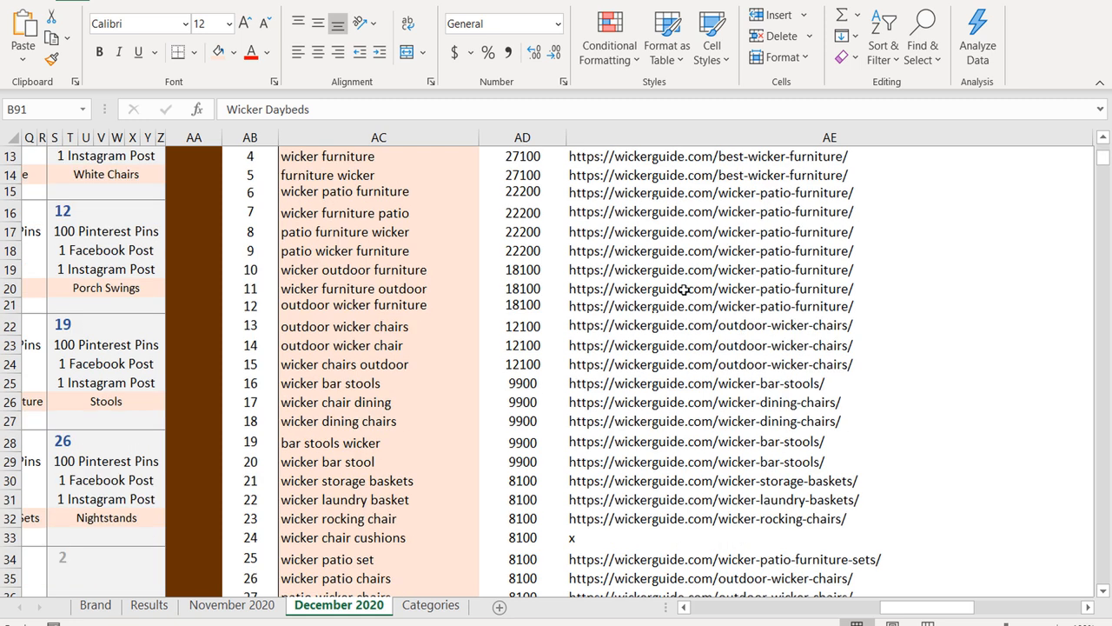
{"action": "scroll", "scroll_direction": "down", "scroll_amount": 3}
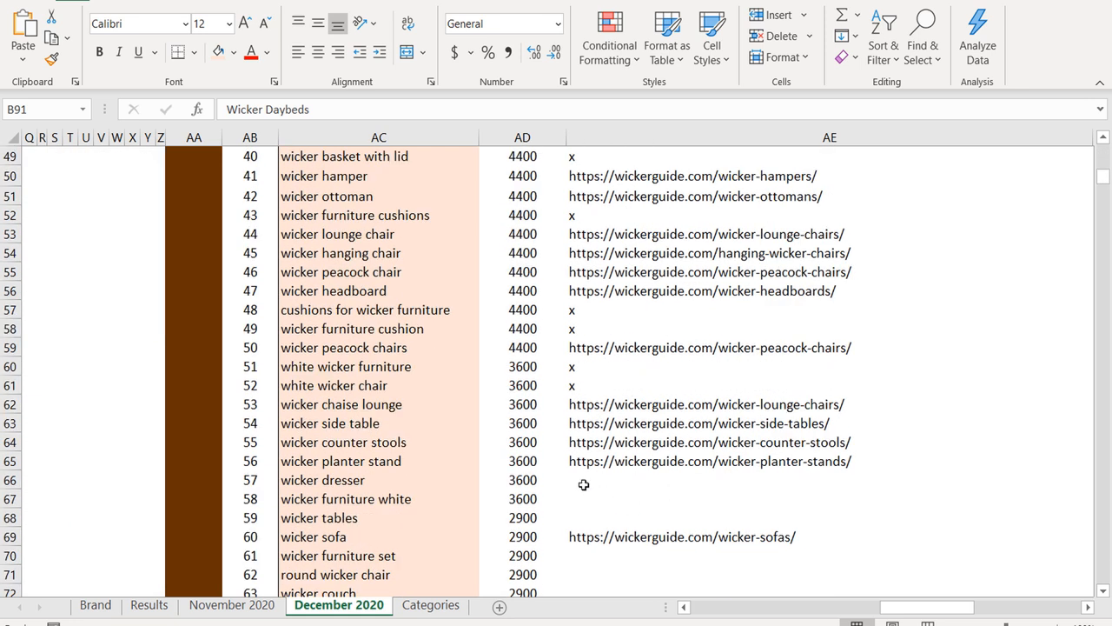
{"action": "scroll", "scroll_direction": "down", "scroll_amount": 3}
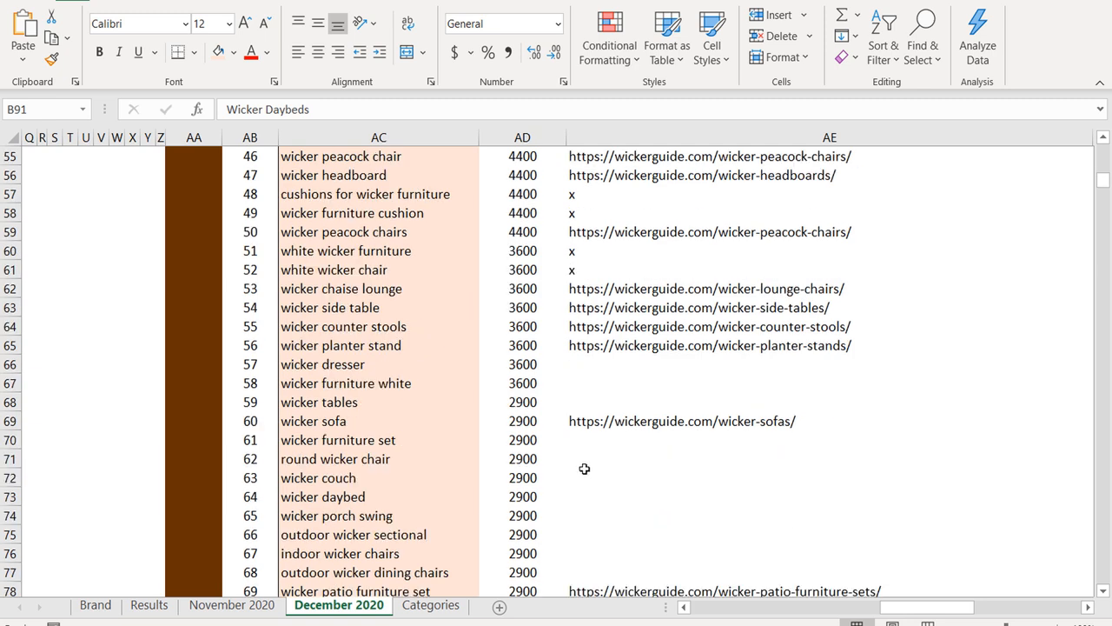
{"action": "mouse_move", "coordinate": [583, 487]}
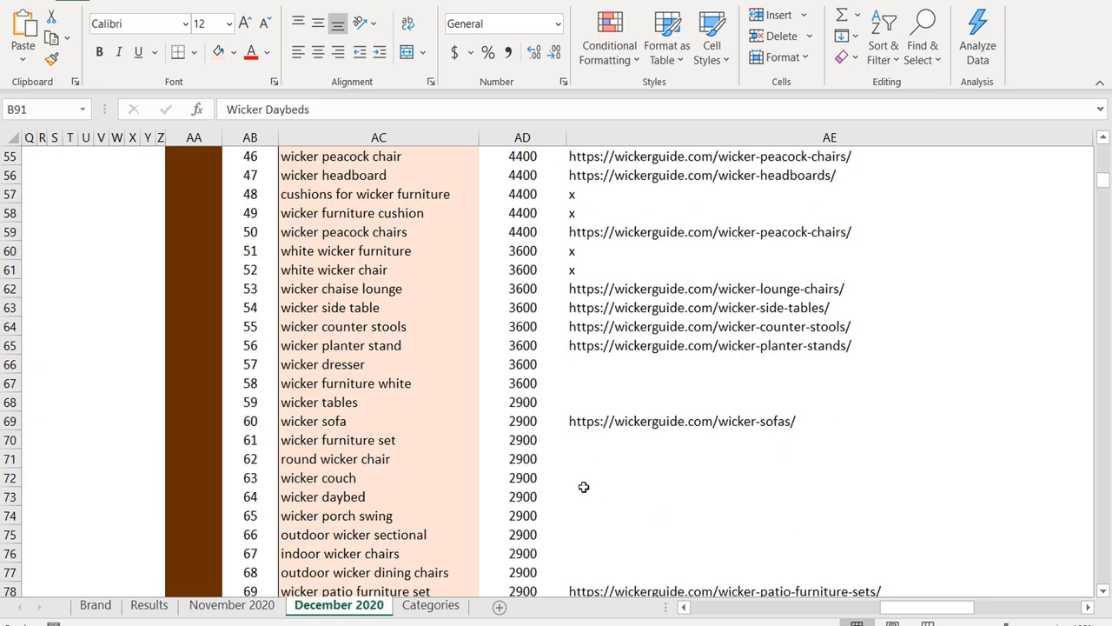
{"action": "scroll", "scroll_direction": "down", "scroll_amount": 3}
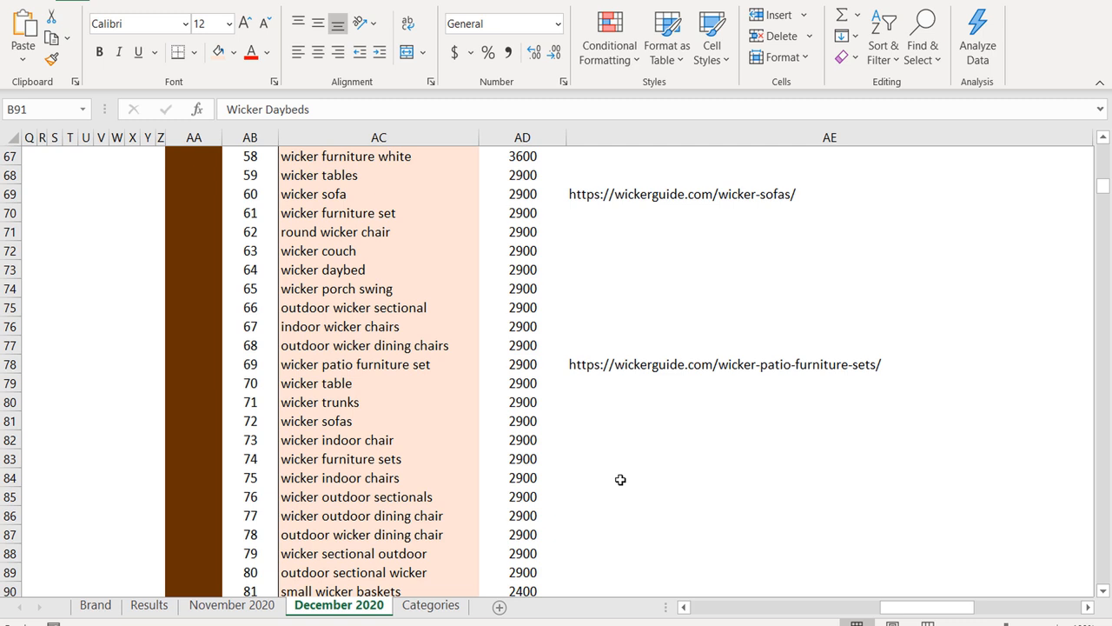
{"action": "scroll", "scroll_direction": "down", "scroll_amount": 3}
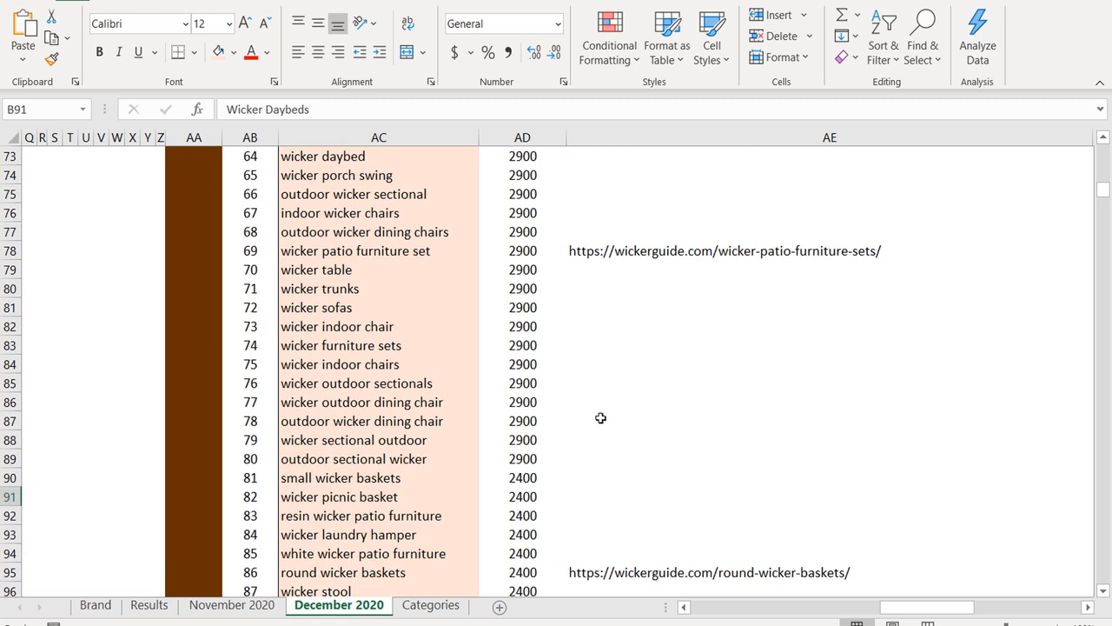
{"action": "mouse_move", "coordinate": [340, 401]}
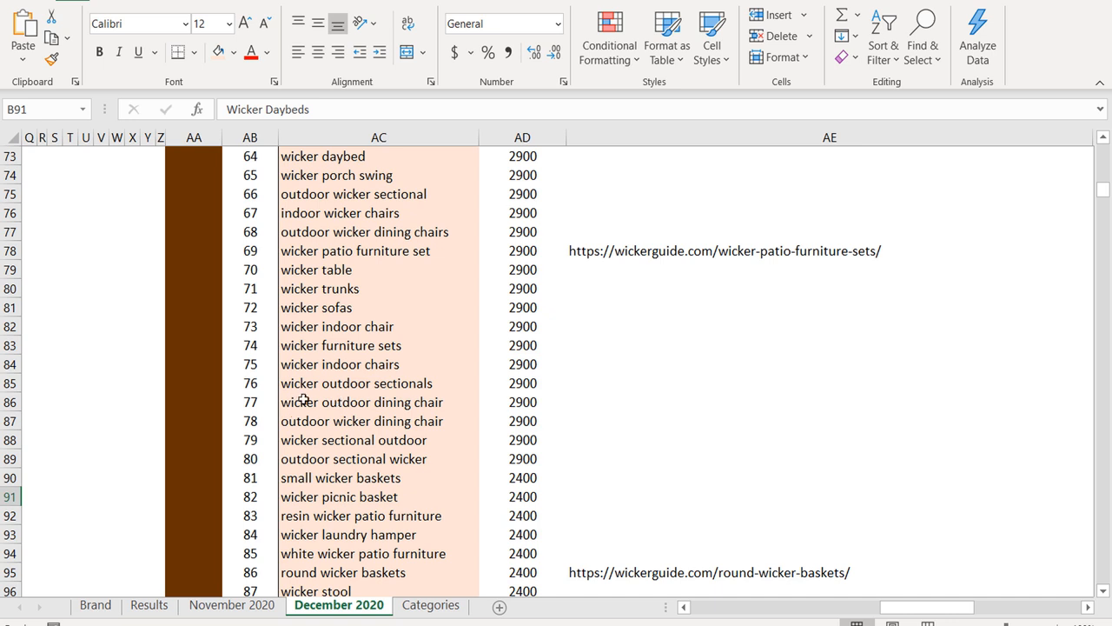
{"action": "left_click", "coordinate": [357, 383]}
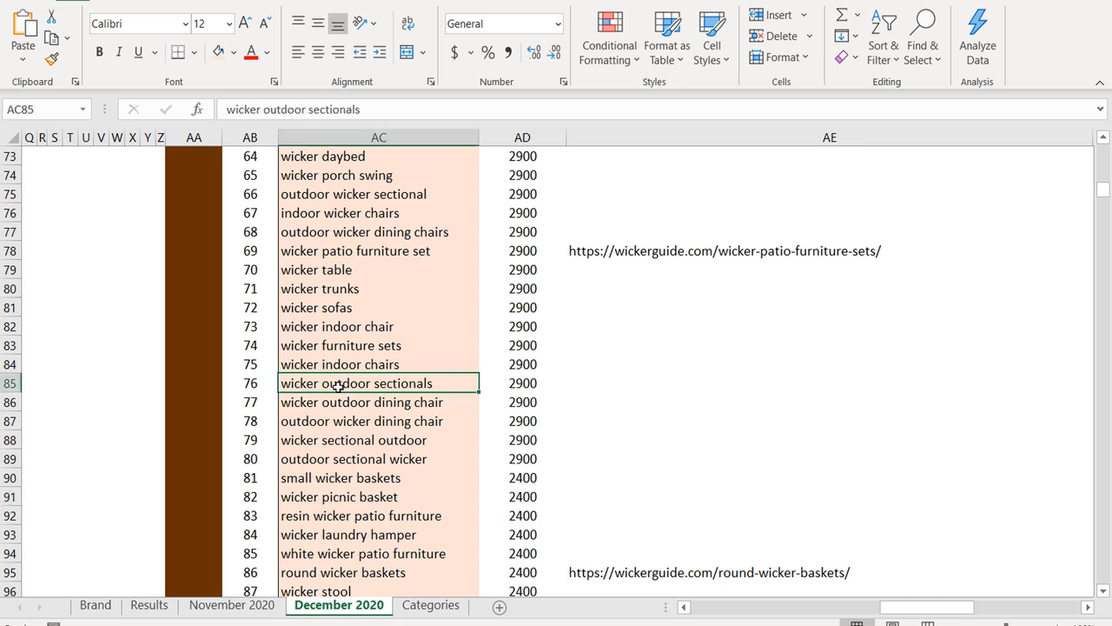
{"action": "left_click", "coordinate": [354, 440]}
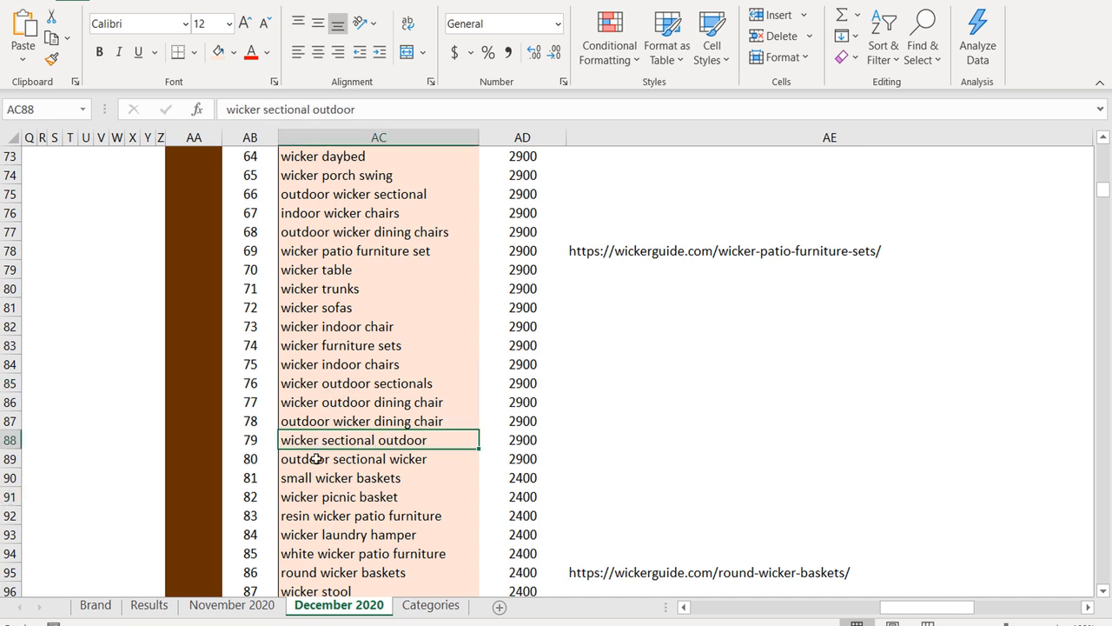
{"action": "left_click", "coordinate": [354, 458]}
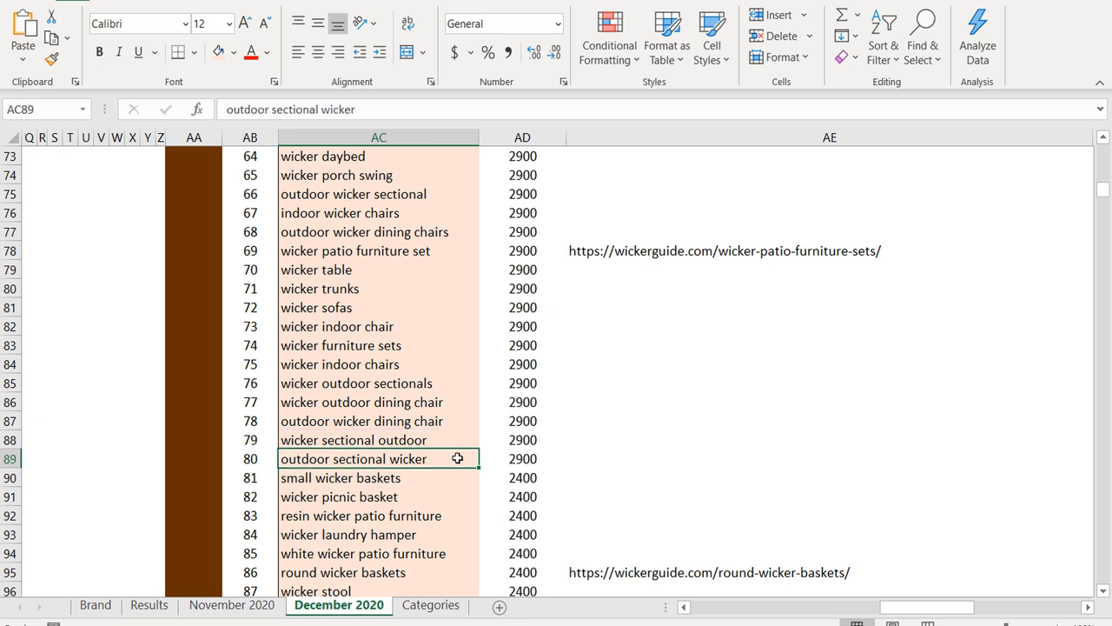
{"action": "mouse_move", "coordinate": [309, 384]}
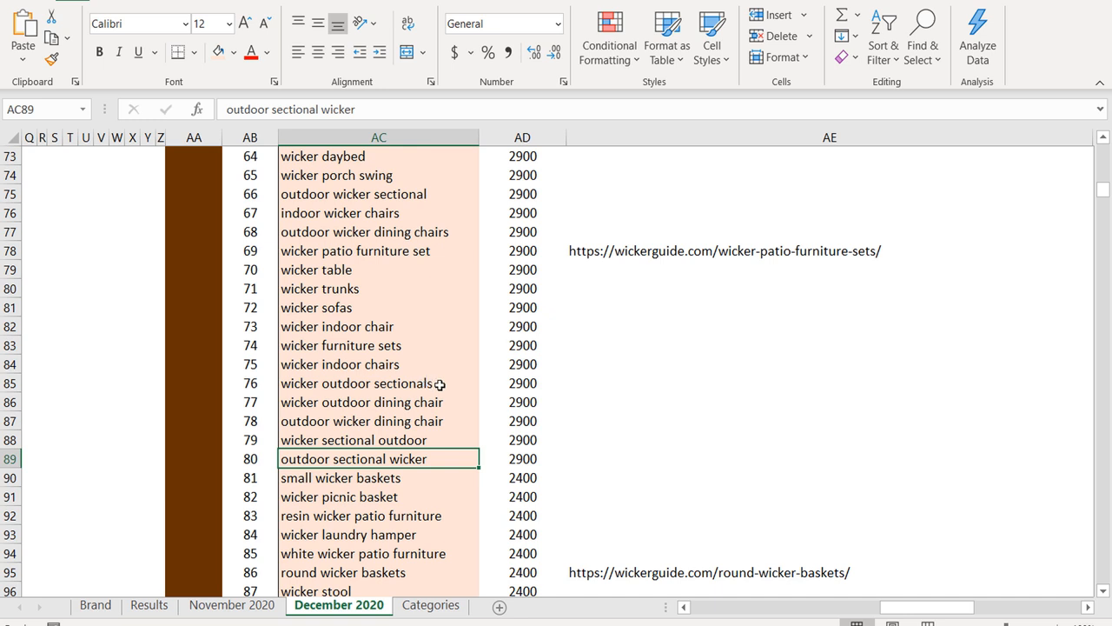
{"action": "mouse_move", "coordinate": [700, 376]}
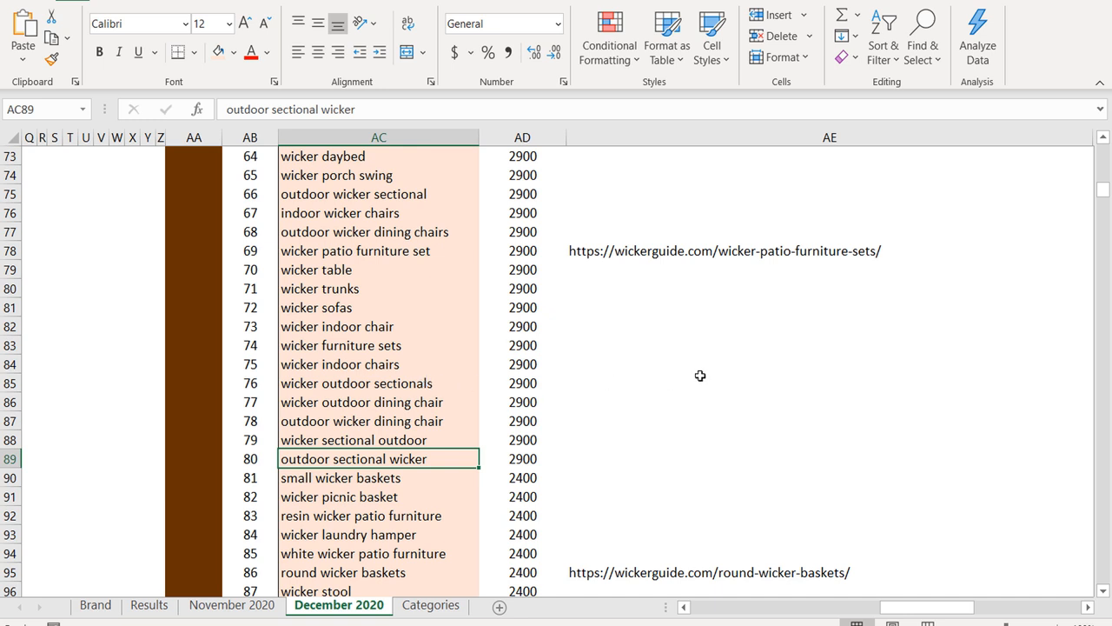
{"action": "mouse_move", "coordinate": [564, 415]}
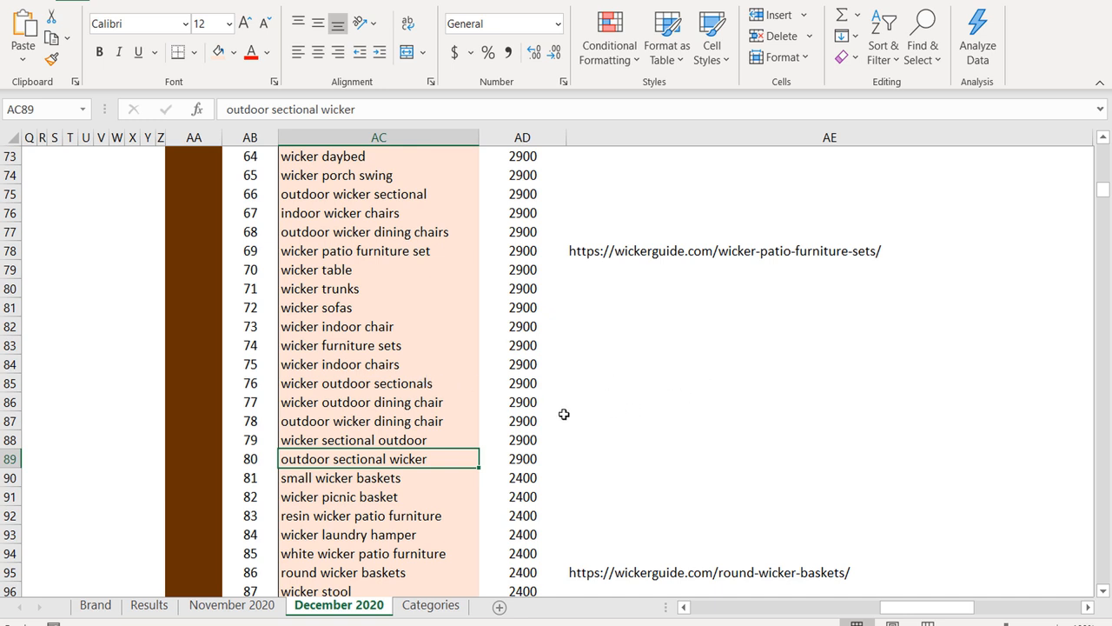
{"action": "mouse_move", "coordinate": [597, 431]}
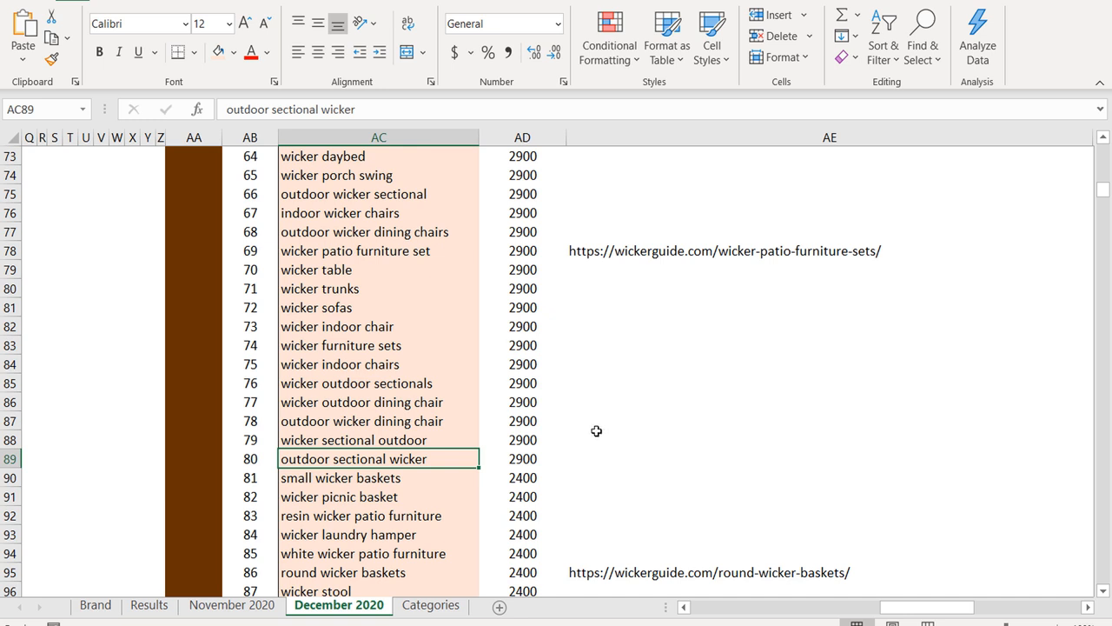
{"action": "mouse_move", "coordinate": [602, 418]}
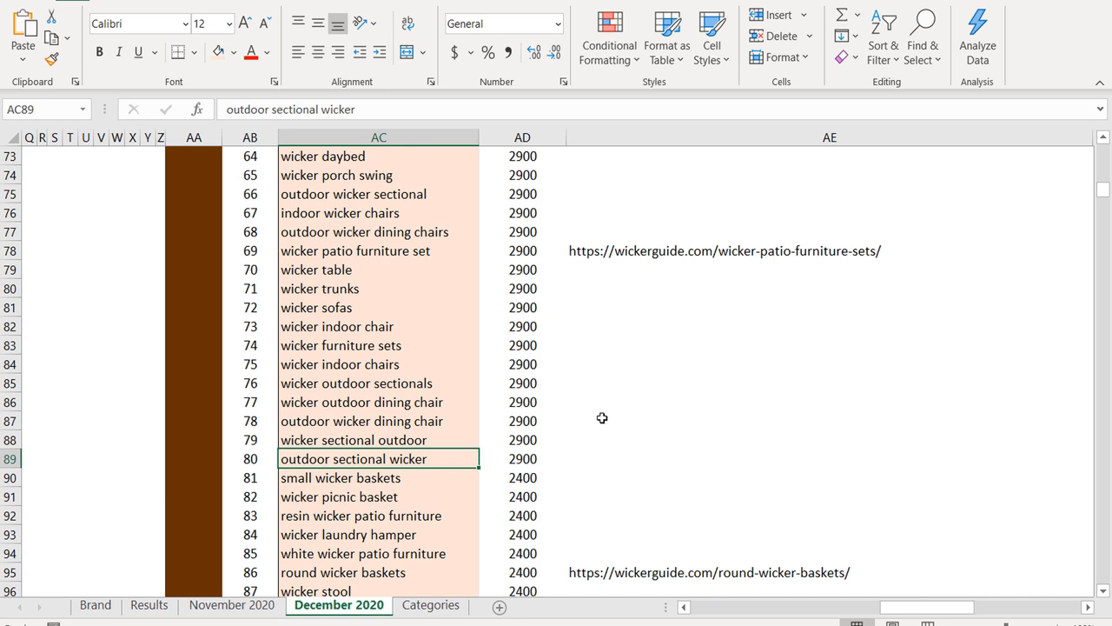
{"action": "left_click", "coordinate": [362, 402]}
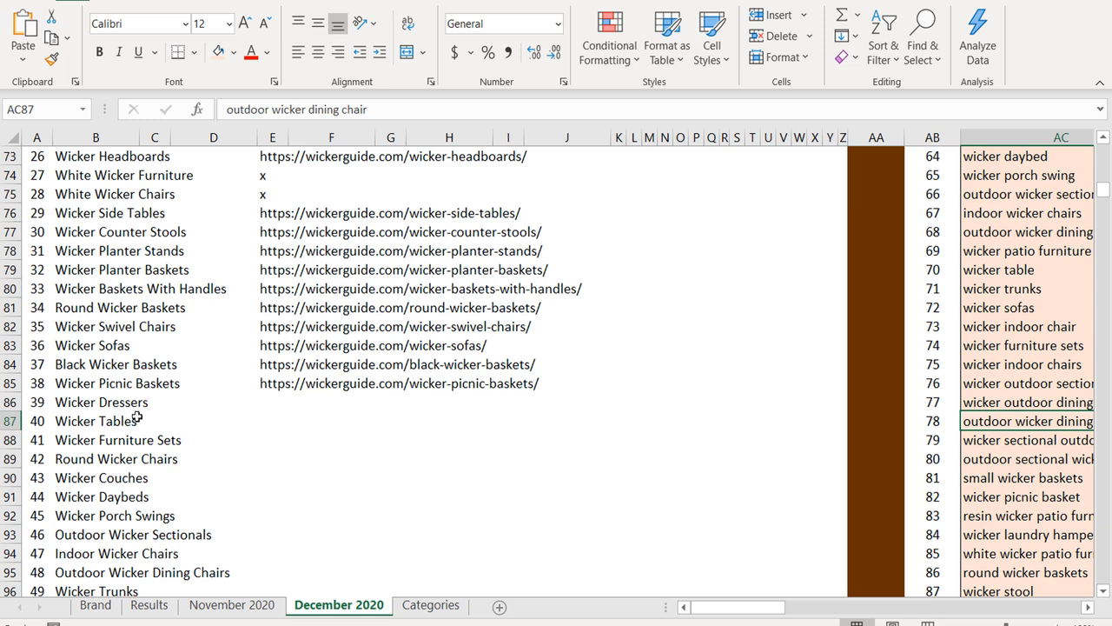
{"action": "left_click", "coordinate": [96, 402]}
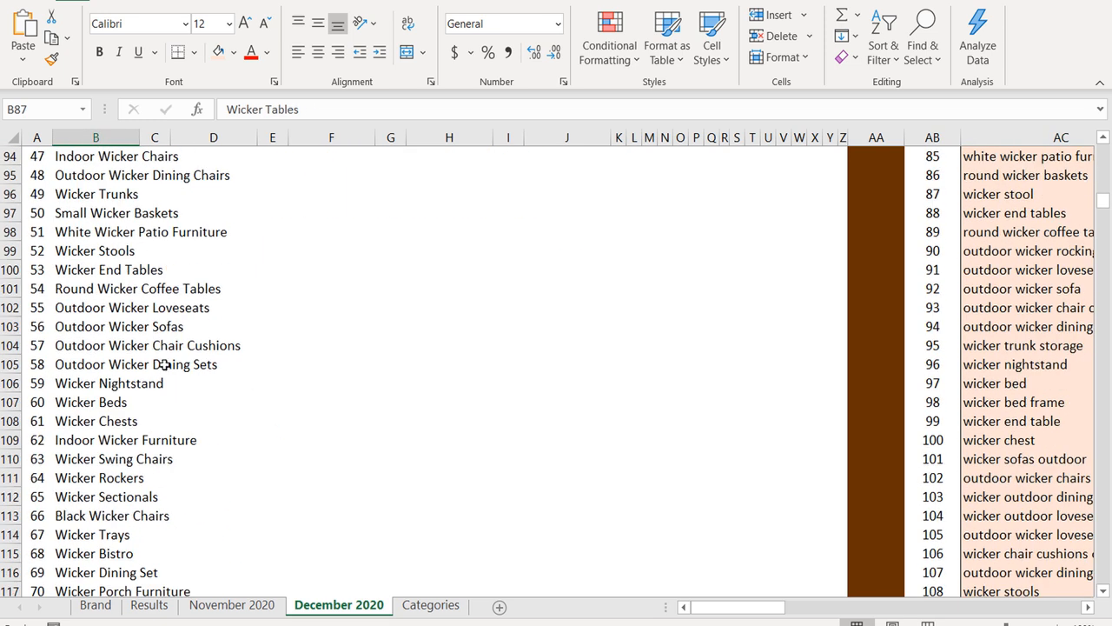
{"action": "scroll", "scroll_direction": "down", "scroll_amount": 3}
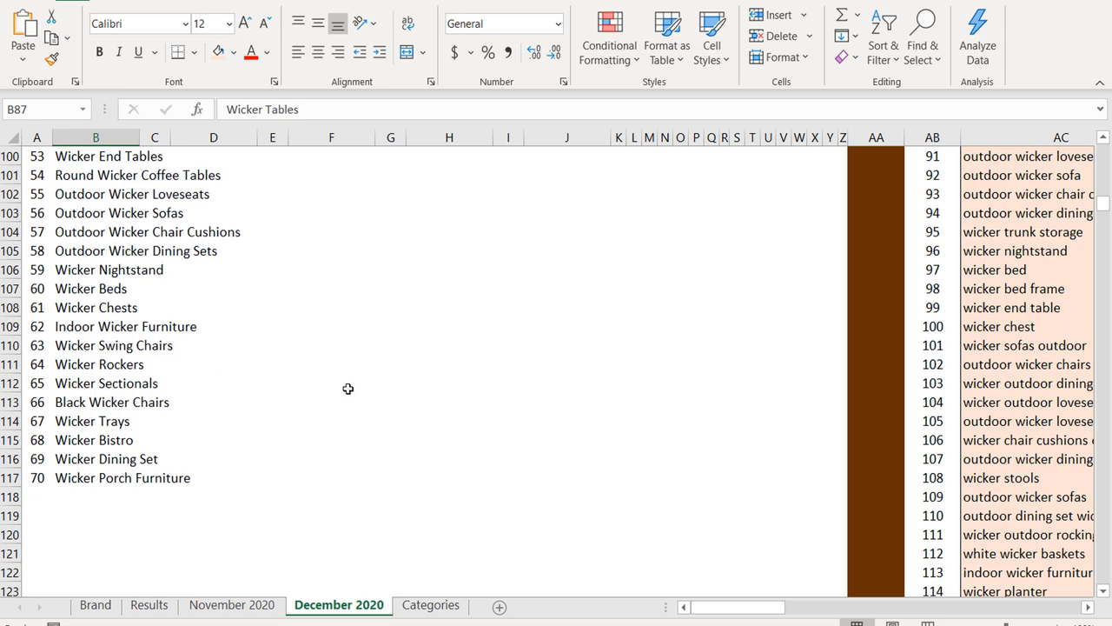
{"action": "mouse_move", "coordinate": [352, 385]}
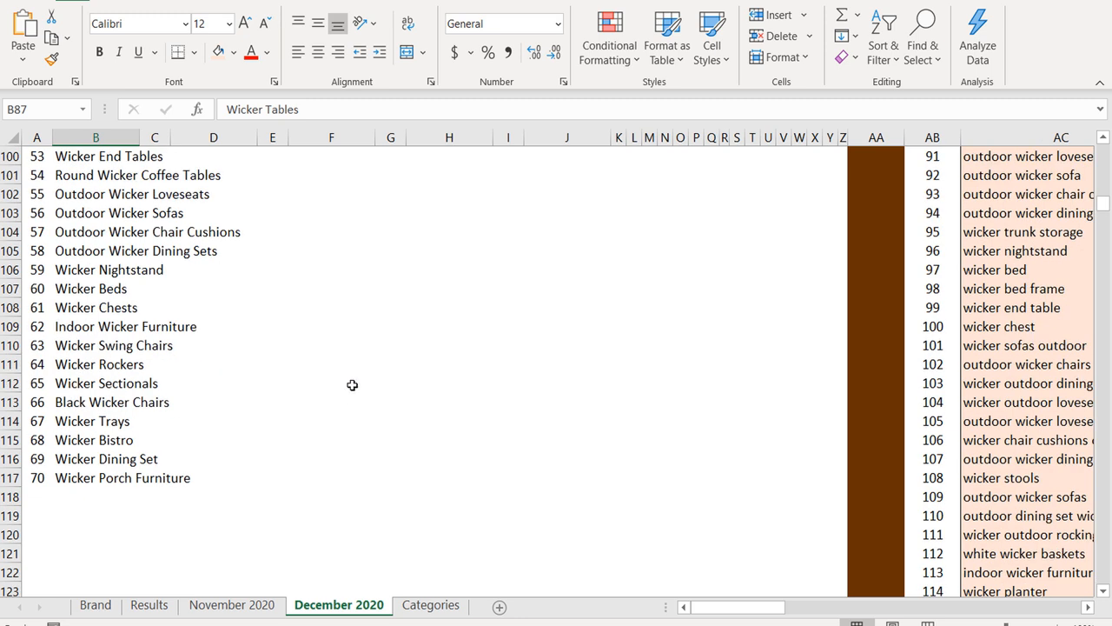
{"action": "scroll", "scroll_direction": "up", "scroll_amount": 3}
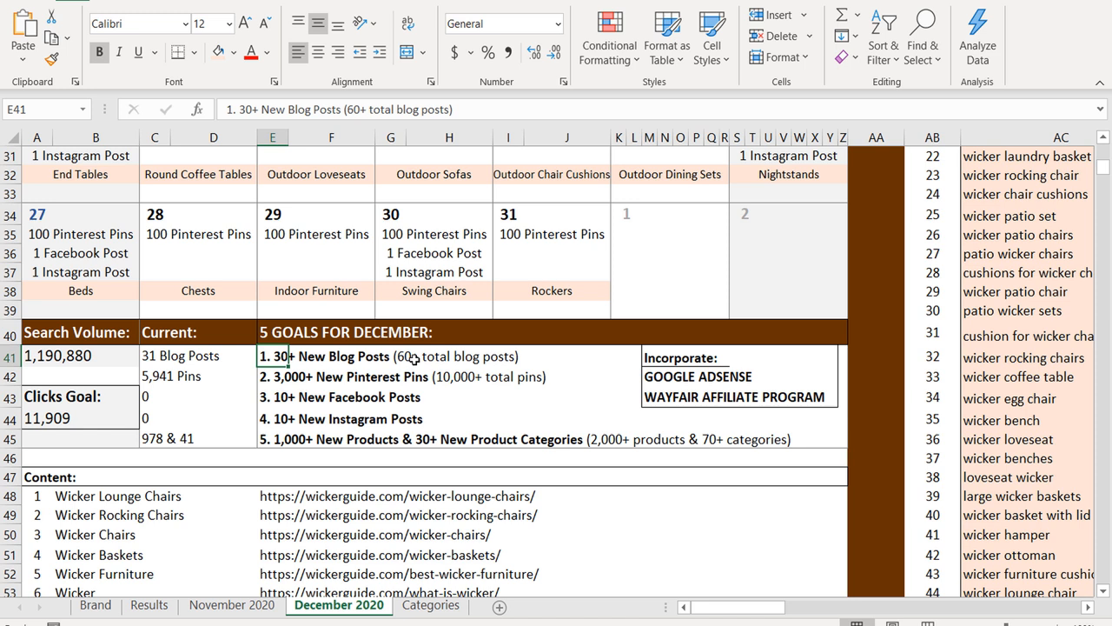
{"action": "mouse_move", "coordinate": [576, 385]}
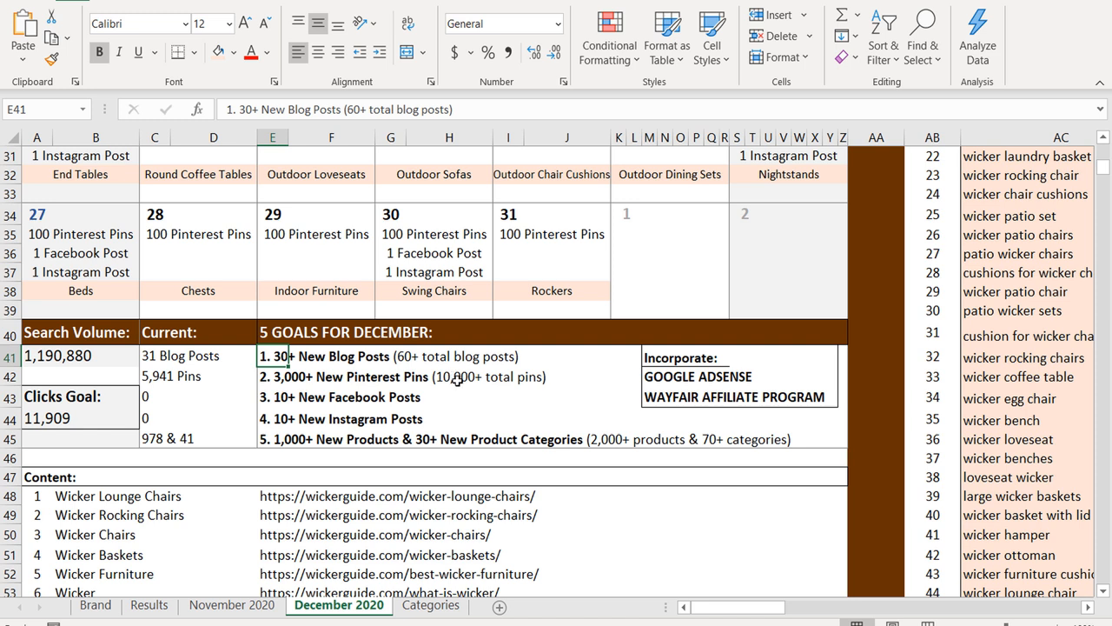
{"action": "left_click", "coordinate": [170, 376]}
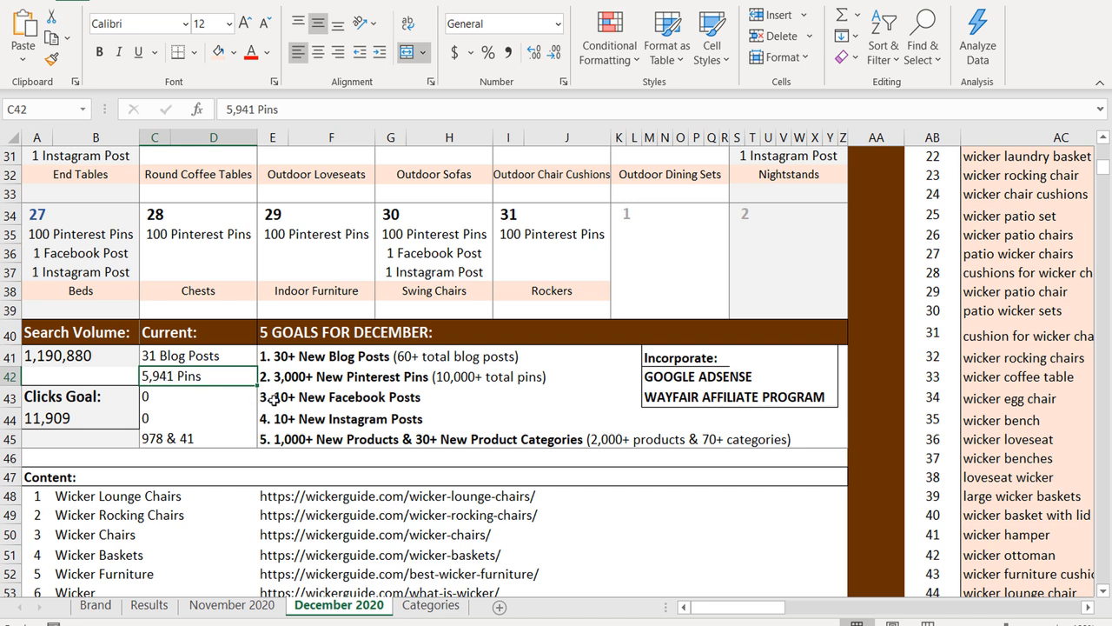
{"action": "left_click", "coordinate": [272, 419]}
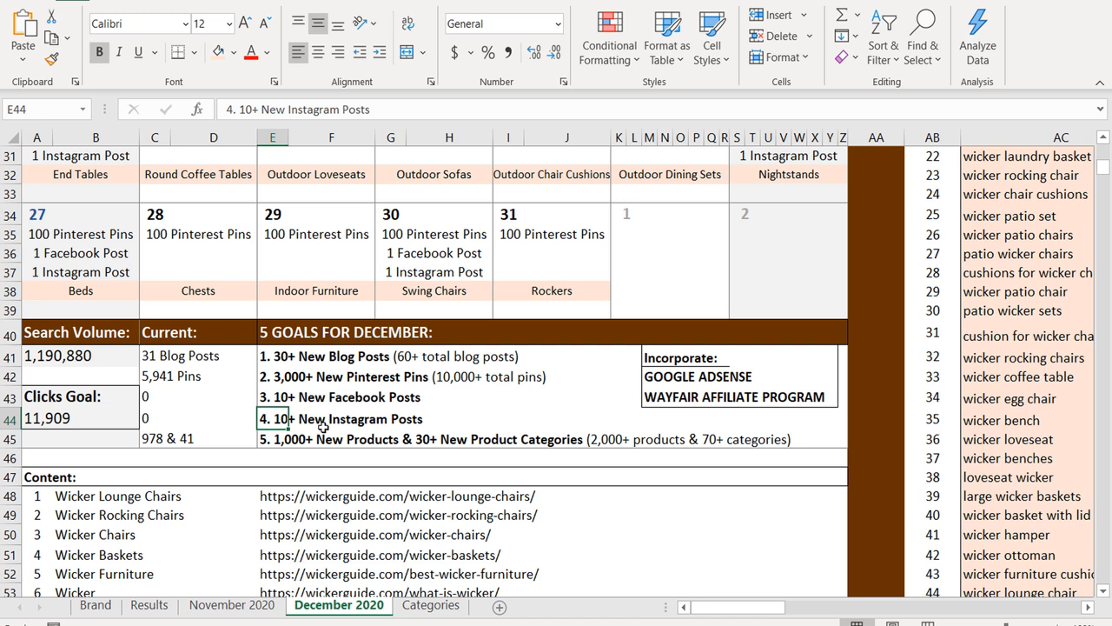
{"action": "left_click", "coordinate": [272, 438]}
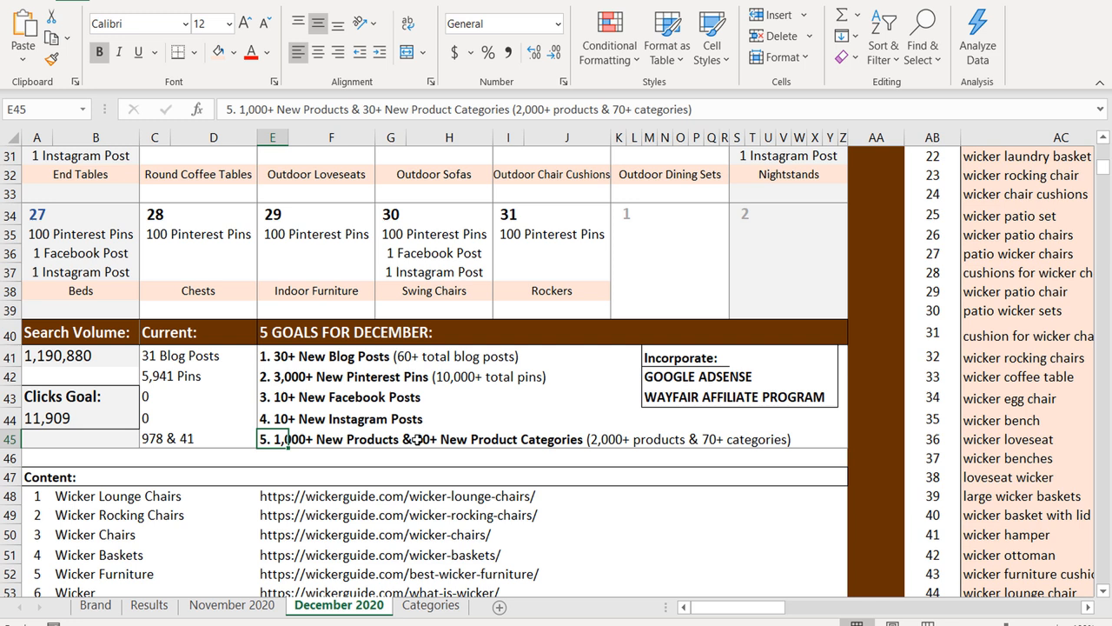
{"action": "mouse_move", "coordinate": [461, 442]}
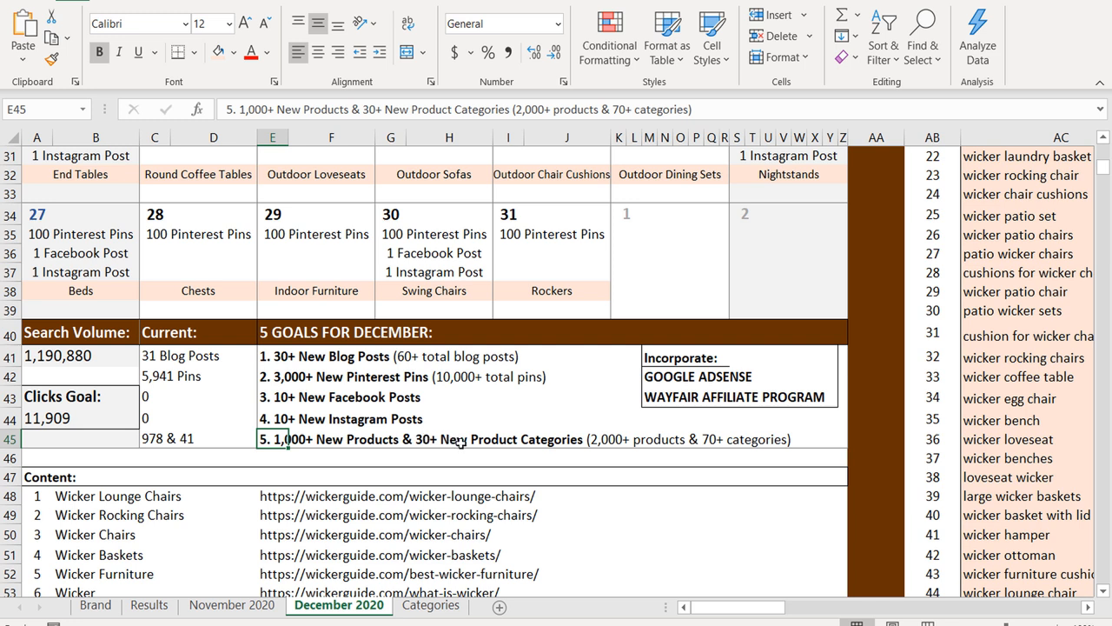
{"action": "mouse_move", "coordinate": [604, 442]}
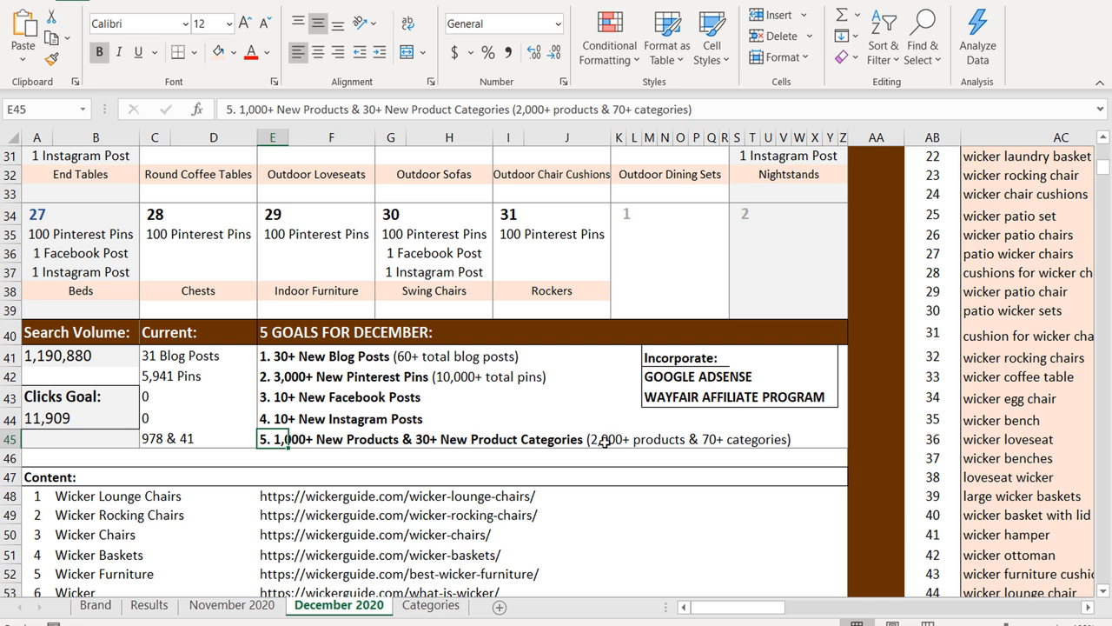
{"action": "mouse_move", "coordinate": [709, 439]}
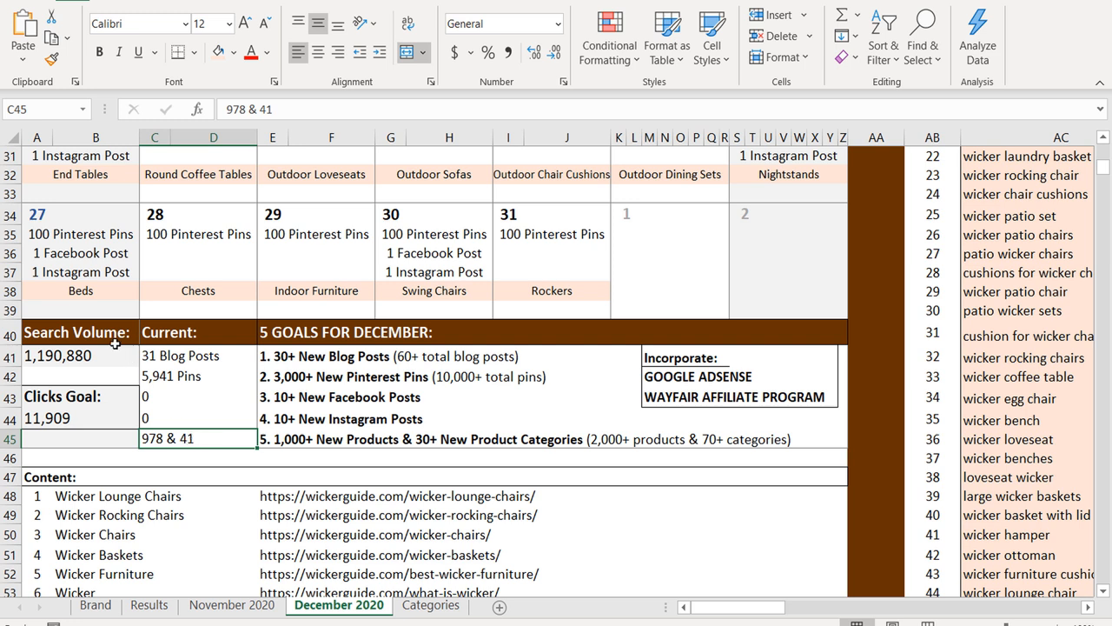
{"action": "left_click", "coordinate": [79, 355]}
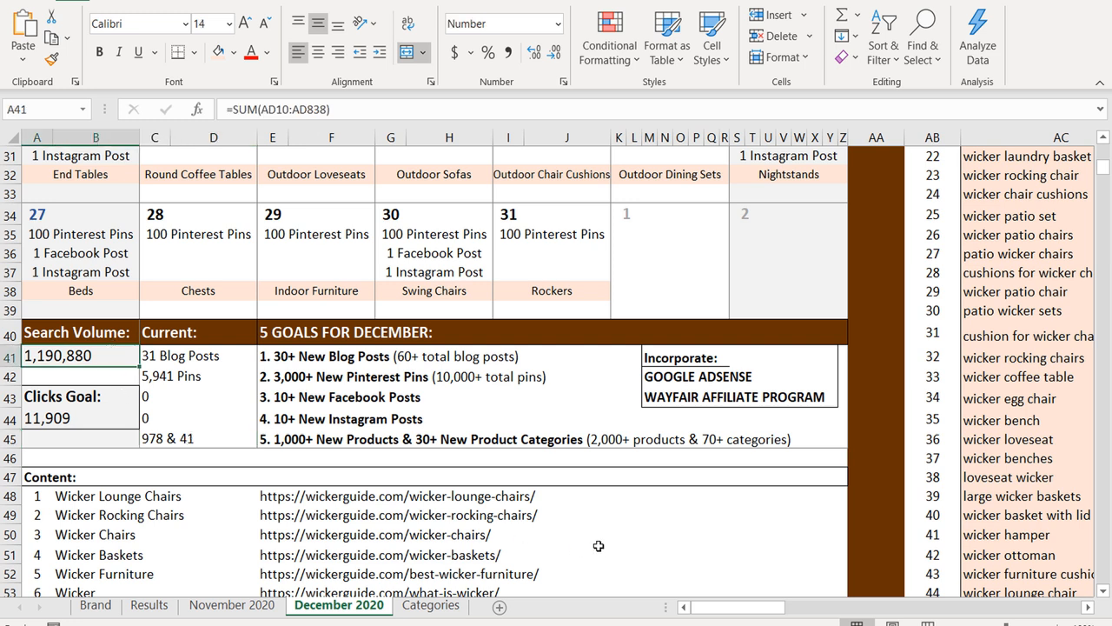
{"action": "scroll", "scroll_direction": "right", "scroll_amount": 3}
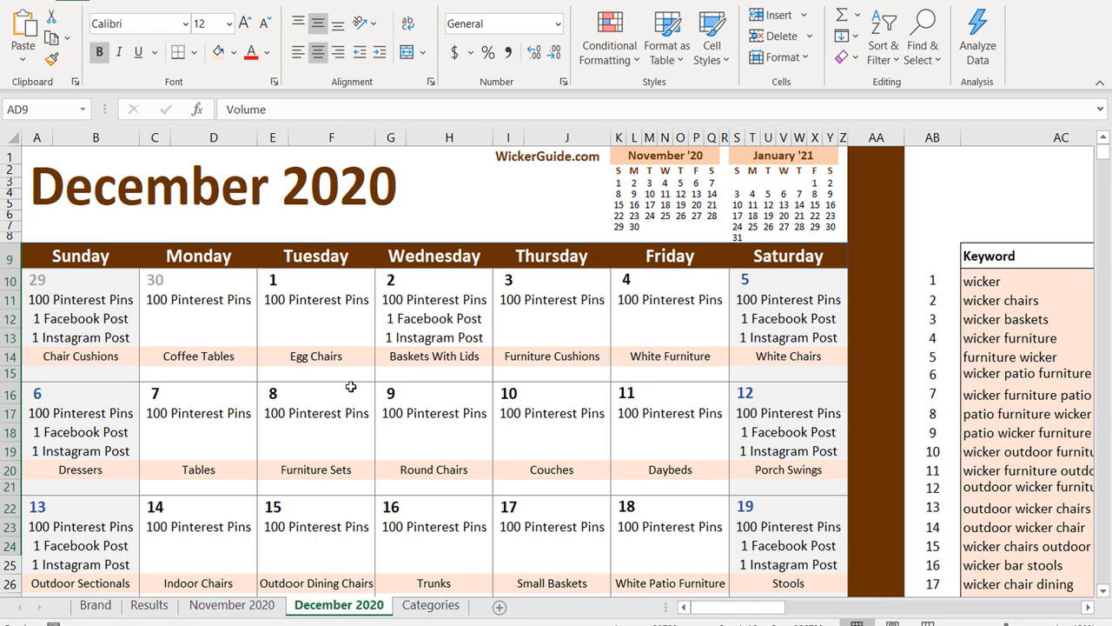
{"action": "scroll", "scroll_direction": "down", "scroll_amount": 3}
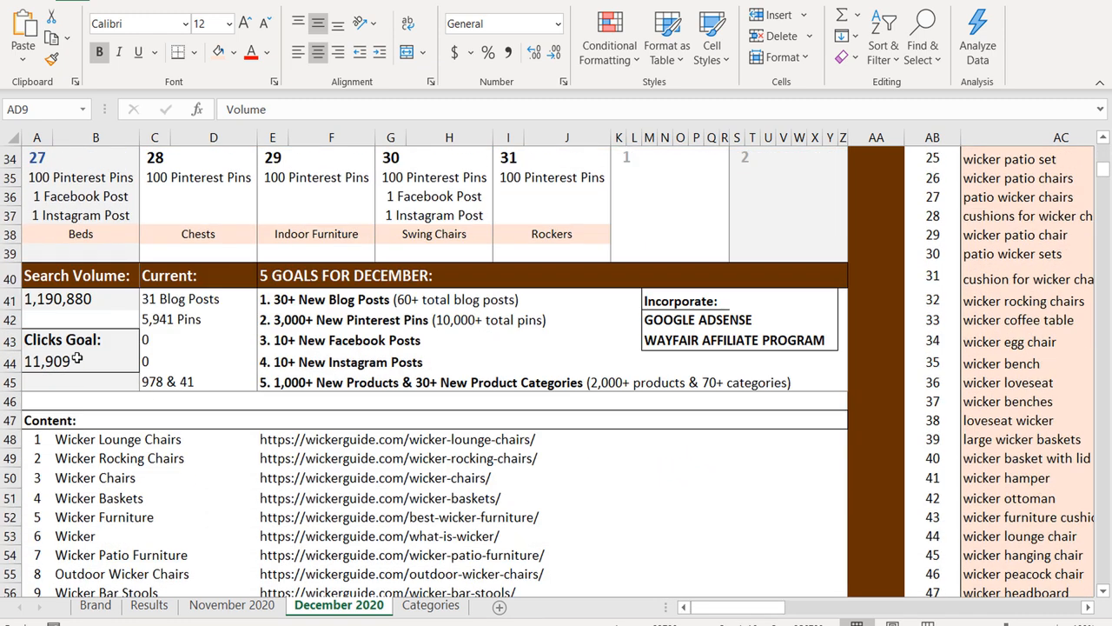
{"action": "left_click", "coordinate": [47, 361]}
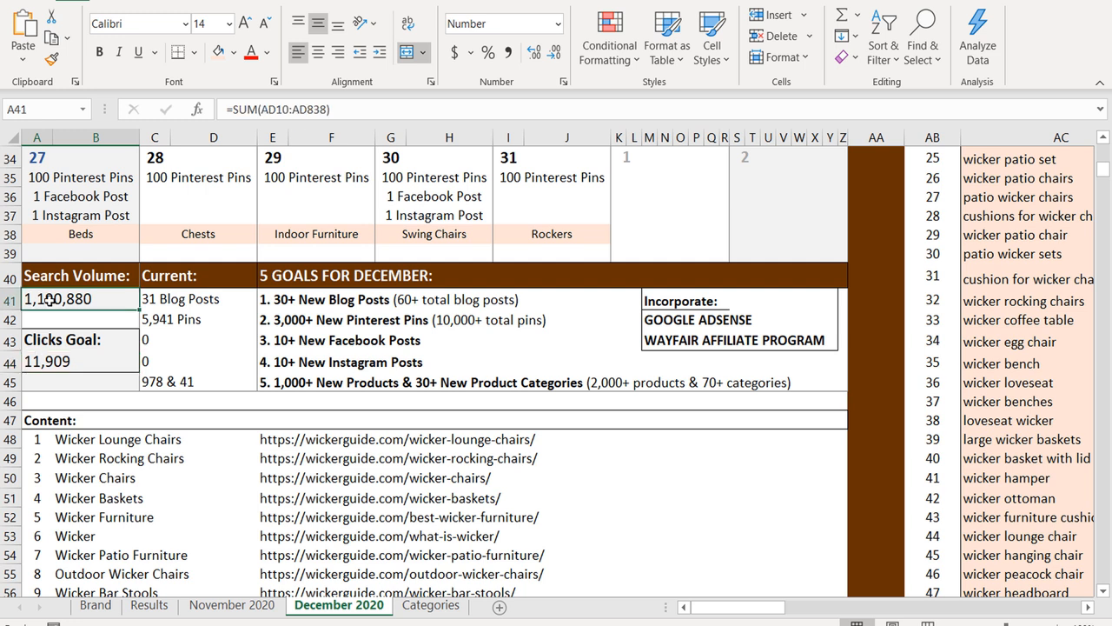
{"action": "left_click", "coordinate": [47, 361]}
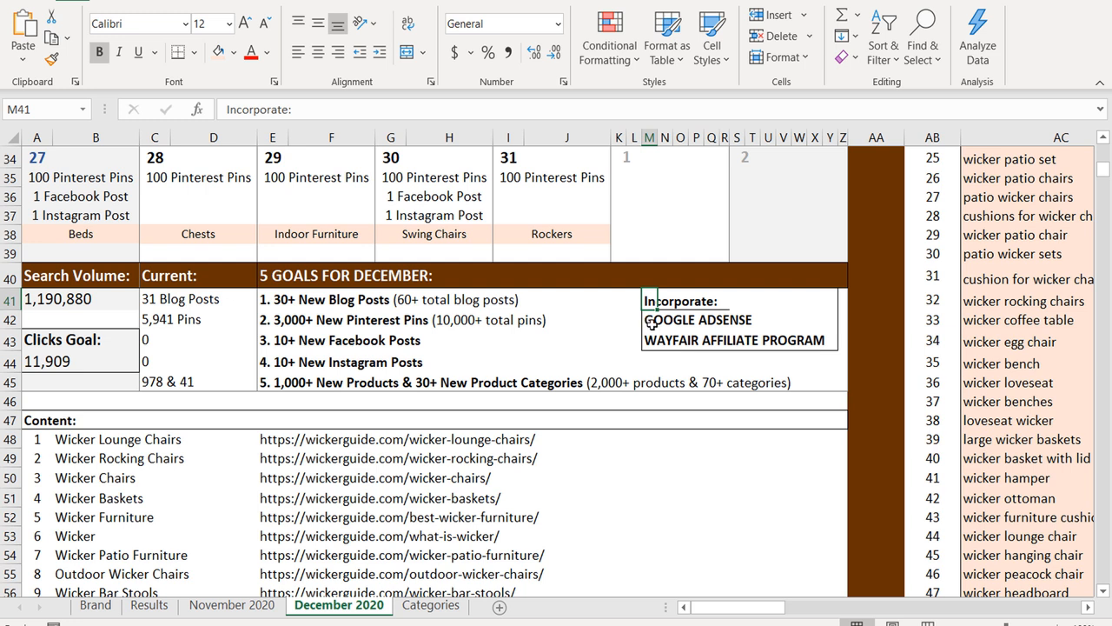
{"action": "mouse_move", "coordinate": [641, 369]}
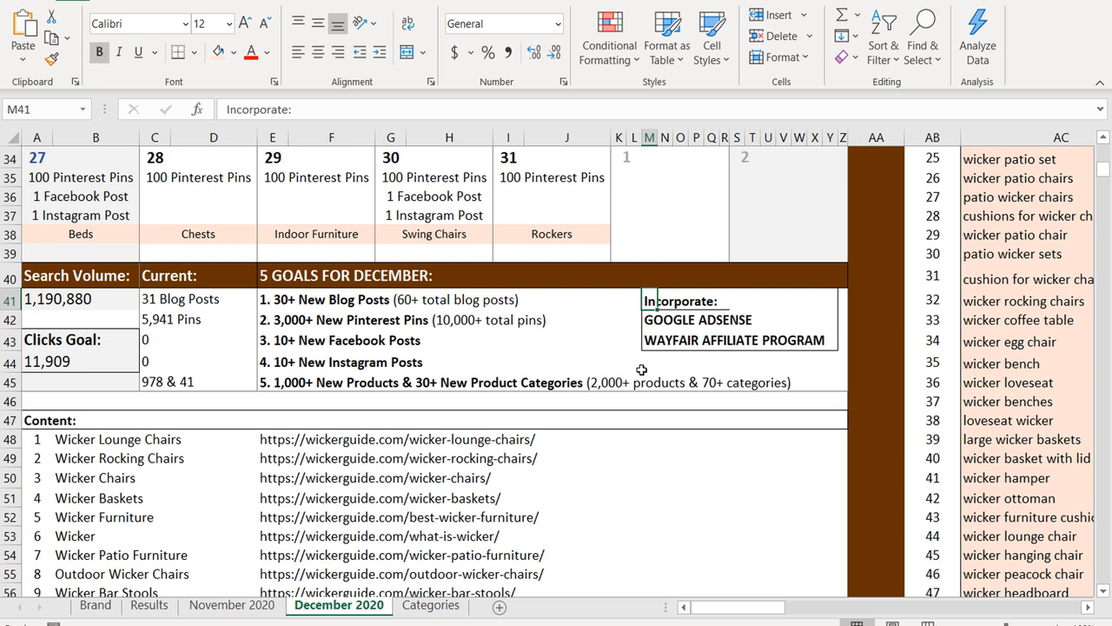
{"action": "mouse_move", "coordinate": [648, 324]}
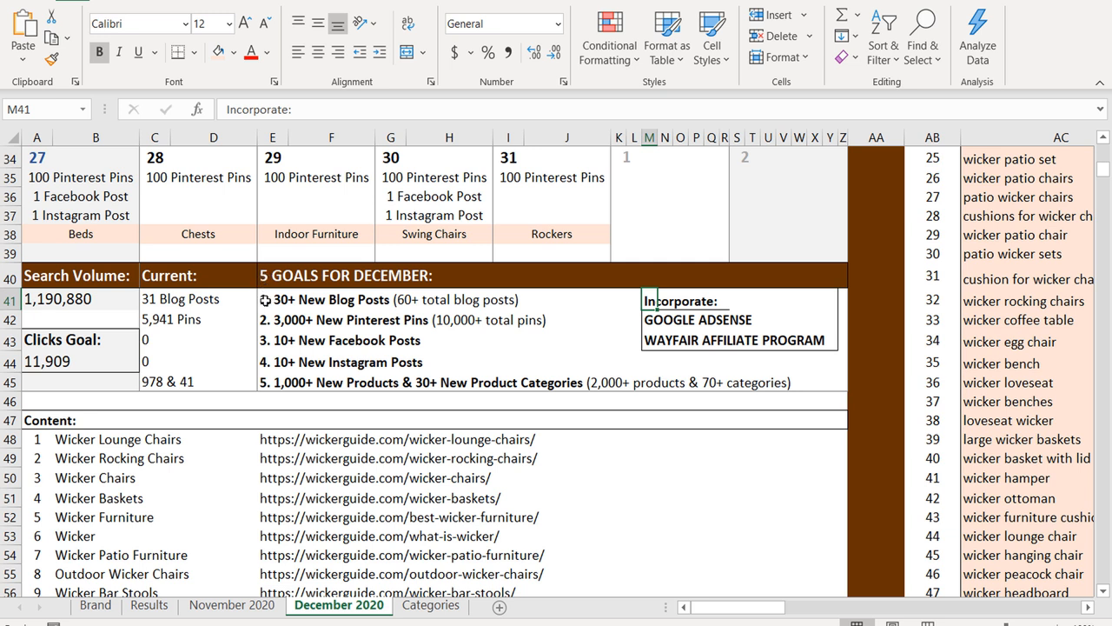
{"action": "left_click", "coordinate": [272, 320]}
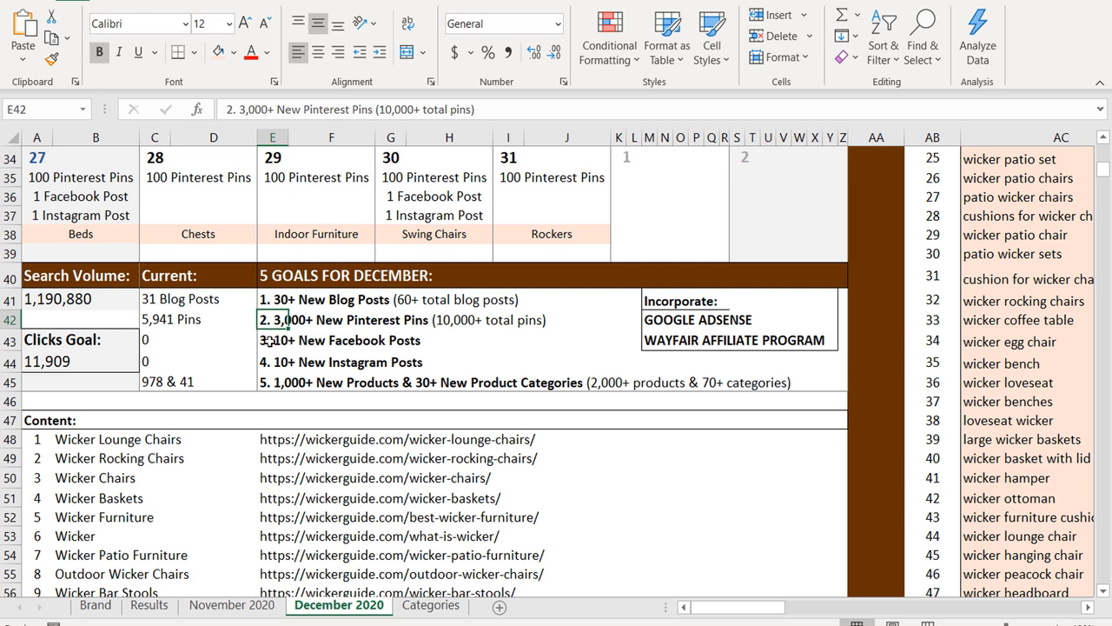
{"action": "left_click", "coordinate": [272, 363]}
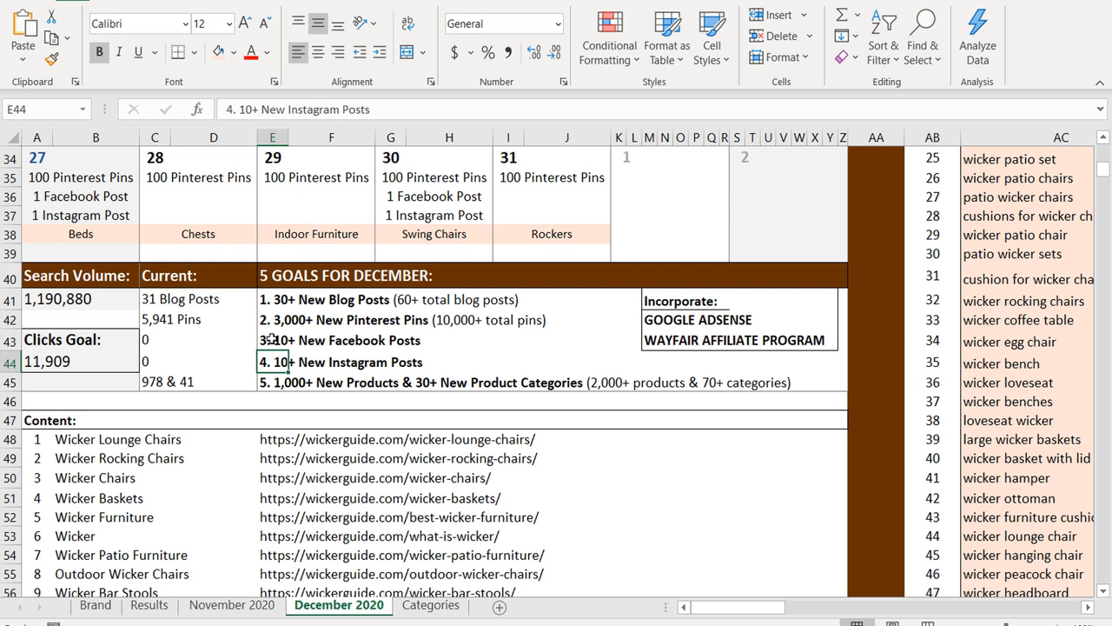
{"action": "left_click", "coordinate": [272, 381]}
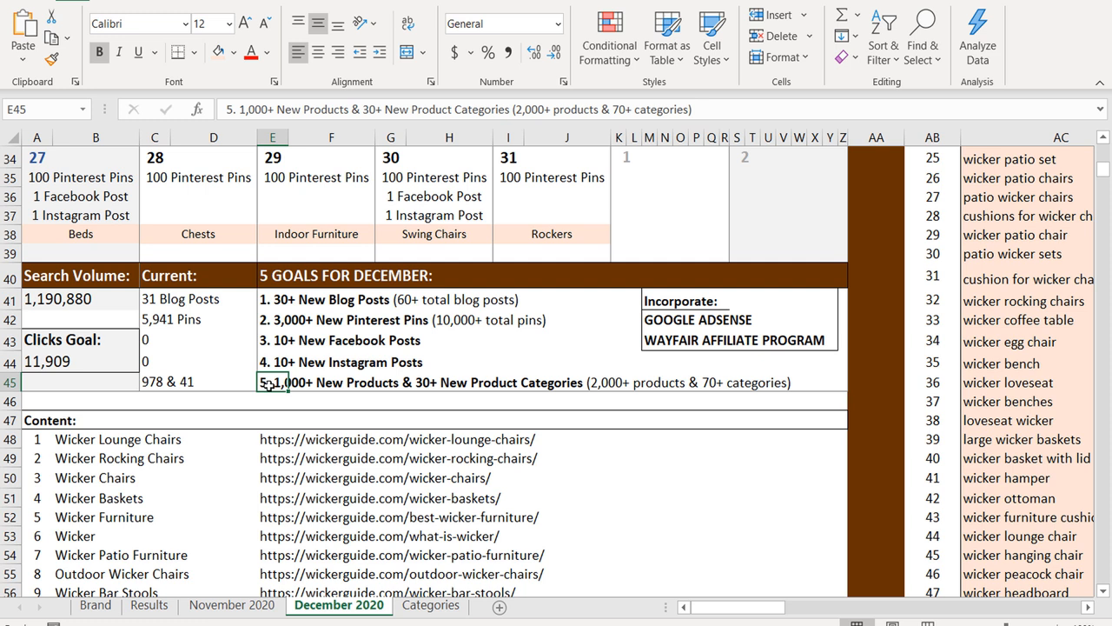
{"action": "mouse_move", "coordinate": [267, 382]}
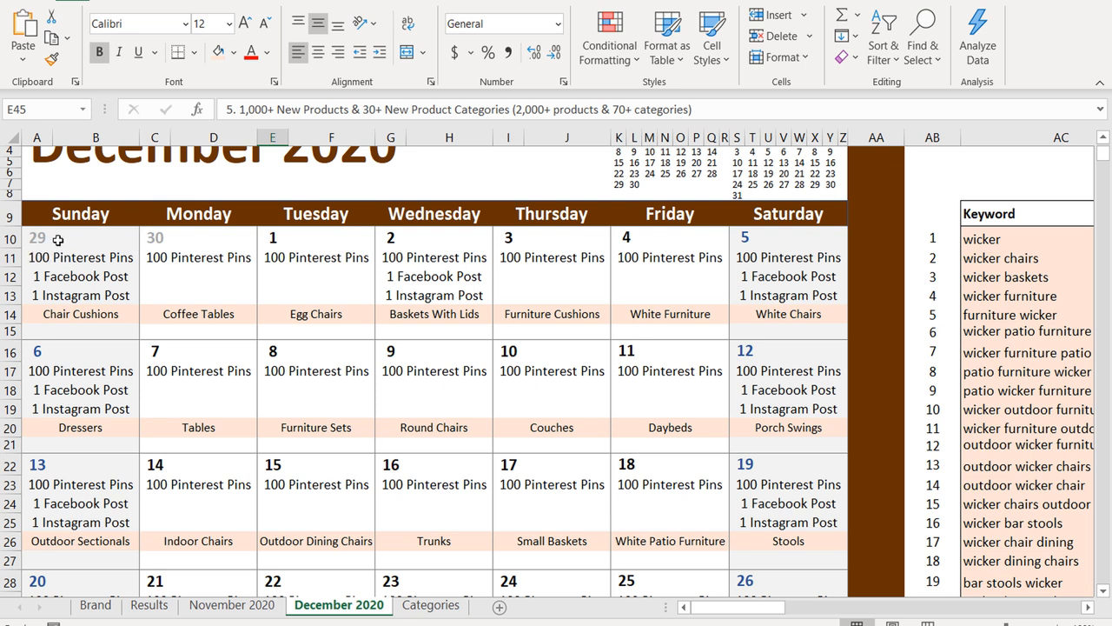
{"action": "mouse_move", "coordinate": [276, 200]}
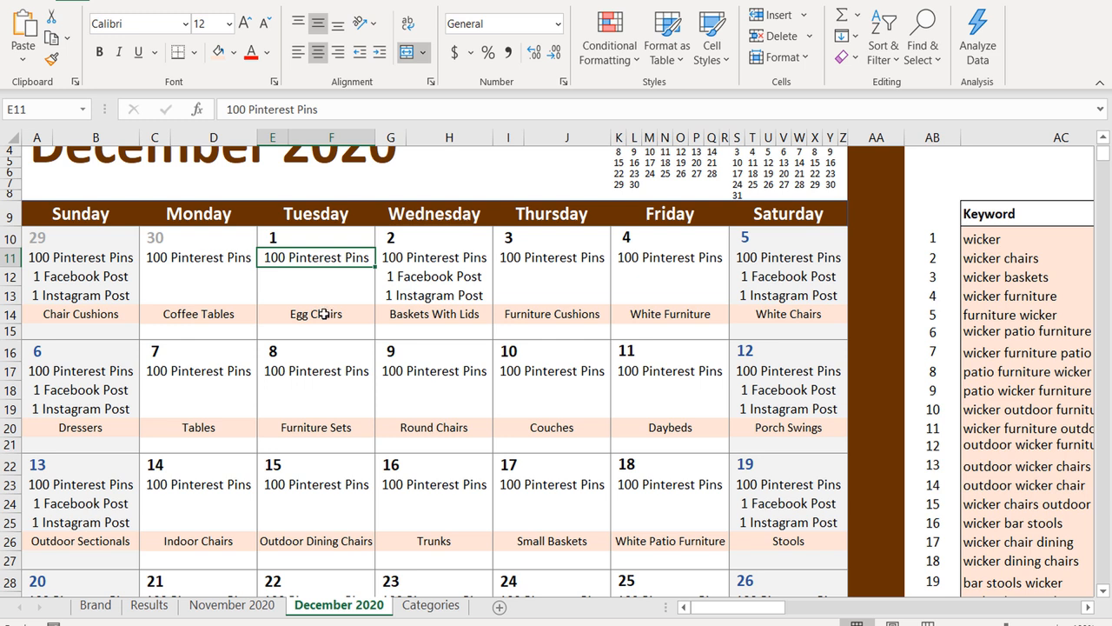
{"action": "left_click", "coordinate": [552, 314]}
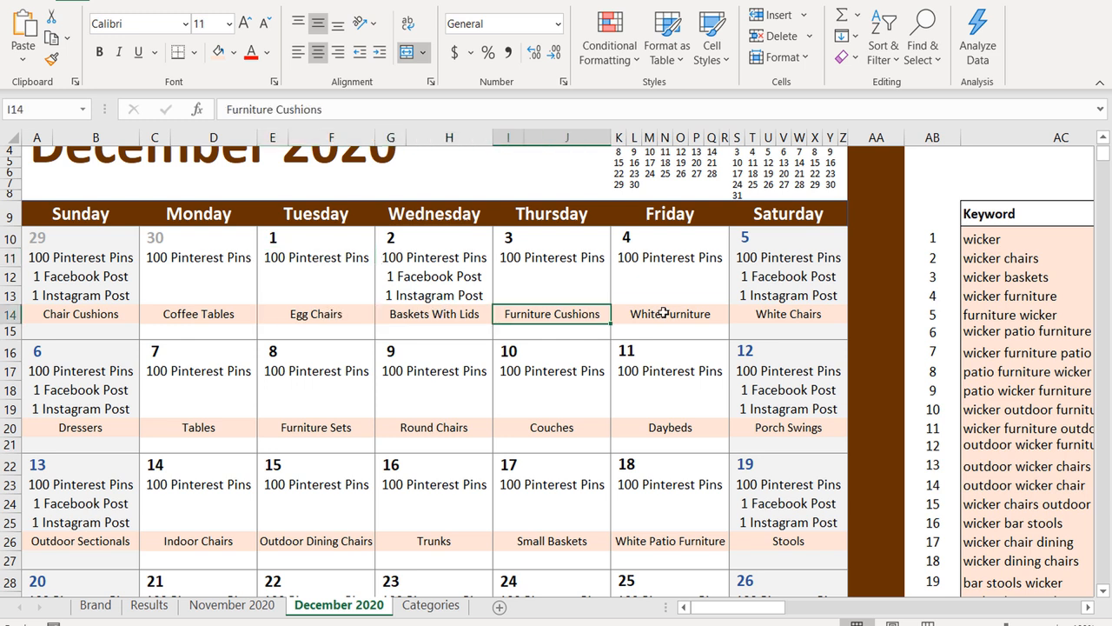
{"action": "left_click", "coordinate": [788, 427]}
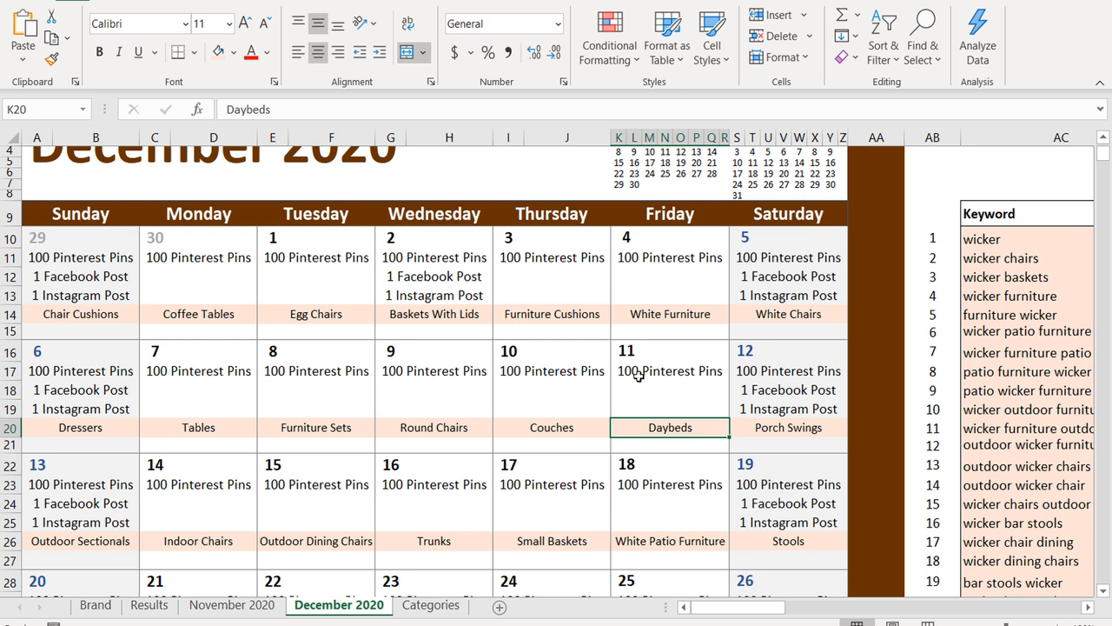
{"action": "mouse_move", "coordinate": [774, 391]}
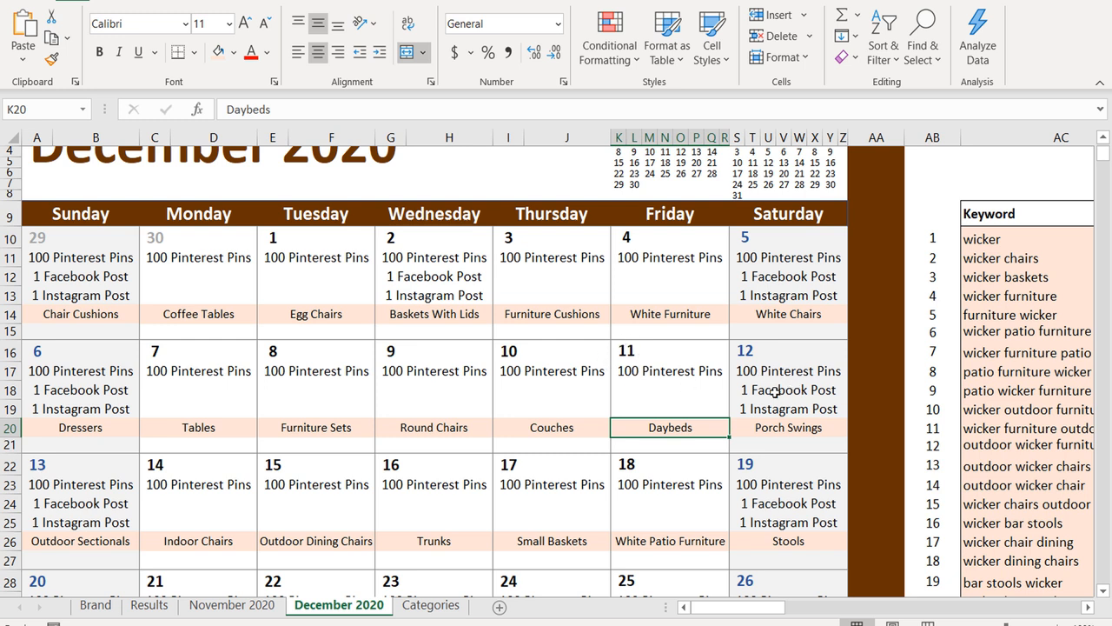
{"action": "left_click", "coordinate": [789, 408]}
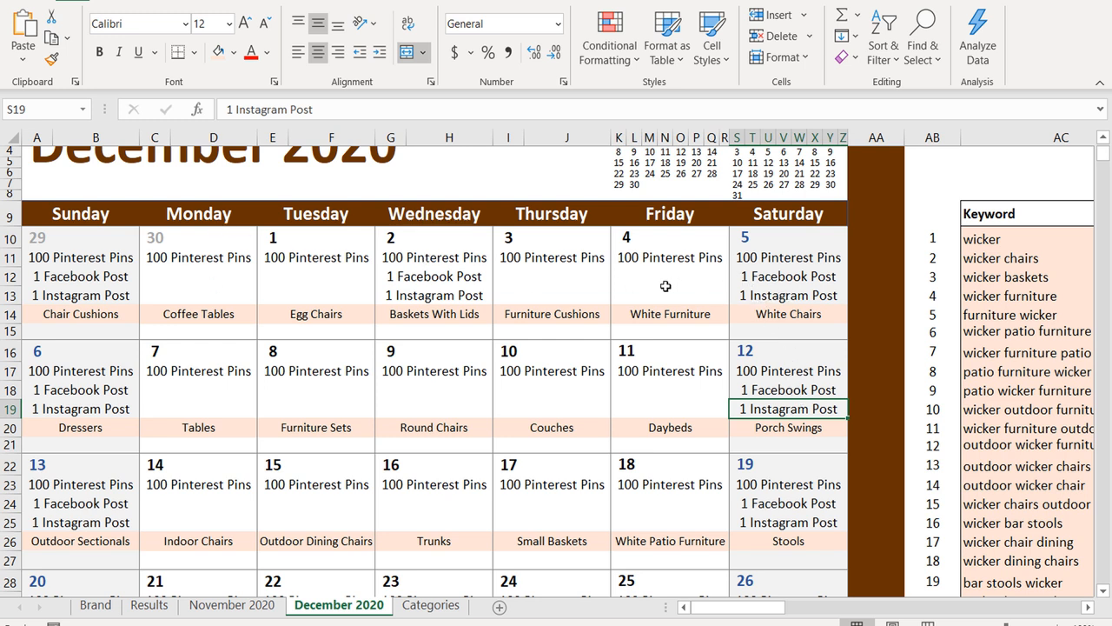
{"action": "mouse_move", "coordinate": [695, 285]}
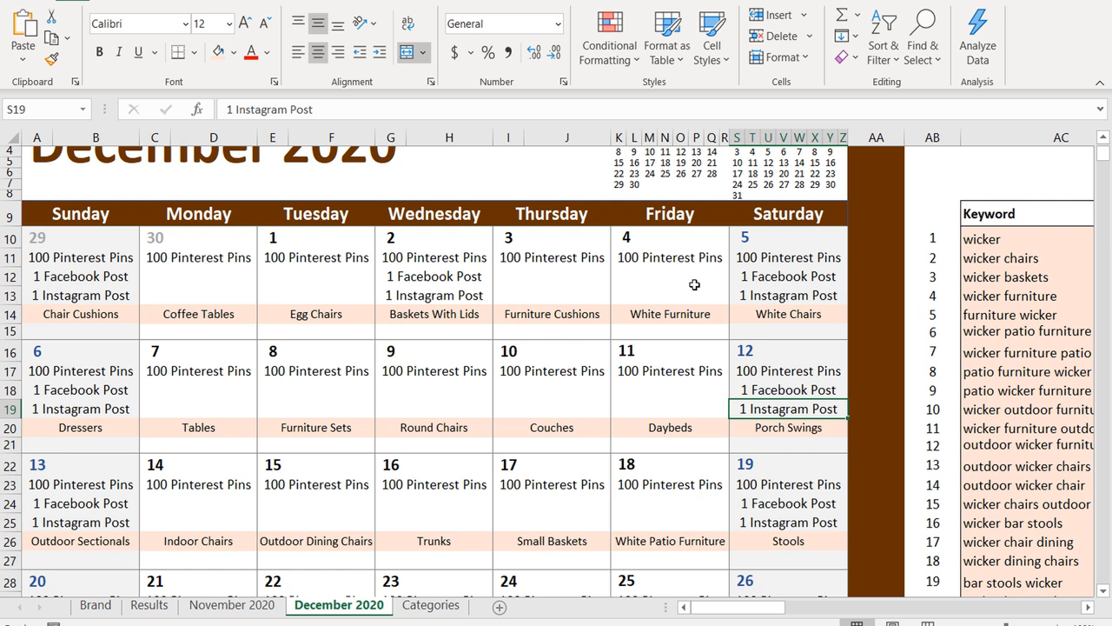
{"action": "mouse_move", "coordinate": [591, 339]}
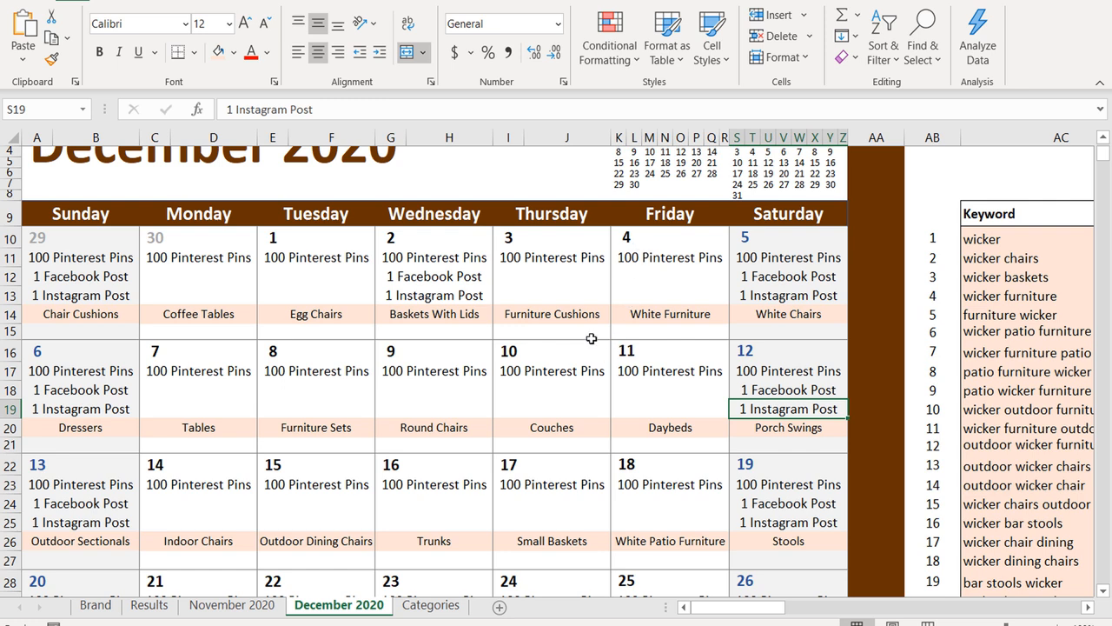
{"action": "left_click", "coordinate": [149, 605]}
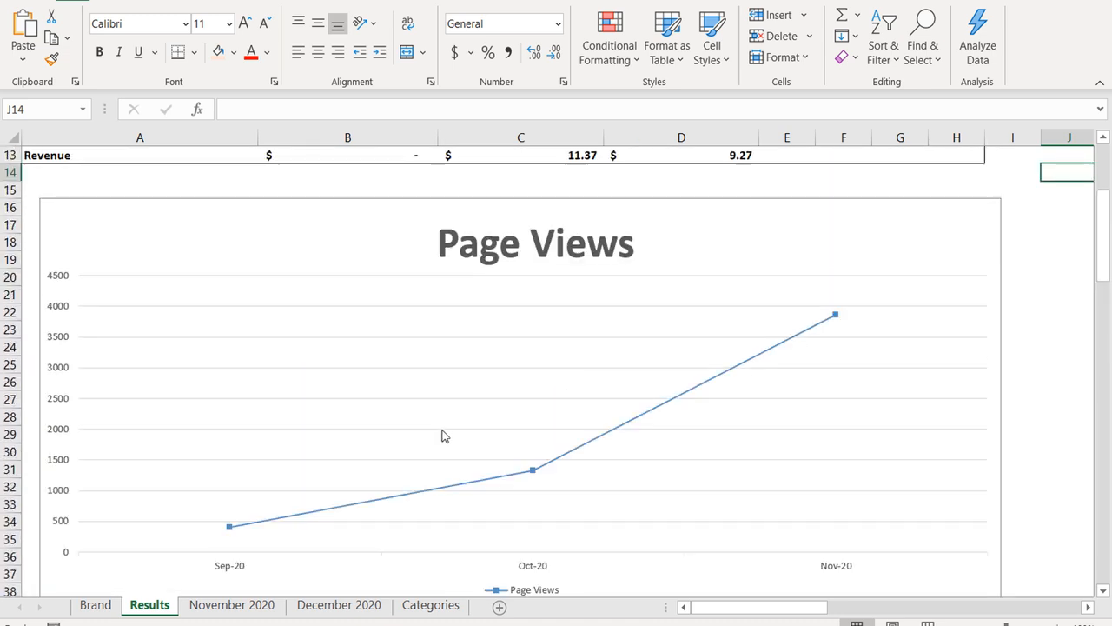
{"action": "mouse_move", "coordinate": [581, 335]}
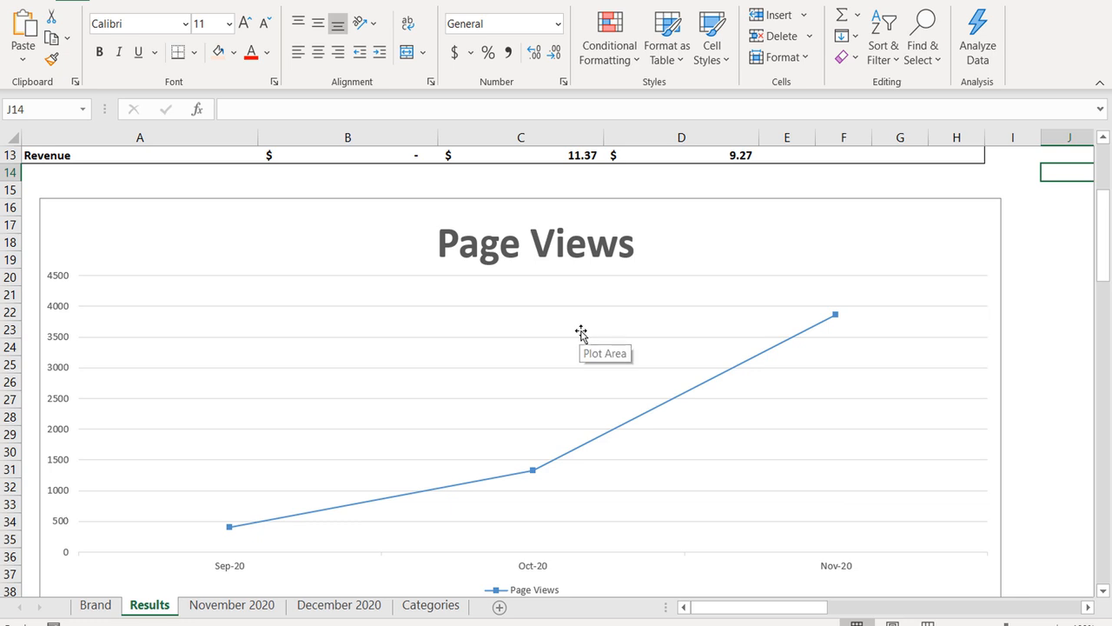
{"action": "mouse_move", "coordinate": [591, 302]}
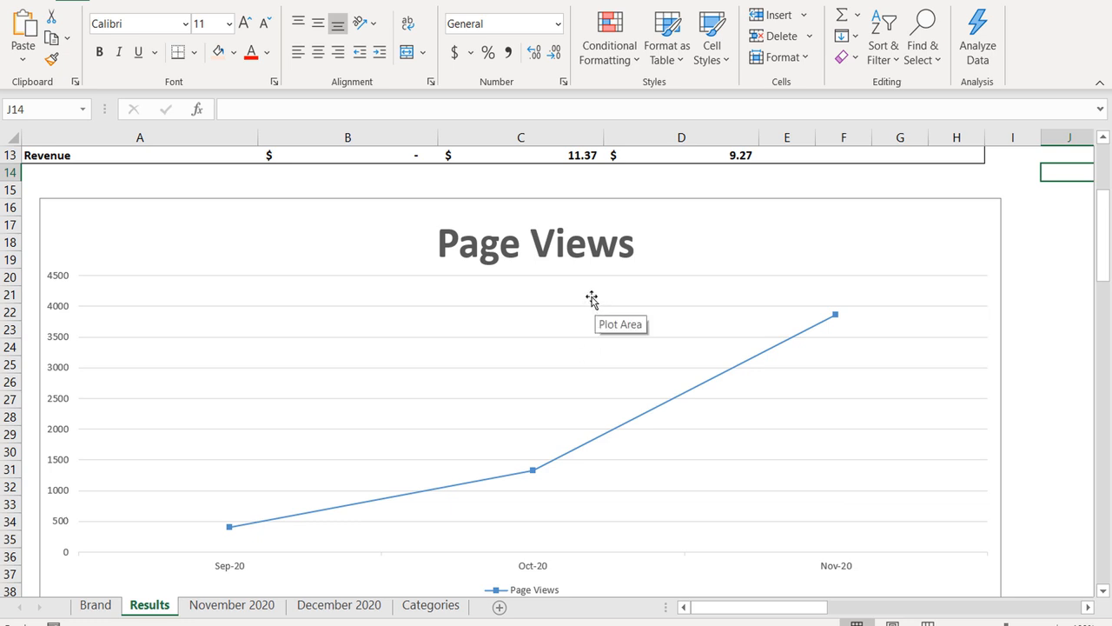
{"action": "mouse_move", "coordinate": [596, 294]}
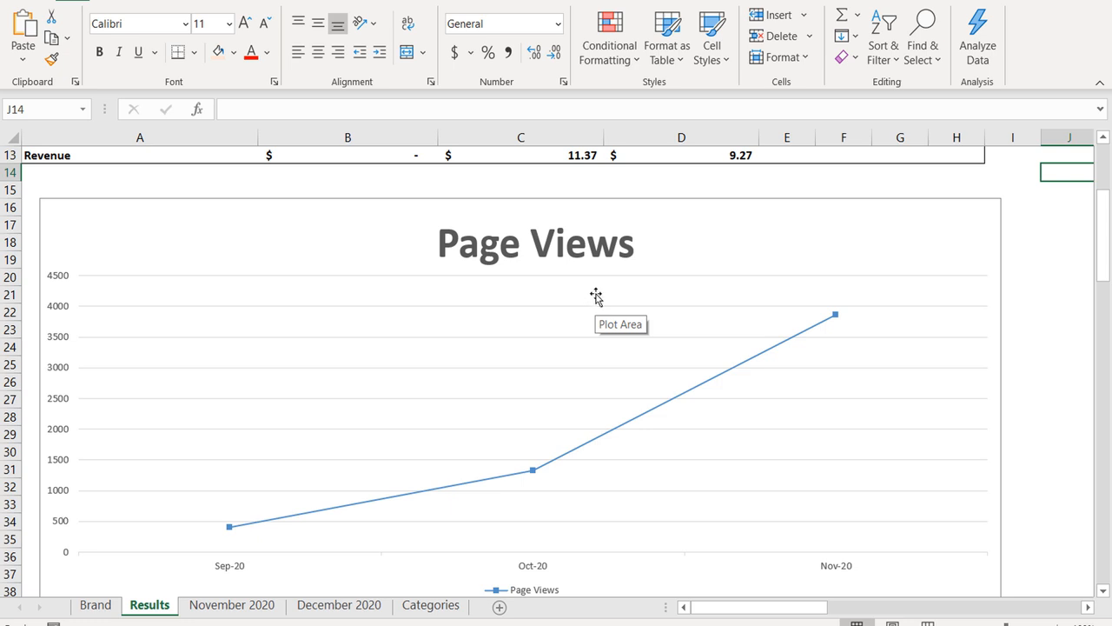